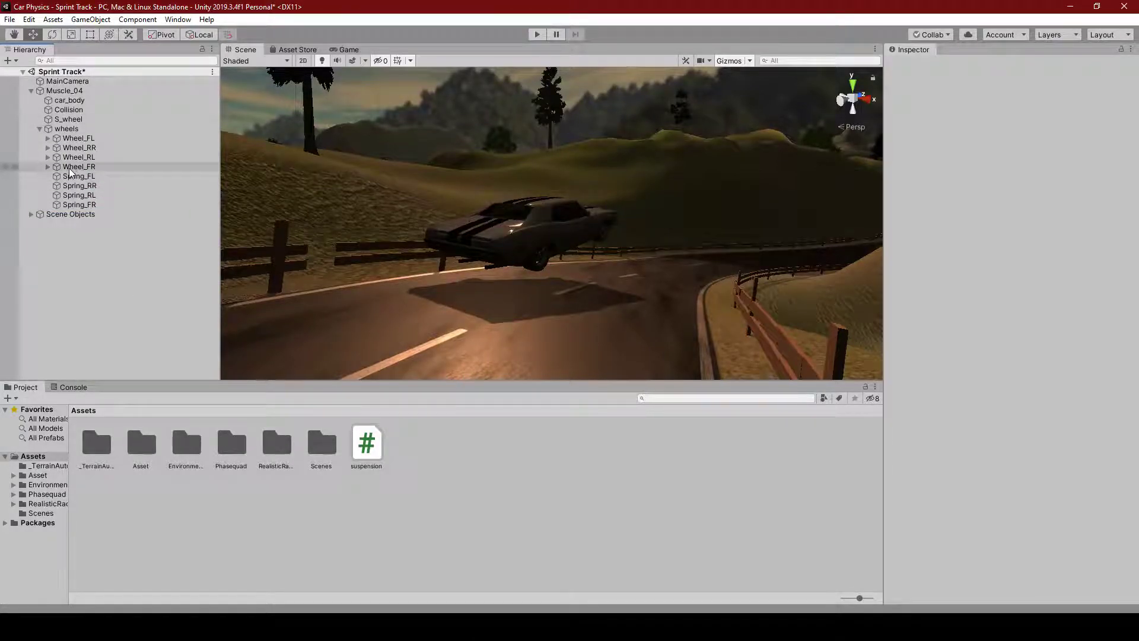
# Nest Wheel_FR, Wheel_RR and Wheel_FL under their matching Spring objects in the Hierarchy
pyautogui.click(78, 167)
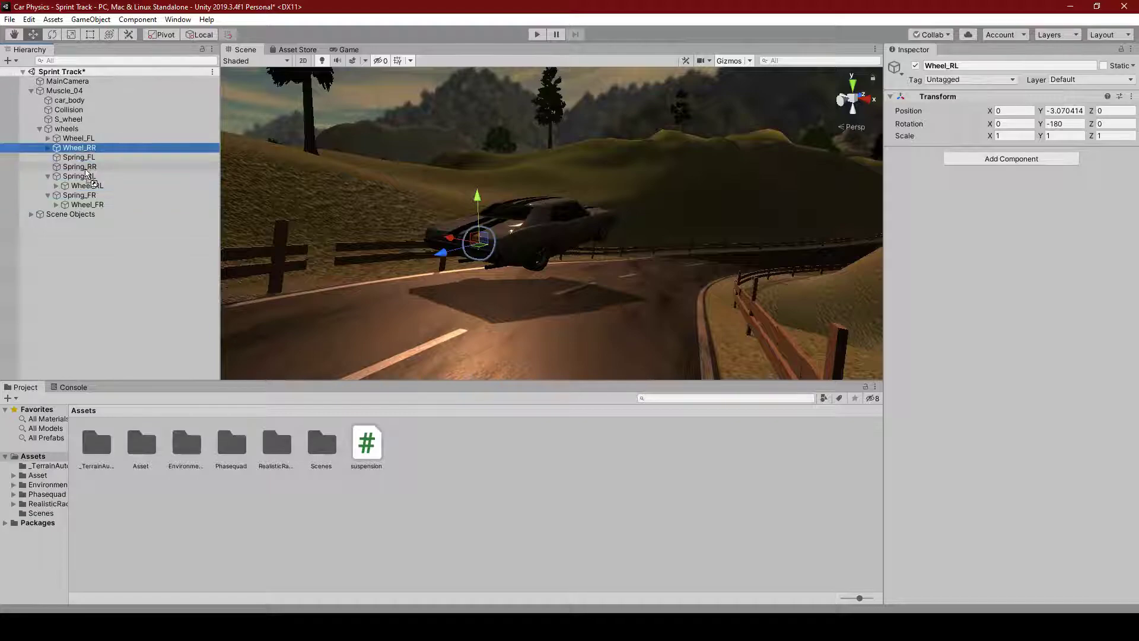
pyautogui.click(87, 166)
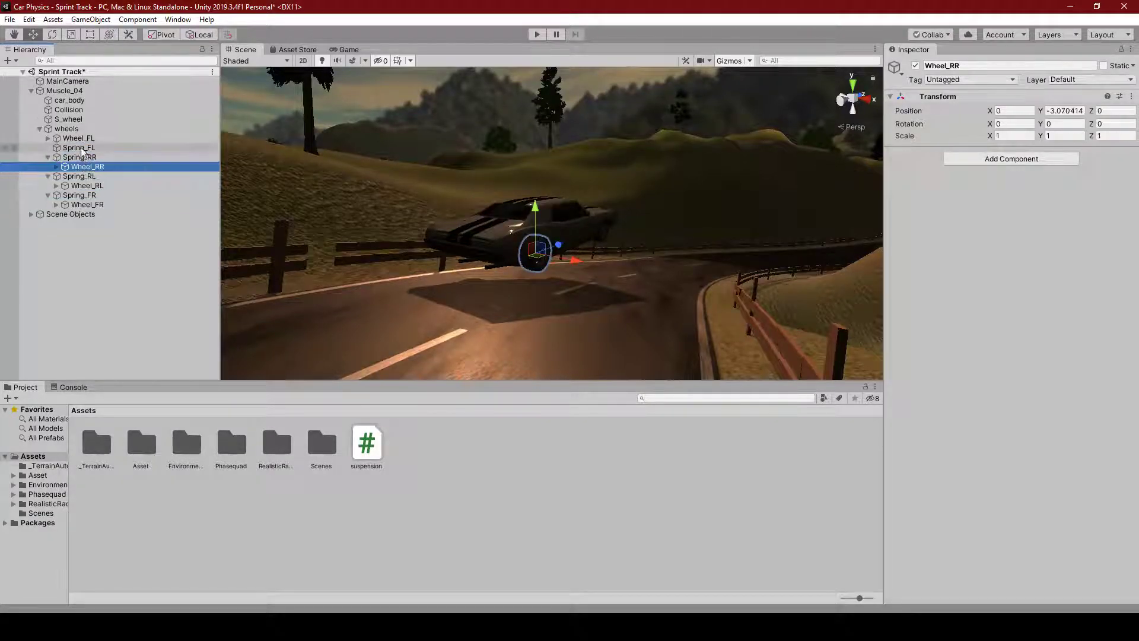
pyautogui.click(202, 287)
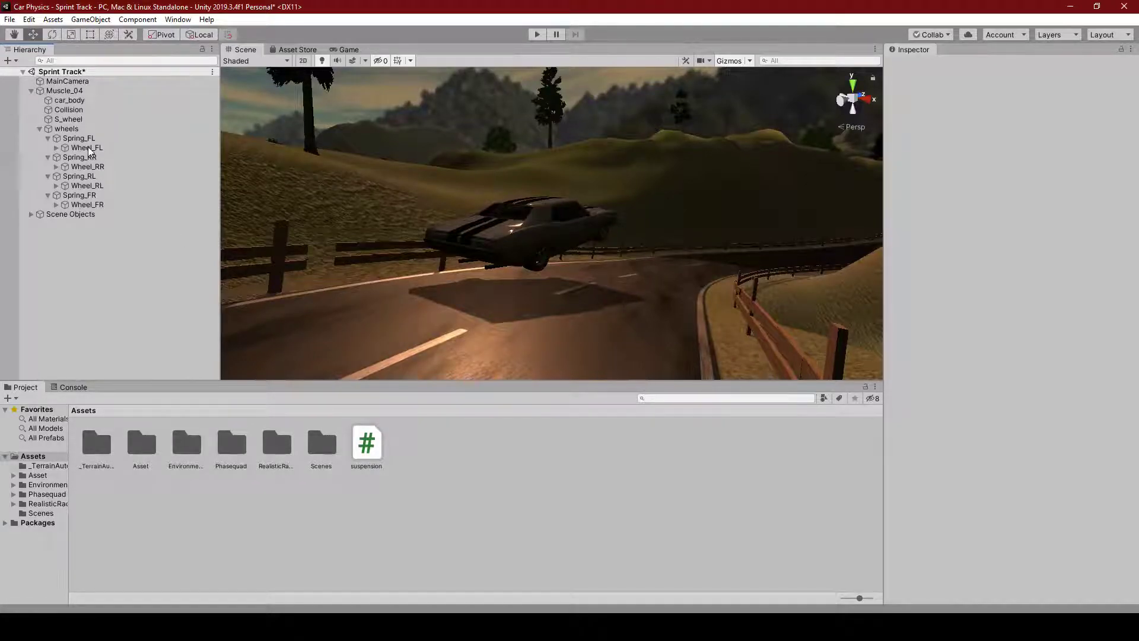
pyautogui.click(87, 147)
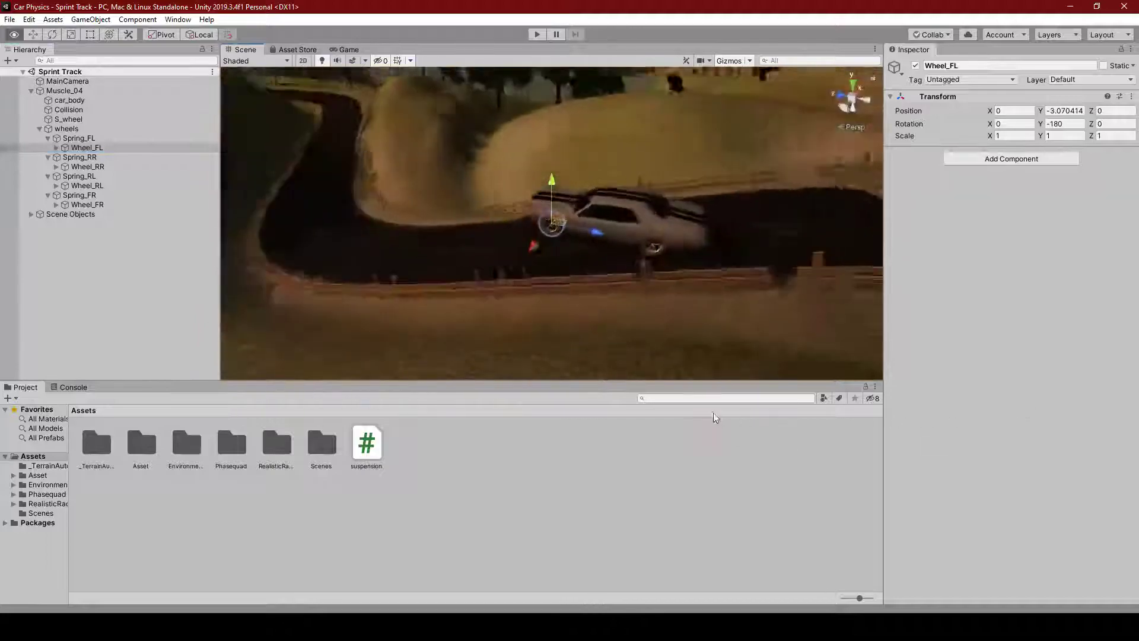
pyautogui.click(69, 138)
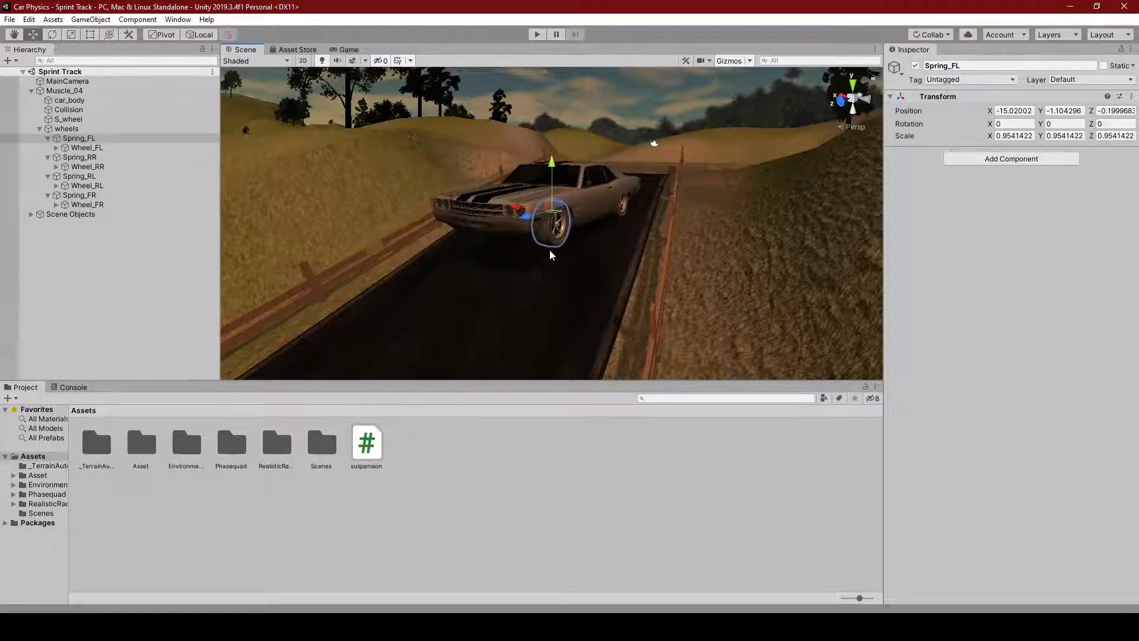
pyautogui.click(85, 147)
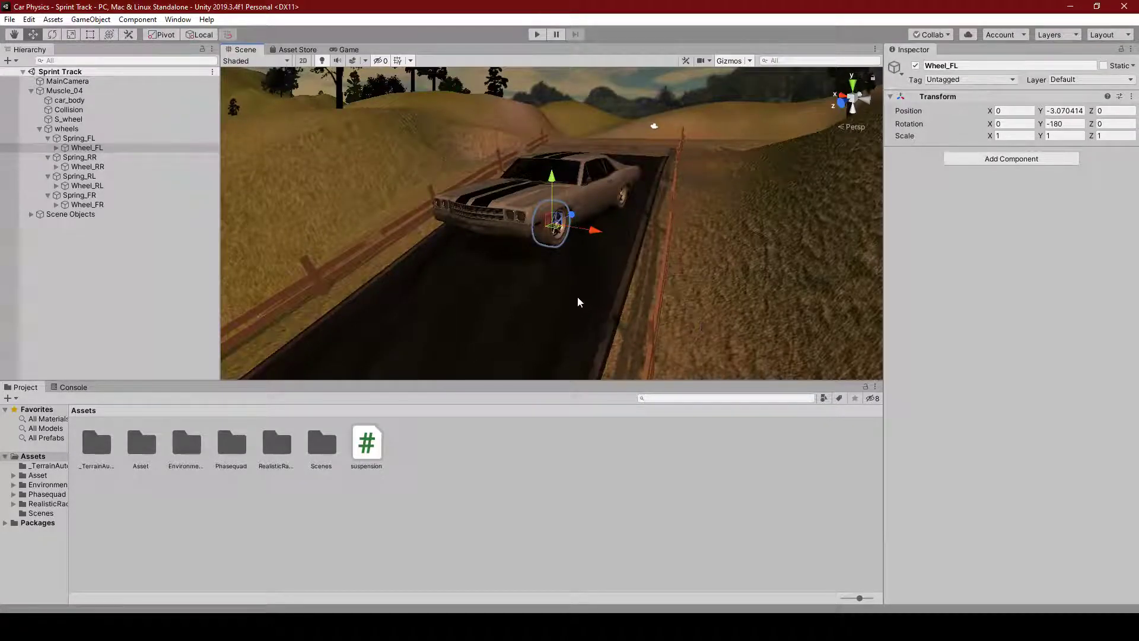
pyautogui.moveTo(586, 330)
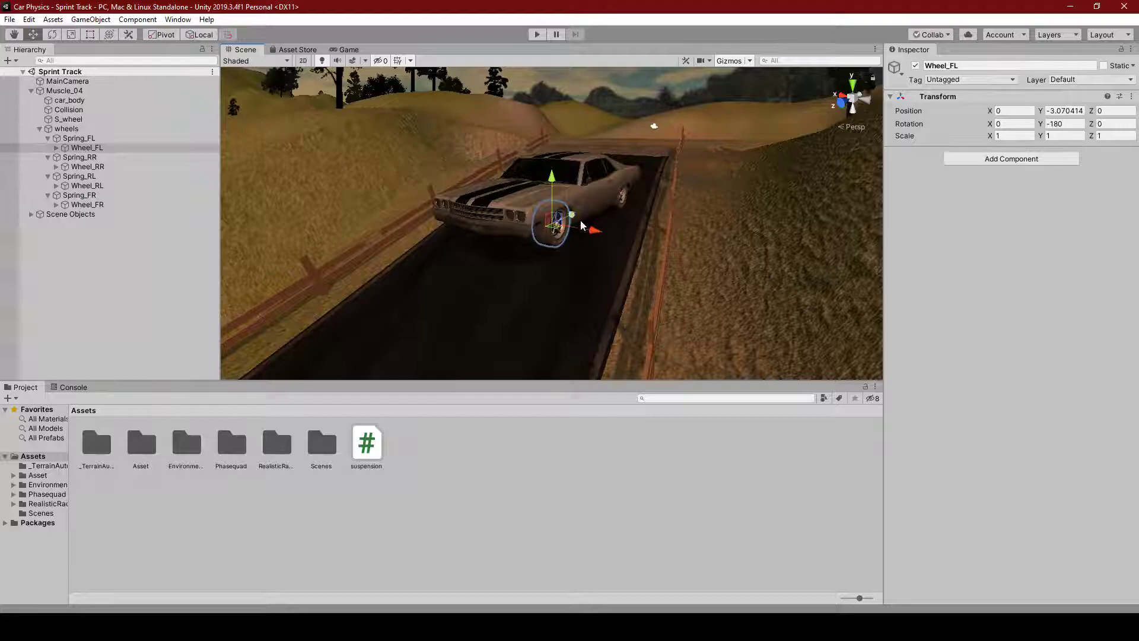
pyautogui.moveTo(600, 280)
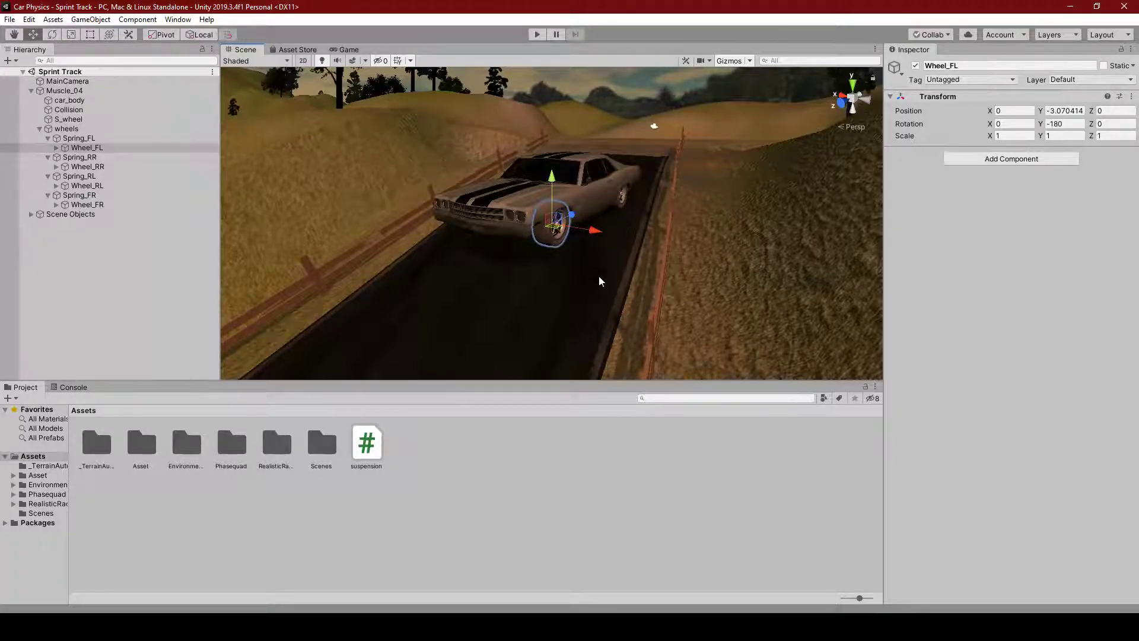
pyautogui.moveTo(740, 210)
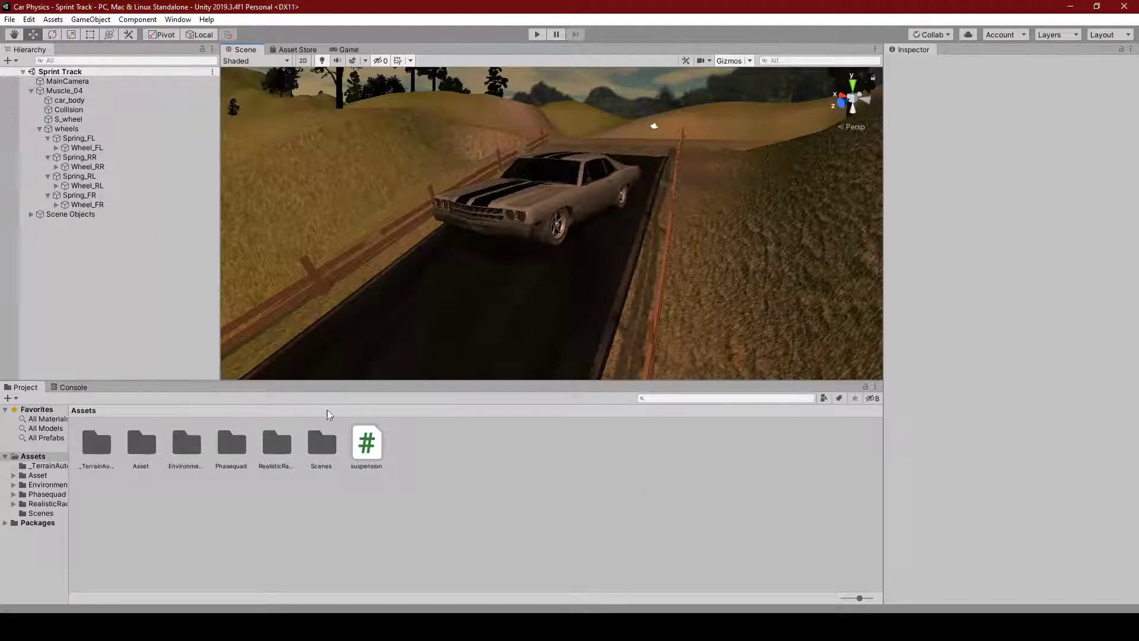
# Declare 'public List<GameObject> wheels;' and 'public Dictionary<GameObject, GameObject> points;' in suspension.cs and save
pyautogui.doubleClick(365, 442)
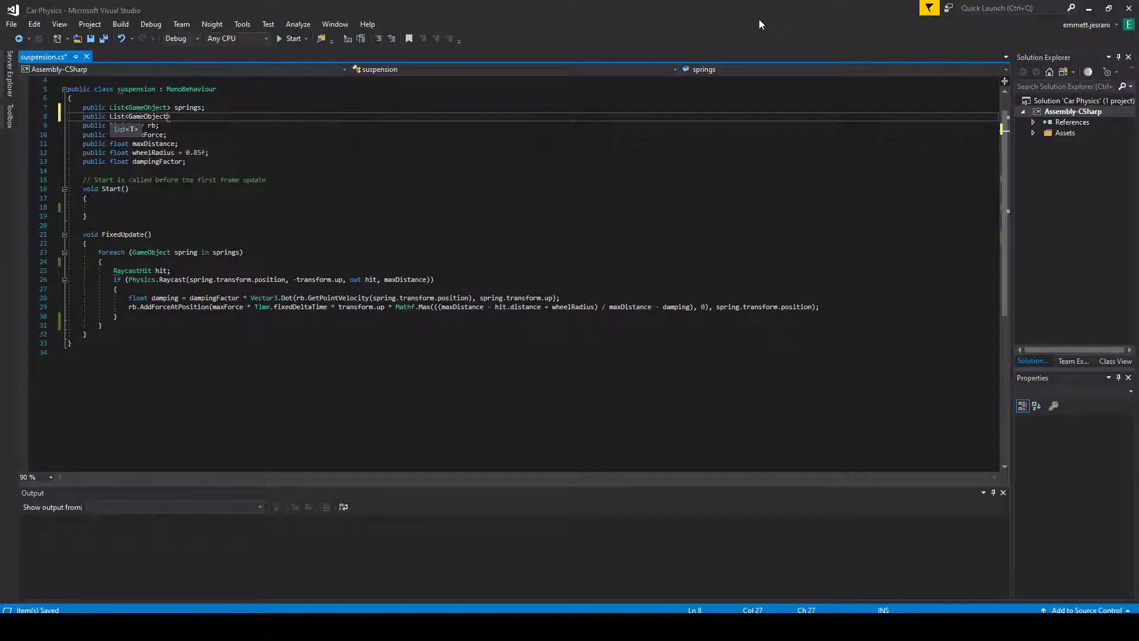
pyautogui.write('wheels;')
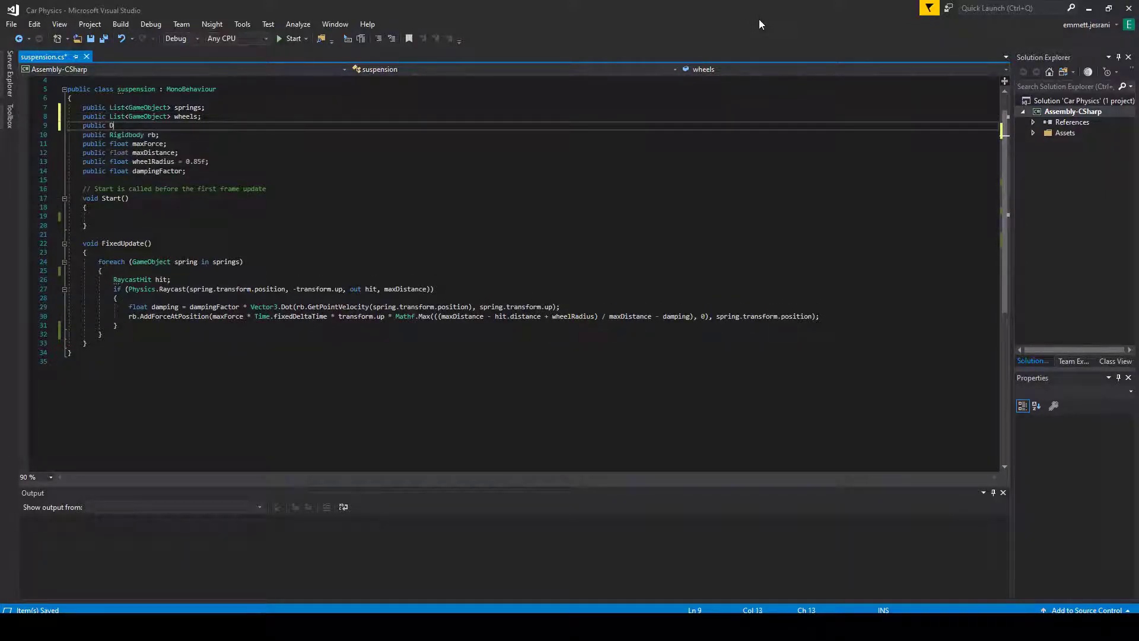
pyautogui.write('ictionary')
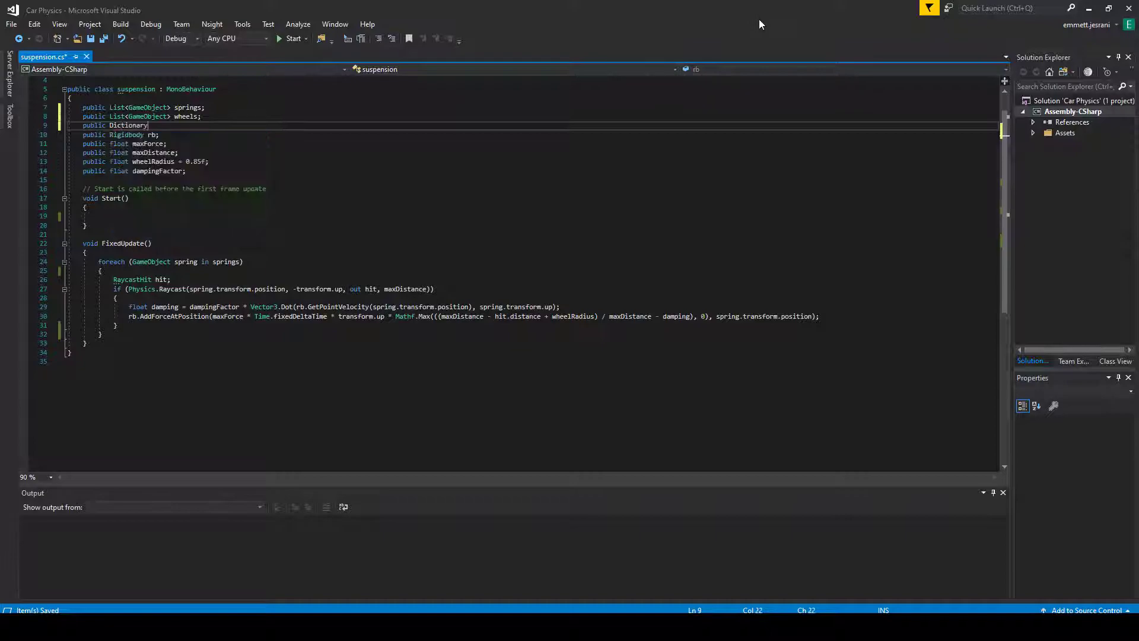
pyautogui.write('<Gan')
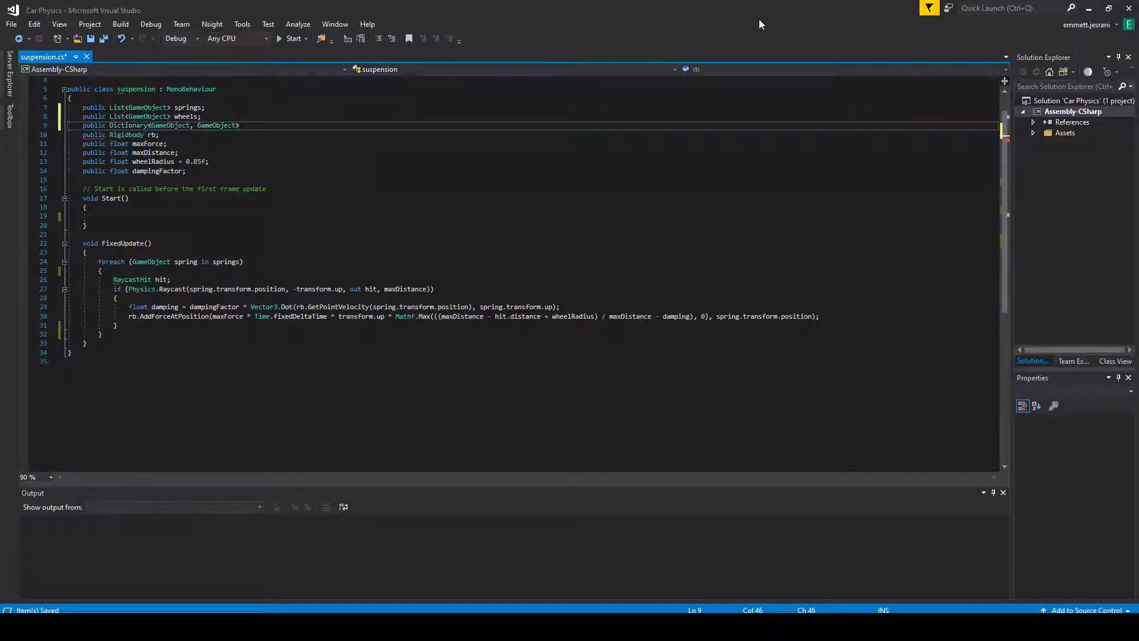
pyautogui.write('points;')
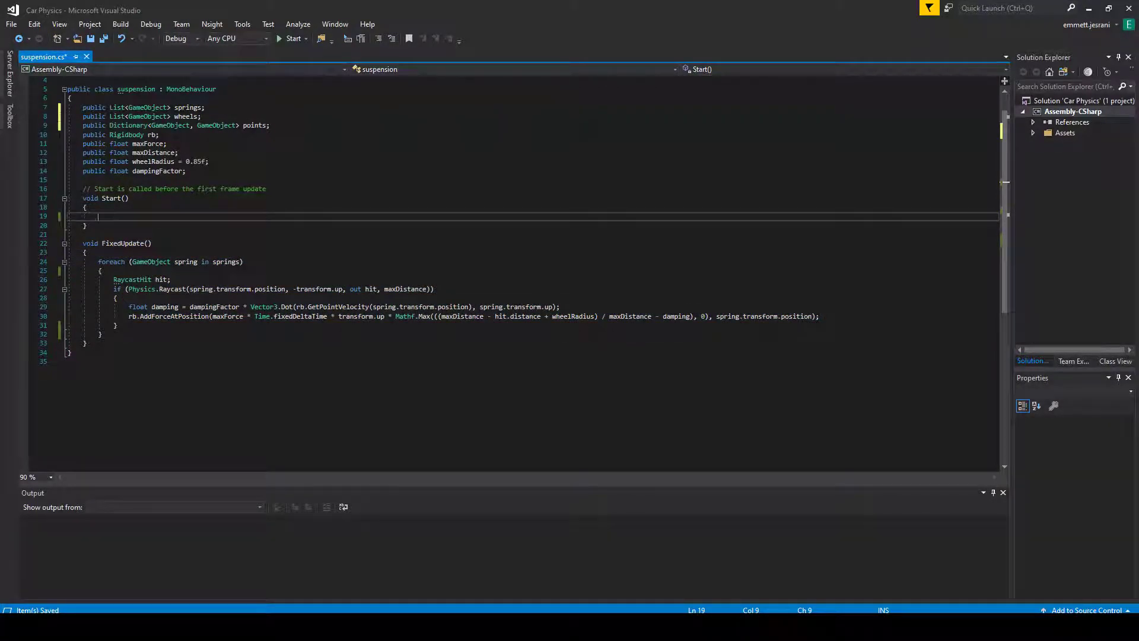
pyautogui.press('Ctrl+S')
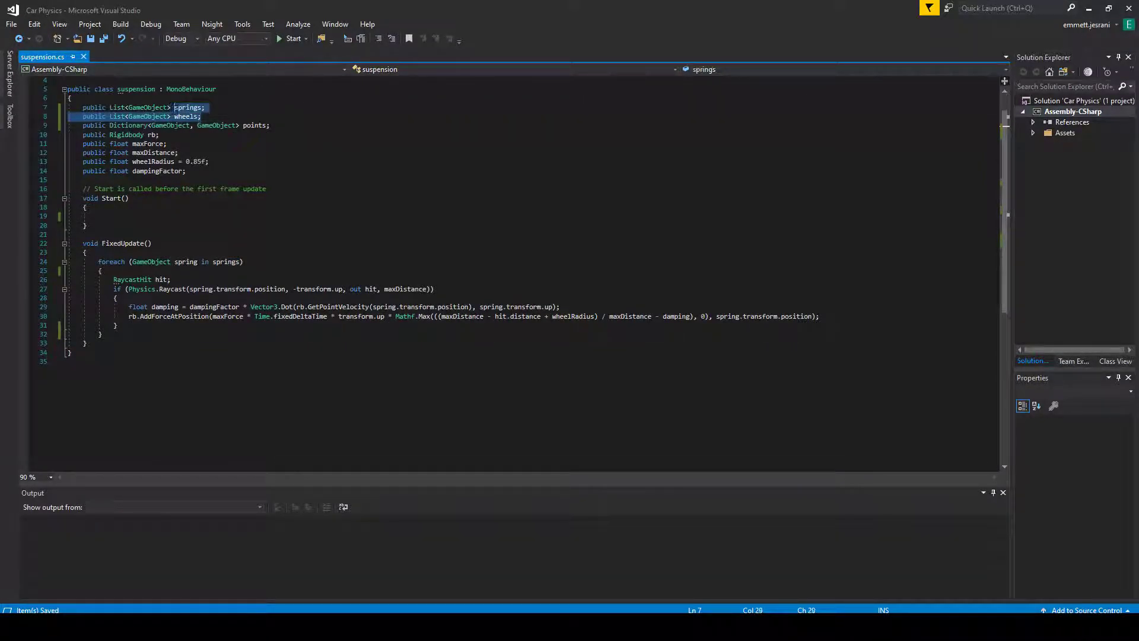
pyautogui.moveTo(189, 107)
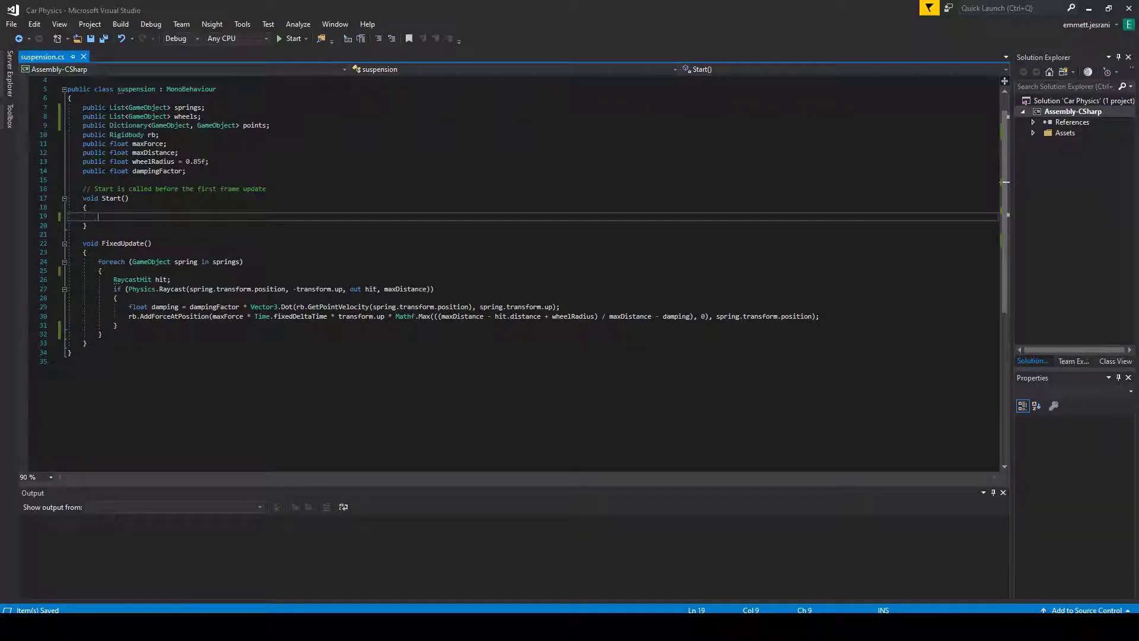
# Write a for loop in Start running i from 0 to springs.Count
pyautogui.write('for ()')
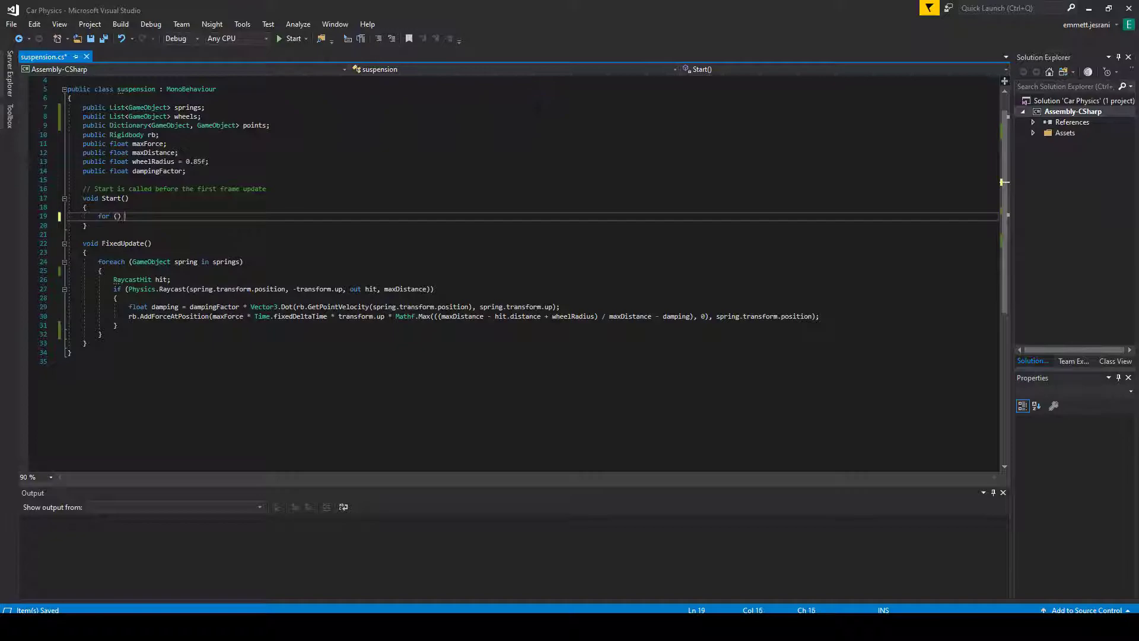
pyautogui.write('i')
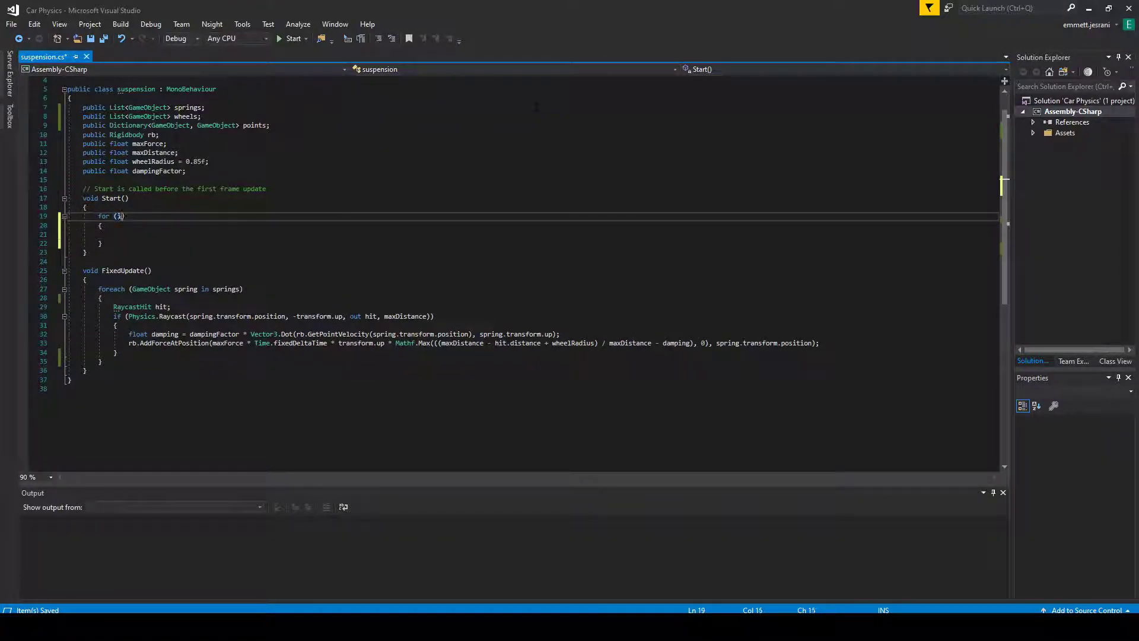
pyautogui.write('int i = 0; i <')
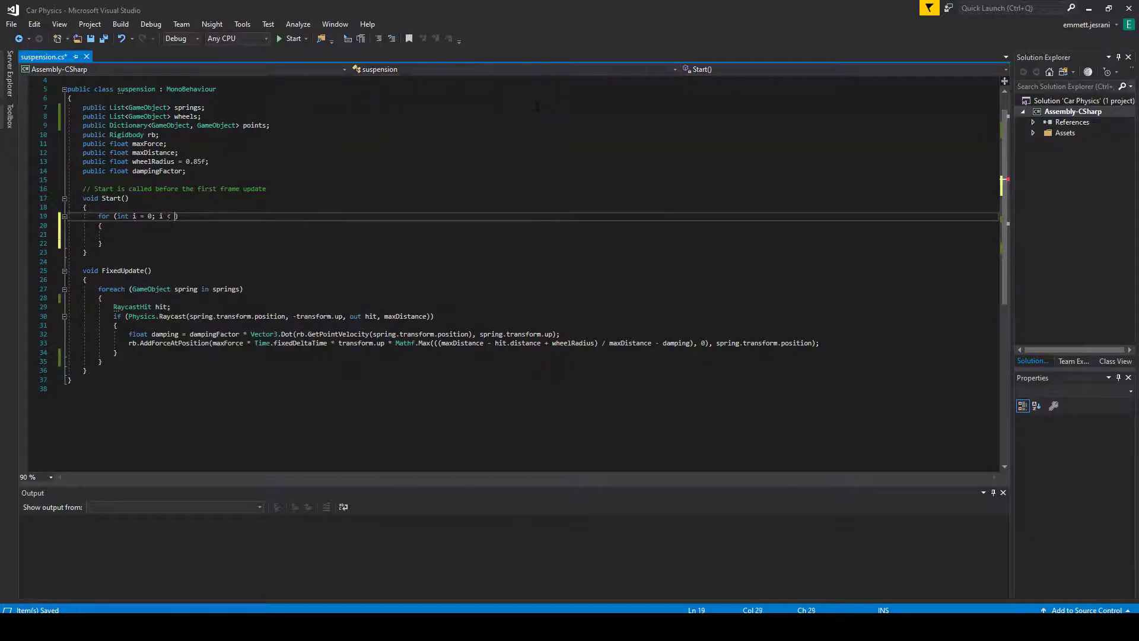
pyautogui.write('springs.')
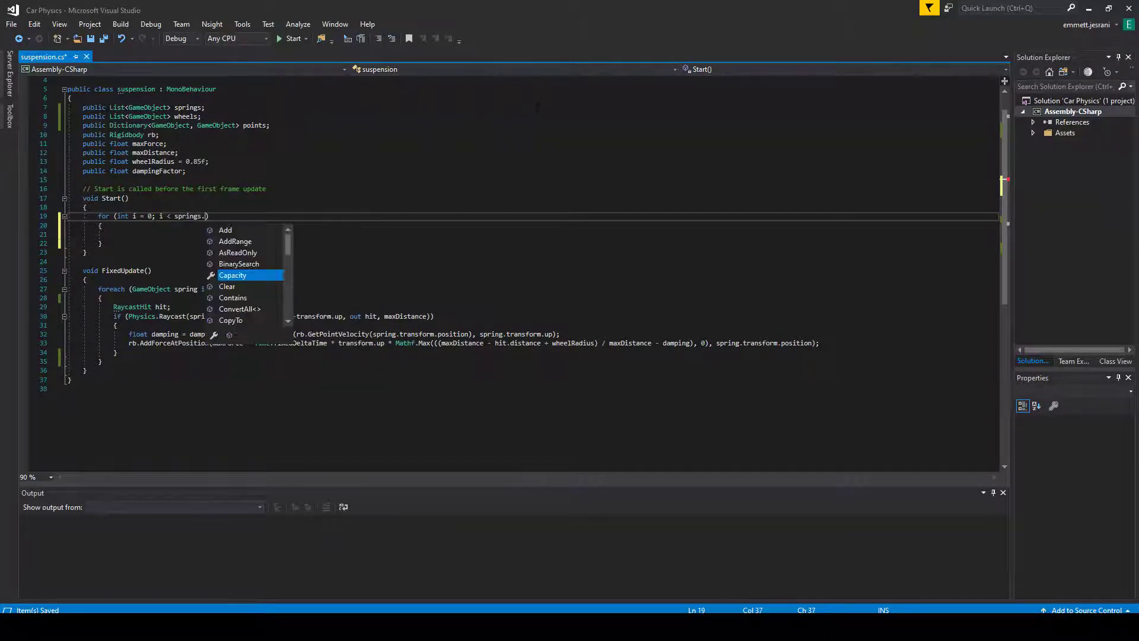
pyautogui.write('Count')
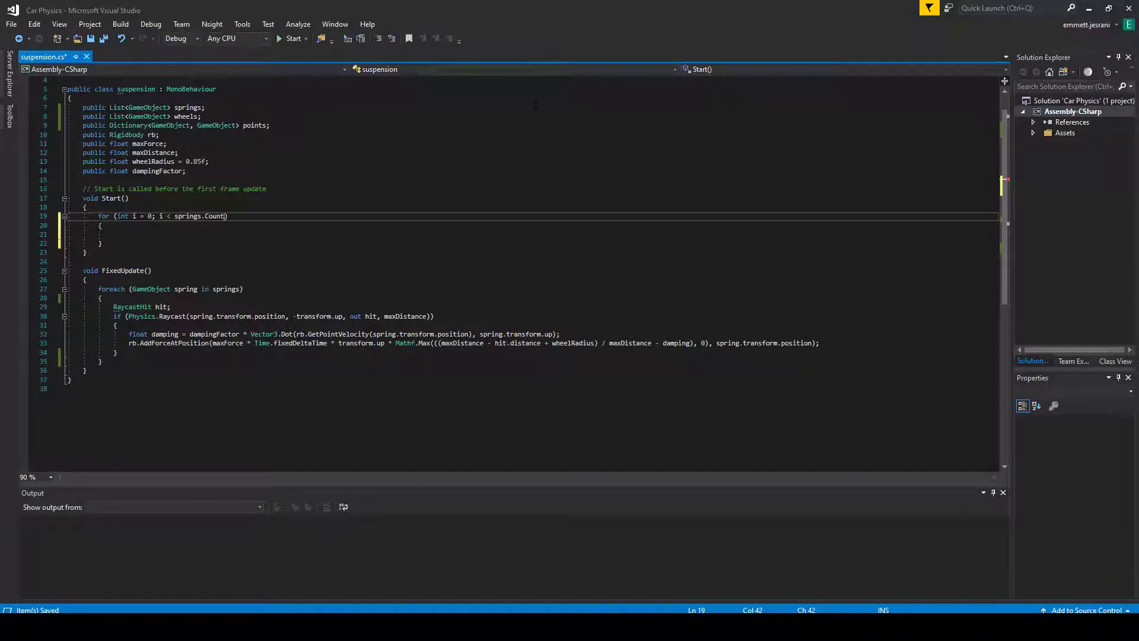
pyautogui.write('; ++i')
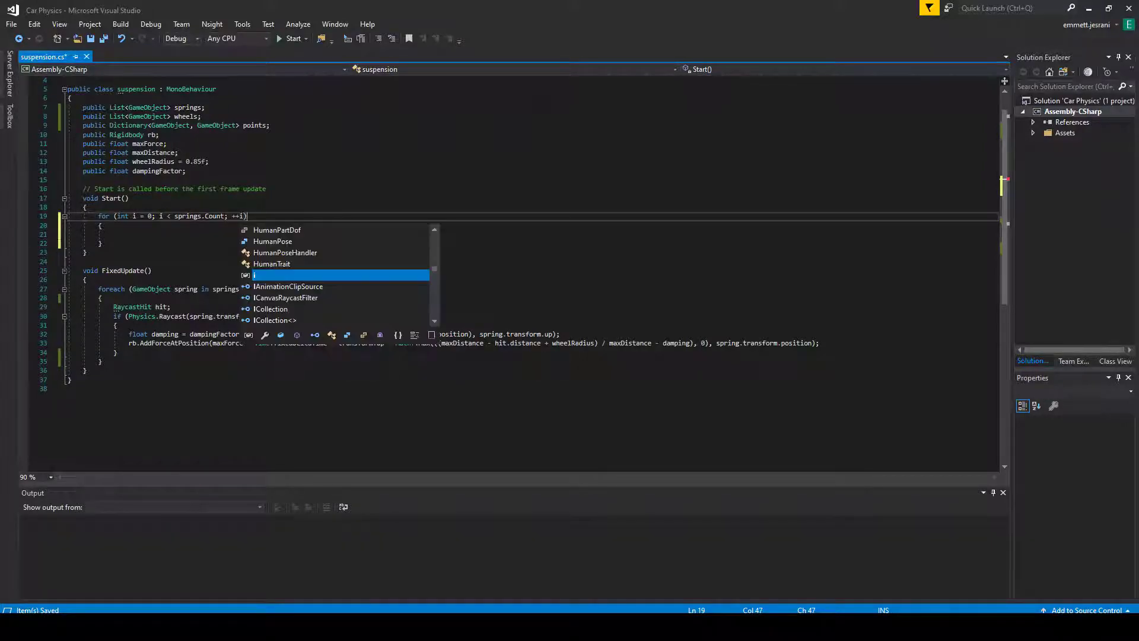
# Inside the loop add points.Add(springs[i], wheels[i]);
pyautogui.press('Escape')
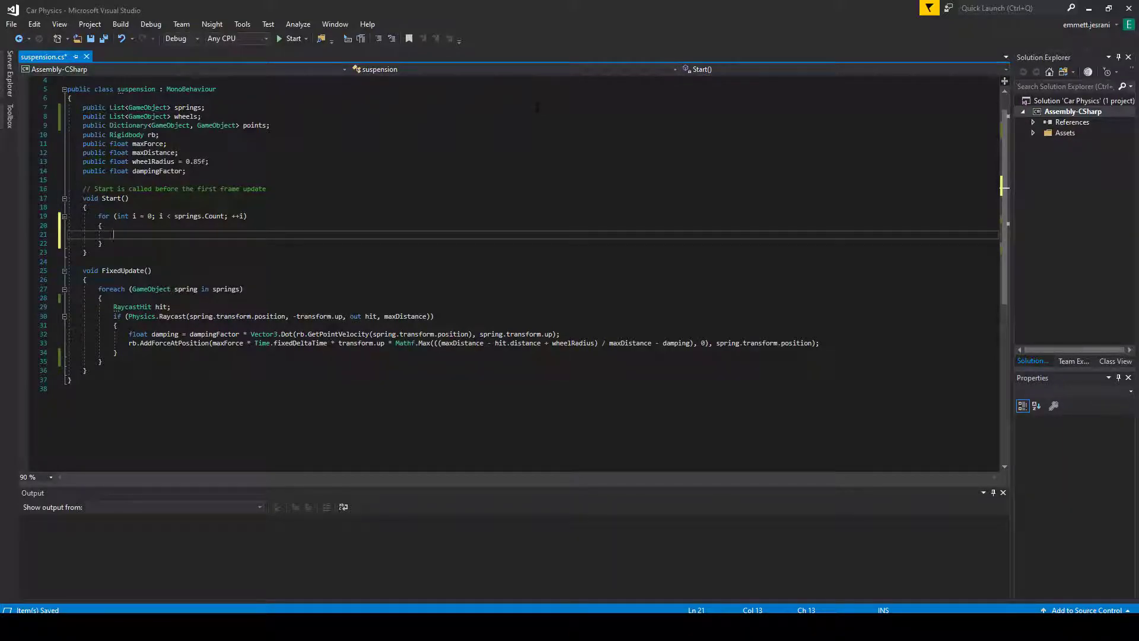
pyautogui.write('points')
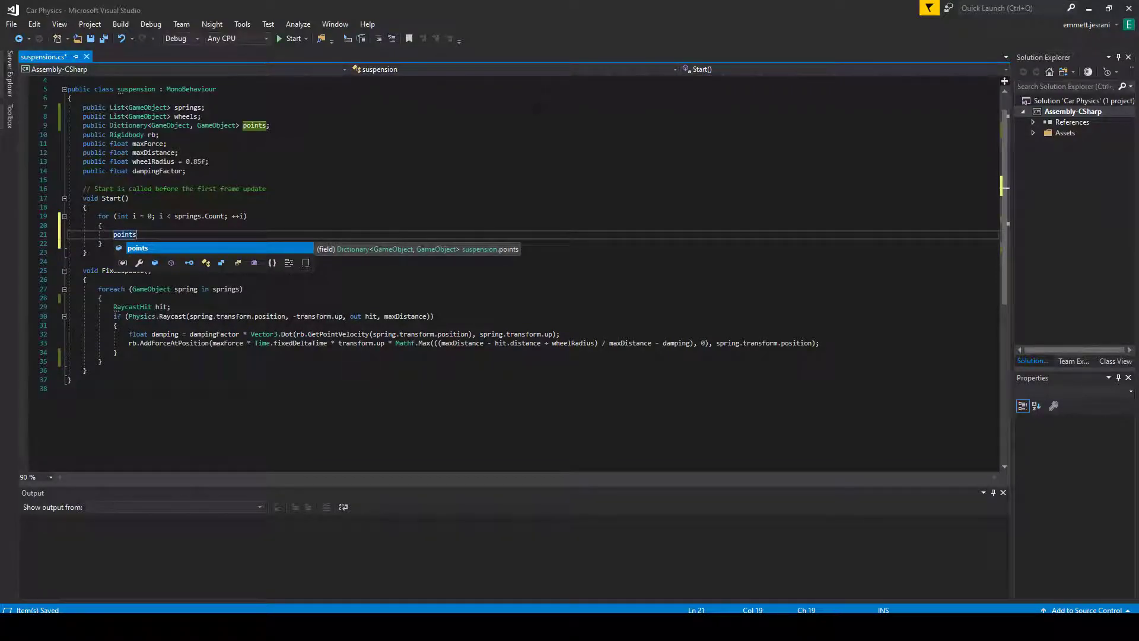
pyautogui.write('.Add();')
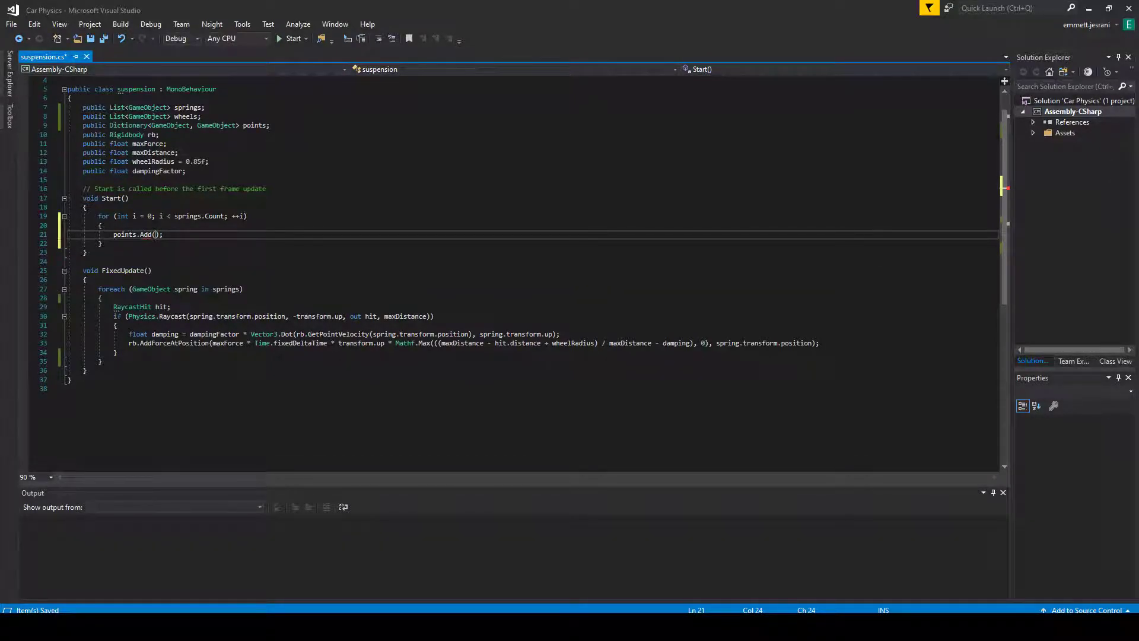
pyautogui.write('springs[i], wheels[i')
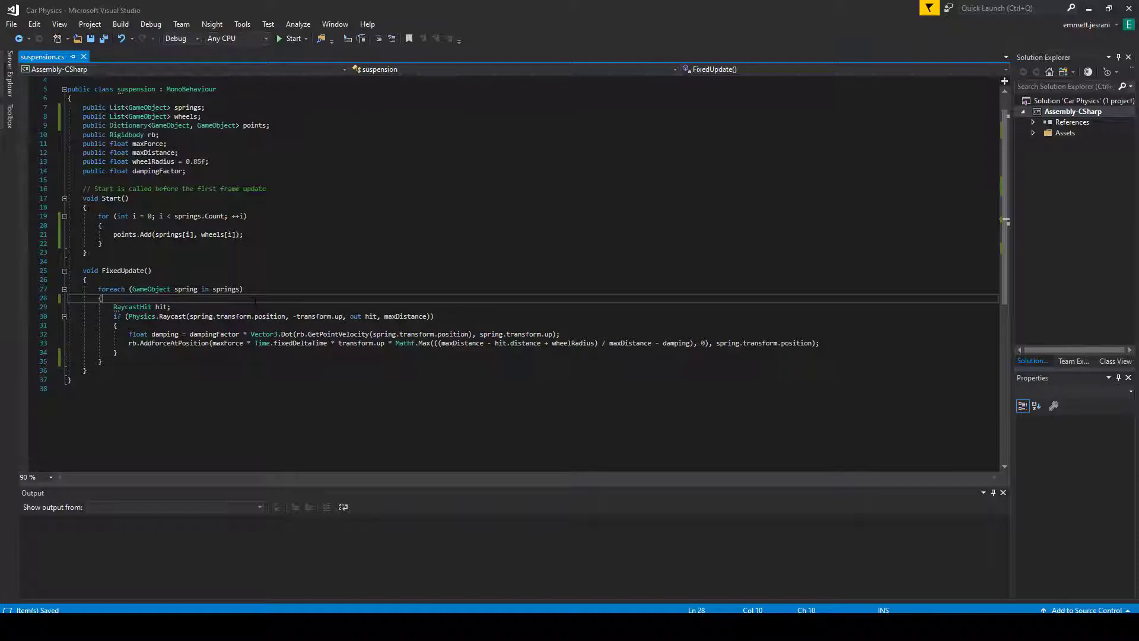
# Declare 'GameObject wheel;' at the top of the FixedUpdate spring loop
pyautogui.press('Enter')
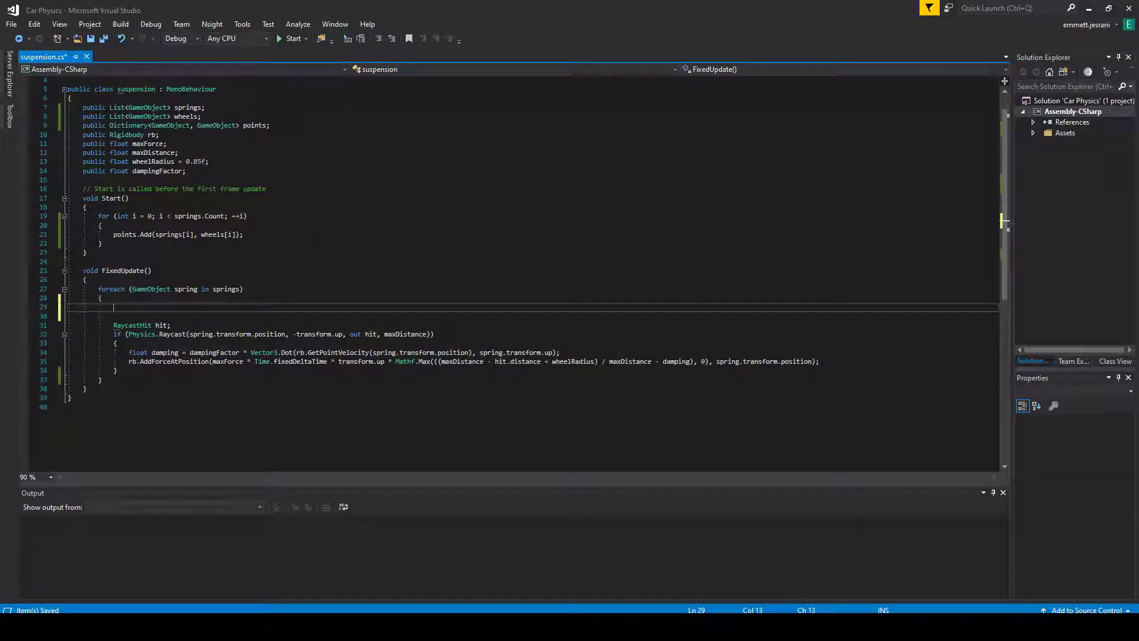
pyautogui.write('bool')
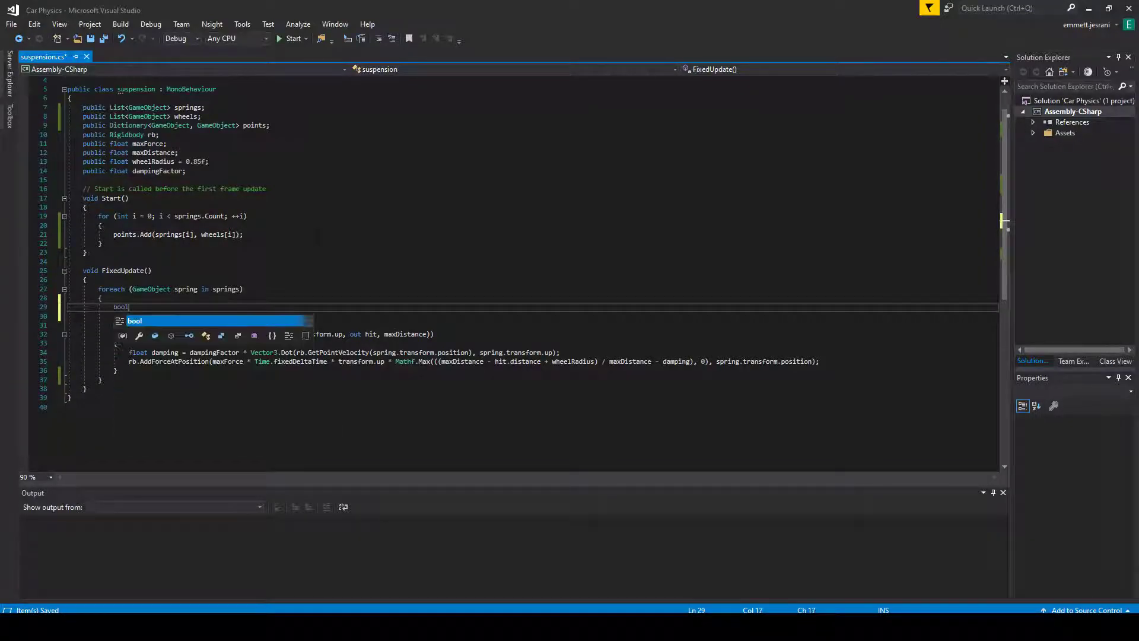
pyautogui.write('GameObject')
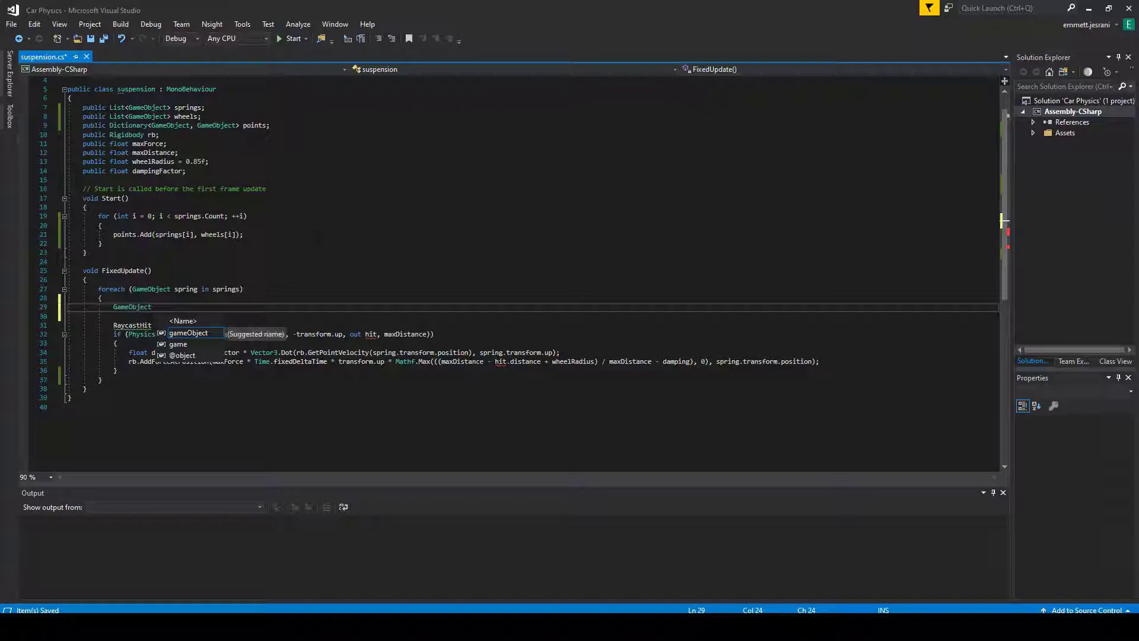
pyautogui.write('w')
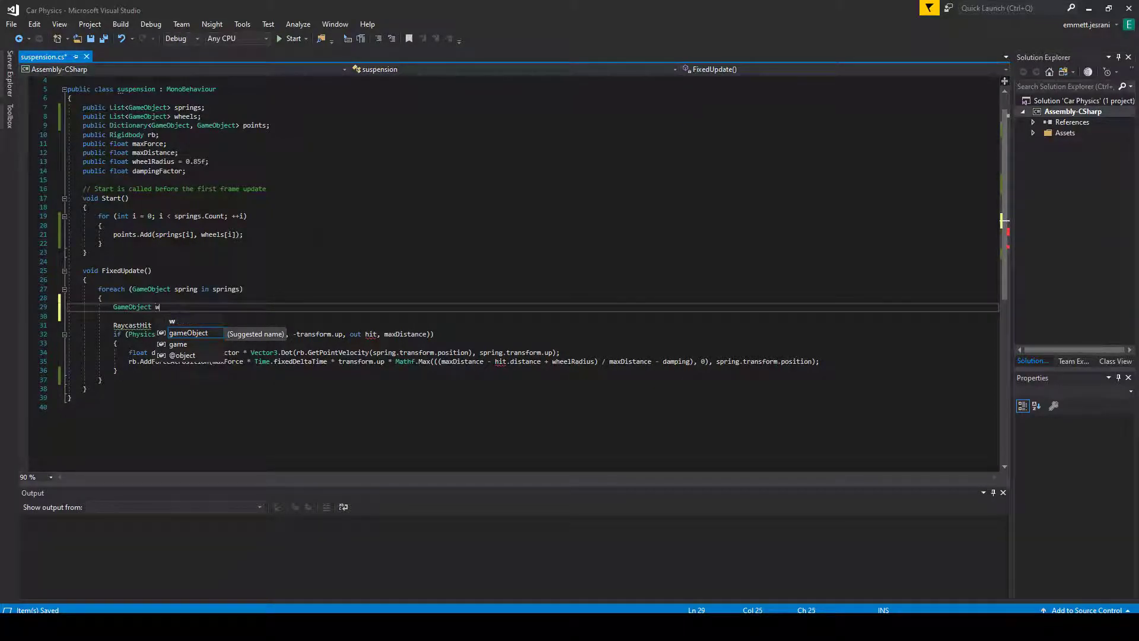
pyautogui.write('wheel;')
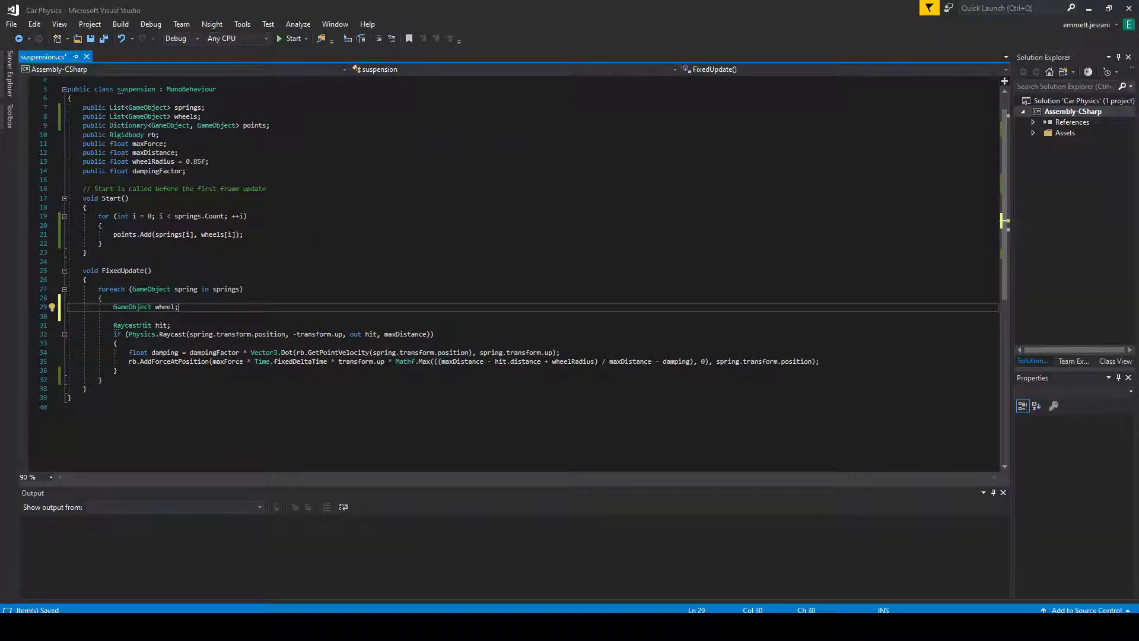
# Add 'bool found = points.TryGetValue(spring, out wheel);' to look up each spring's wheel
pyautogui.press('Enter')
pyautogui.write('bool')
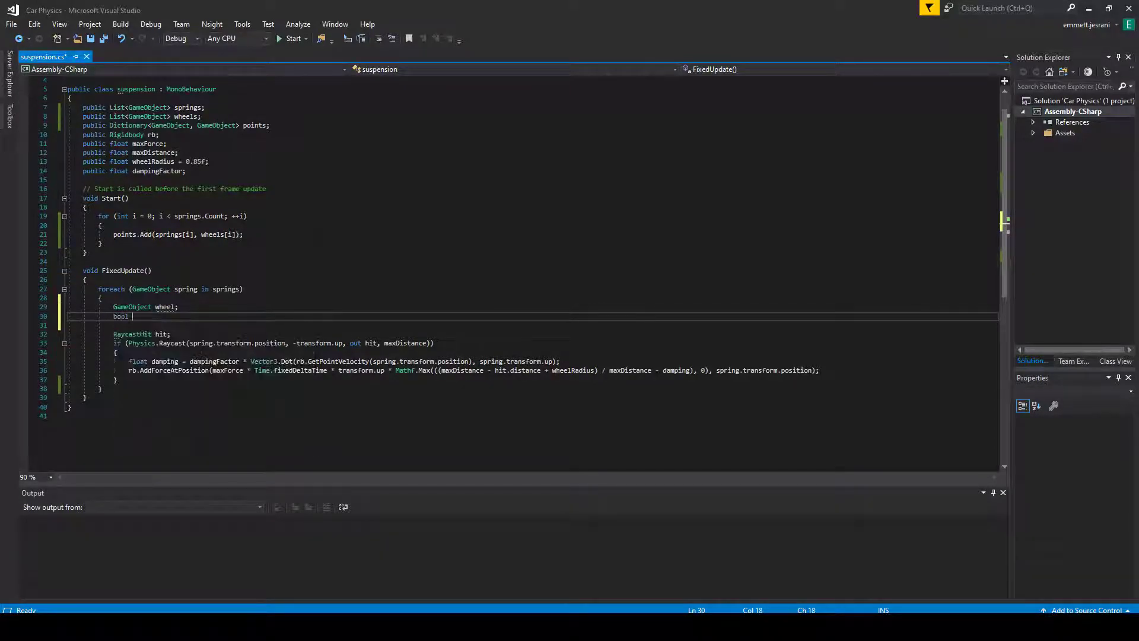
pyautogui.write('found =')
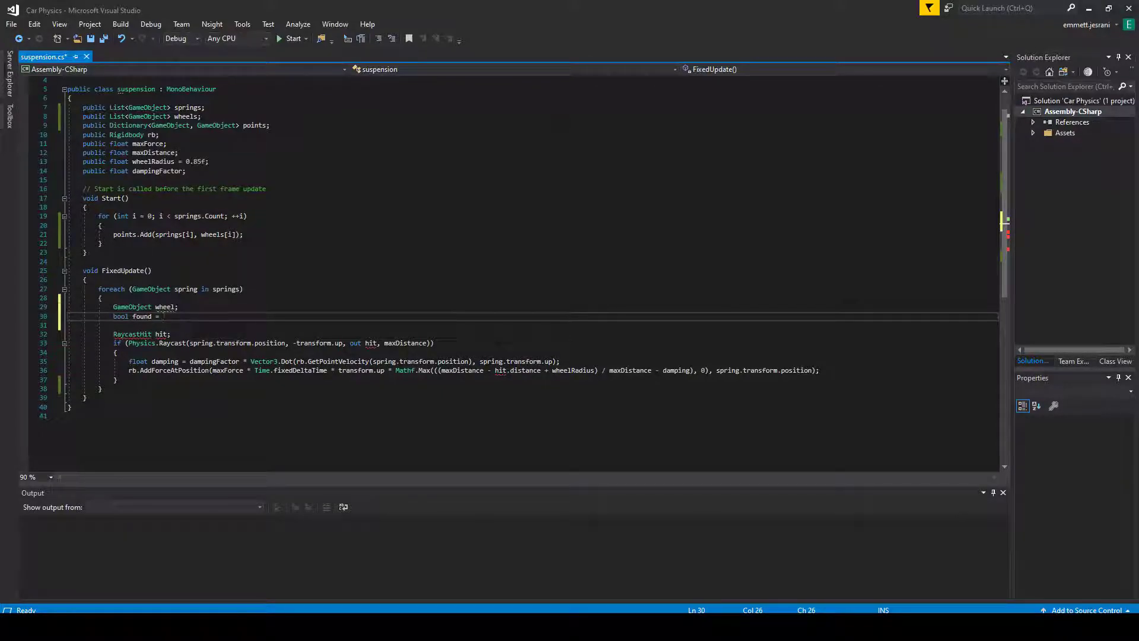
pyautogui.write('points.tryGetValue();')
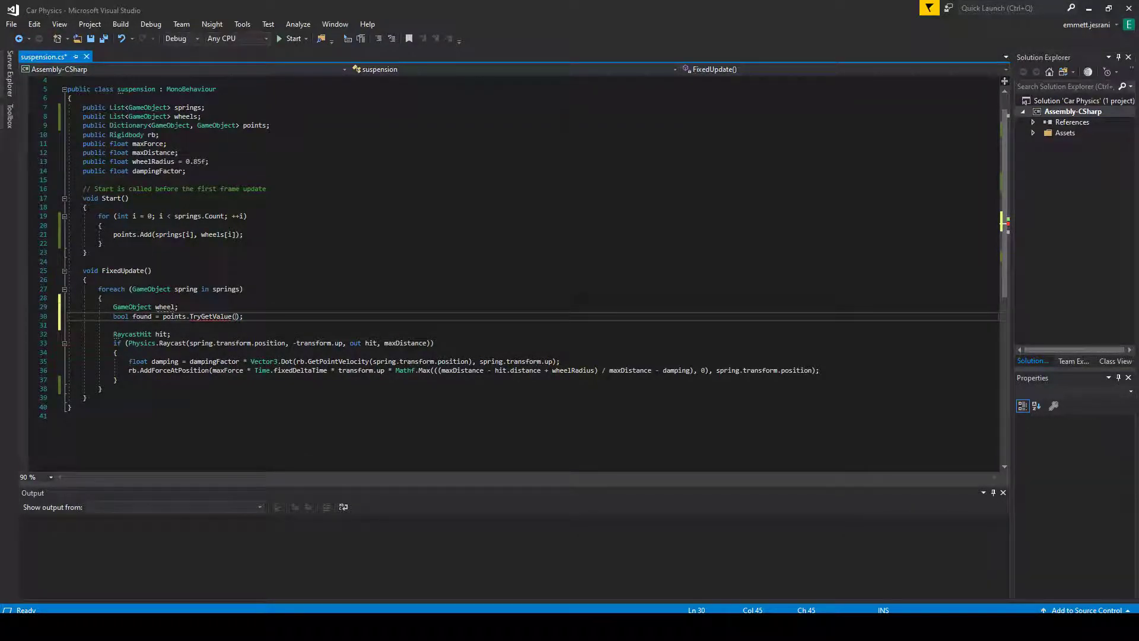
pyautogui.write('sp')
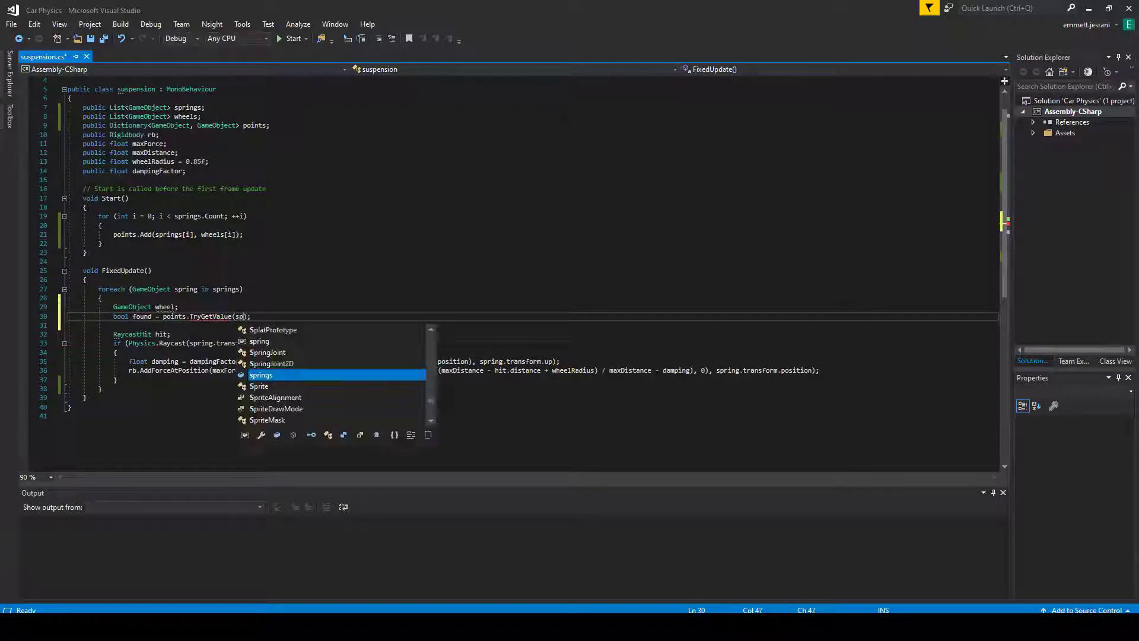
pyautogui.write('spring, out wheel')
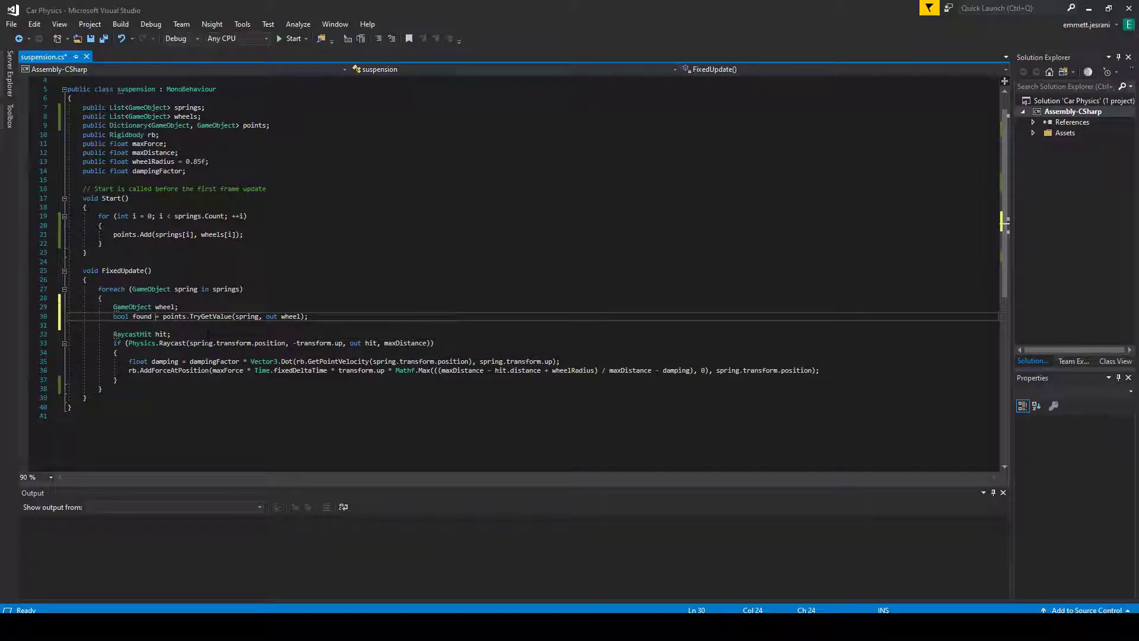
pyautogui.moveTo(225, 361)
pyautogui.write(' else')
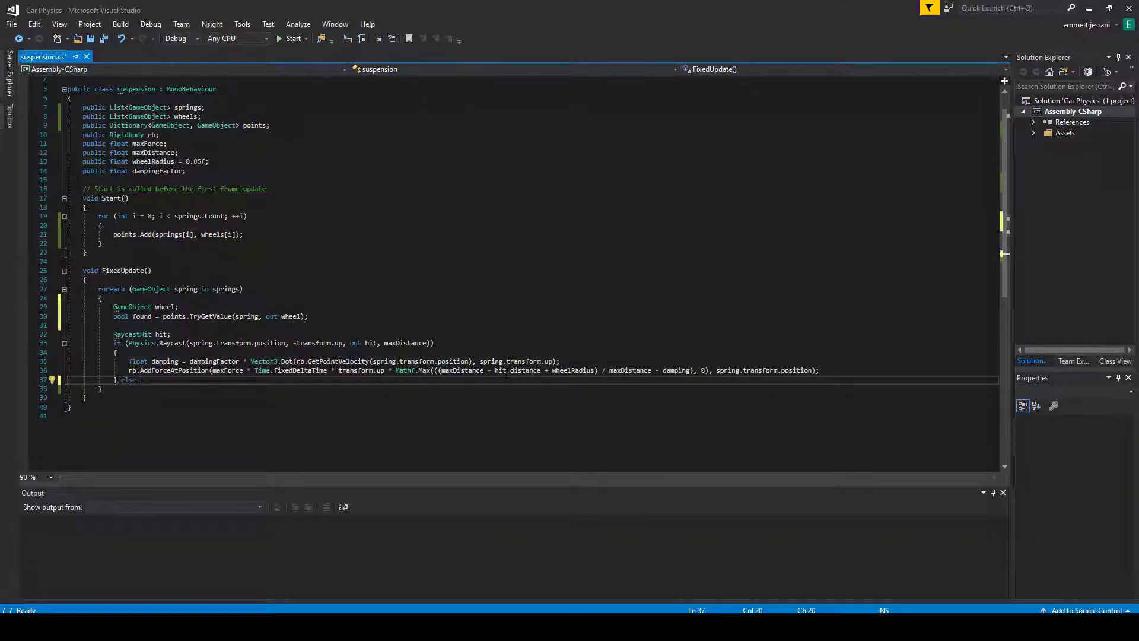
# Turn the fallback into 'else if (found)' after the raycast block
pyautogui.write('if (found)')
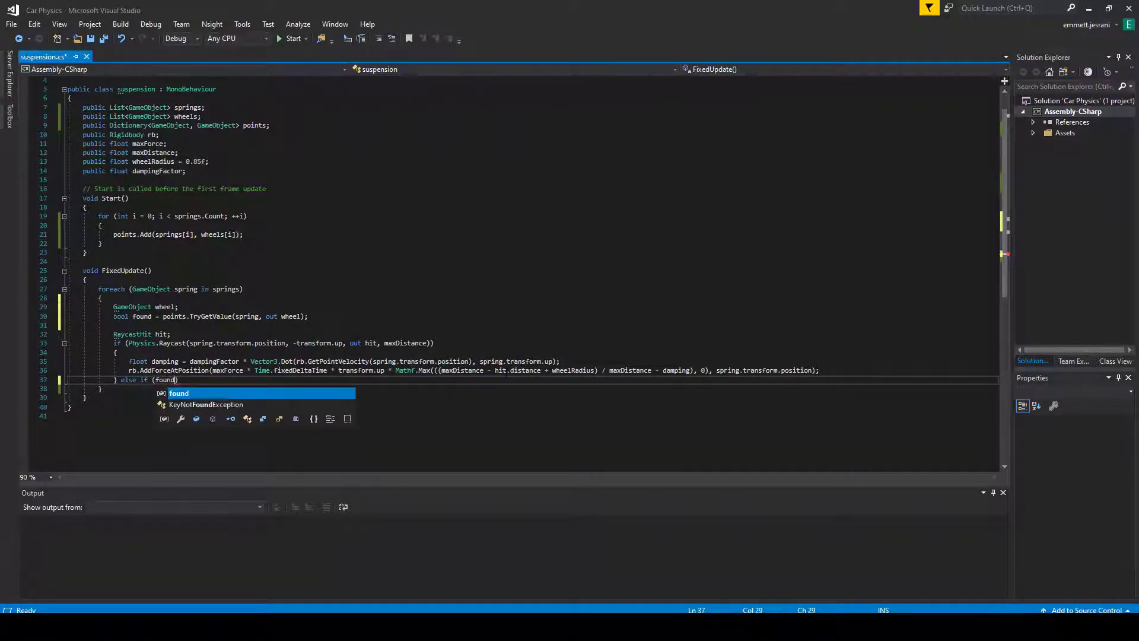
pyautogui.press('Escape')
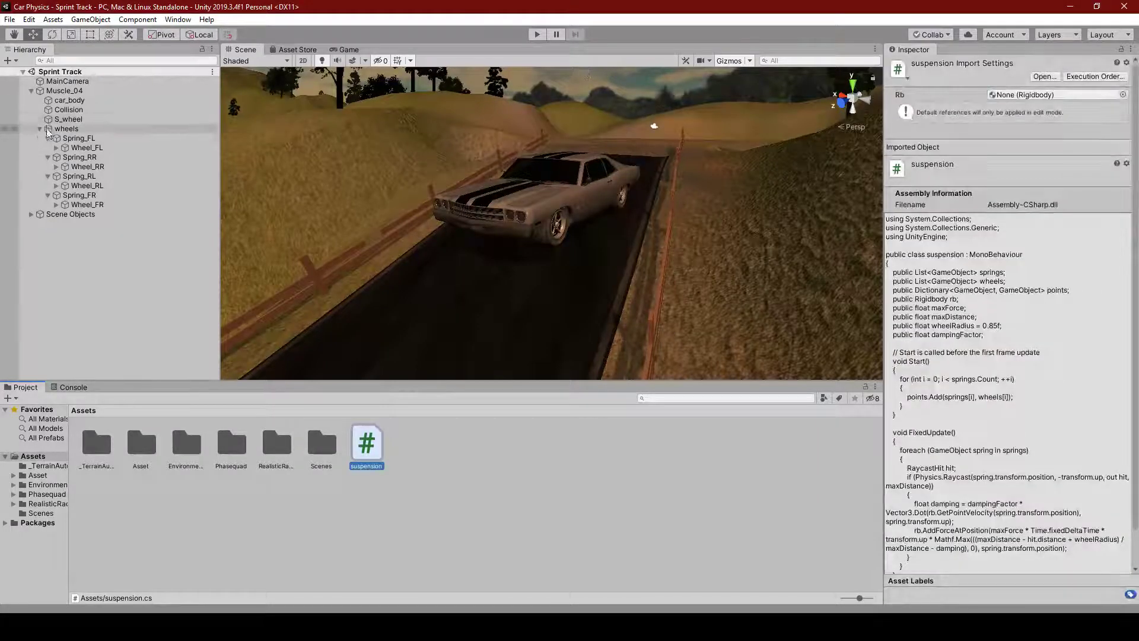
# Inspect the car's wheels group and the Terrain object in the Unity Hierarchy
pyautogui.click(66, 128)
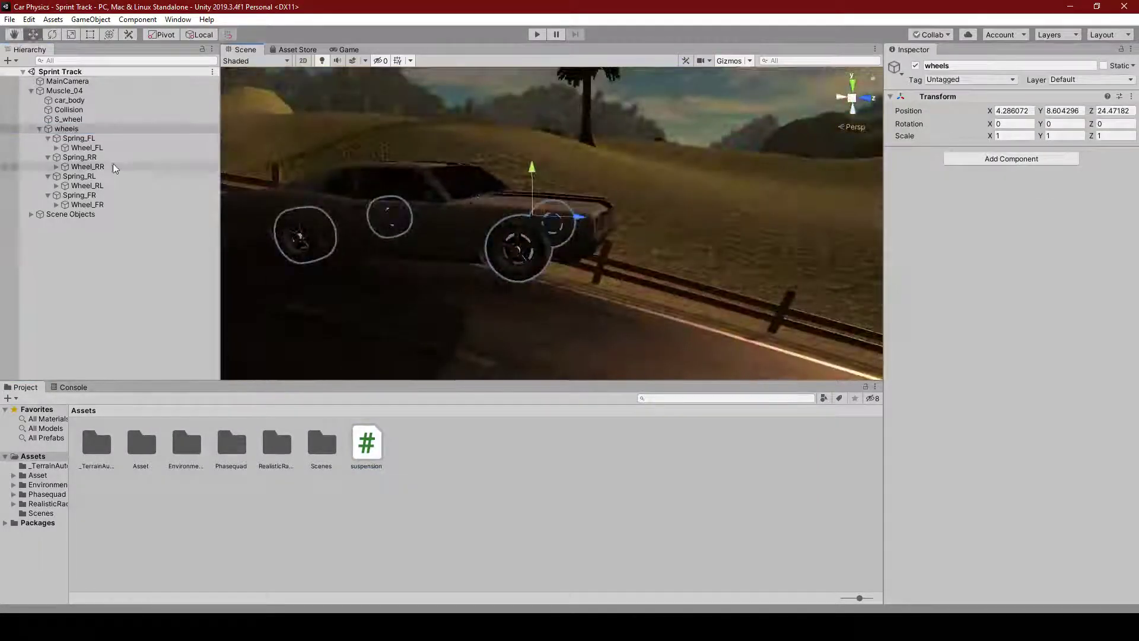
pyautogui.click(78, 138)
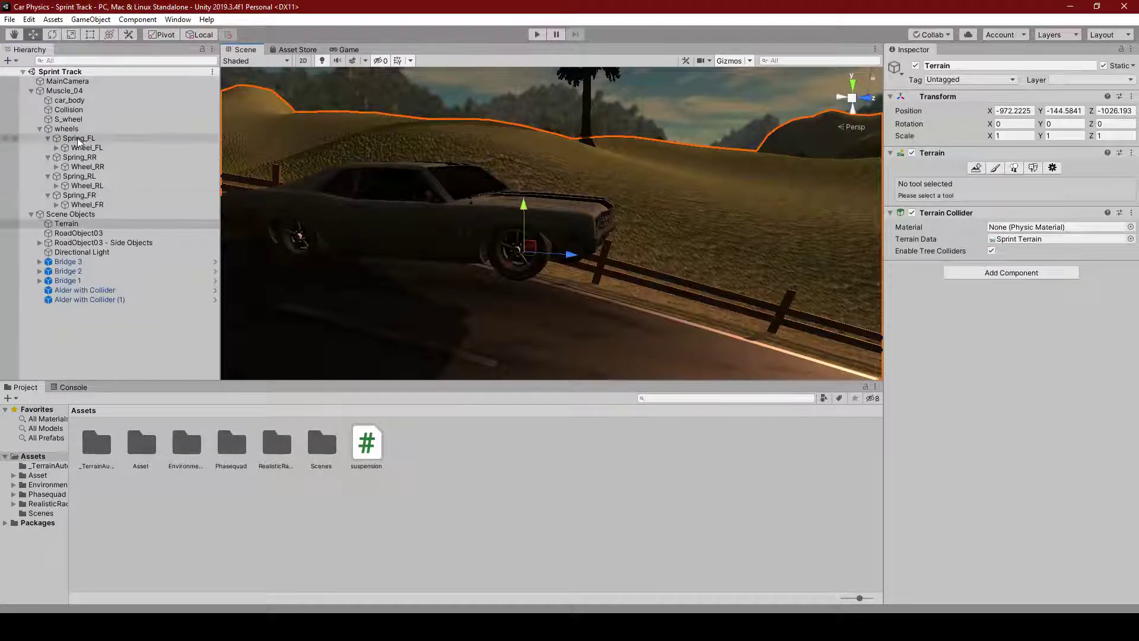
pyautogui.click(64, 138)
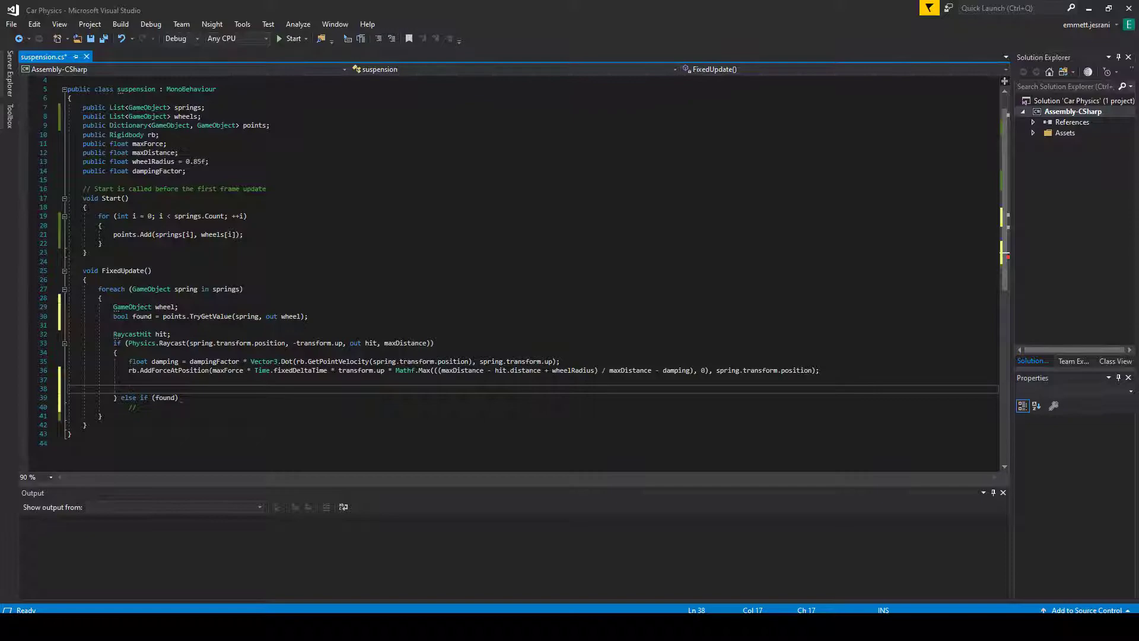
# Start 'wheel.transform.localPosition = new Vector3(...)' keeping the wheel's local x
pyautogui.write('wheel.transform.p')
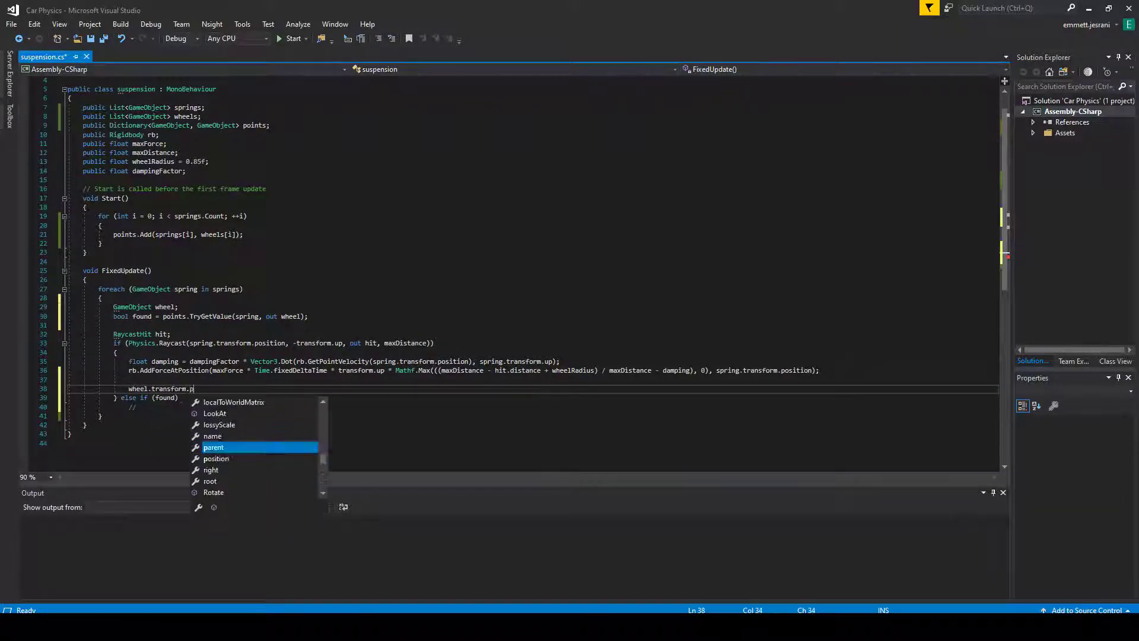
pyautogui.write('localEulerAngles')
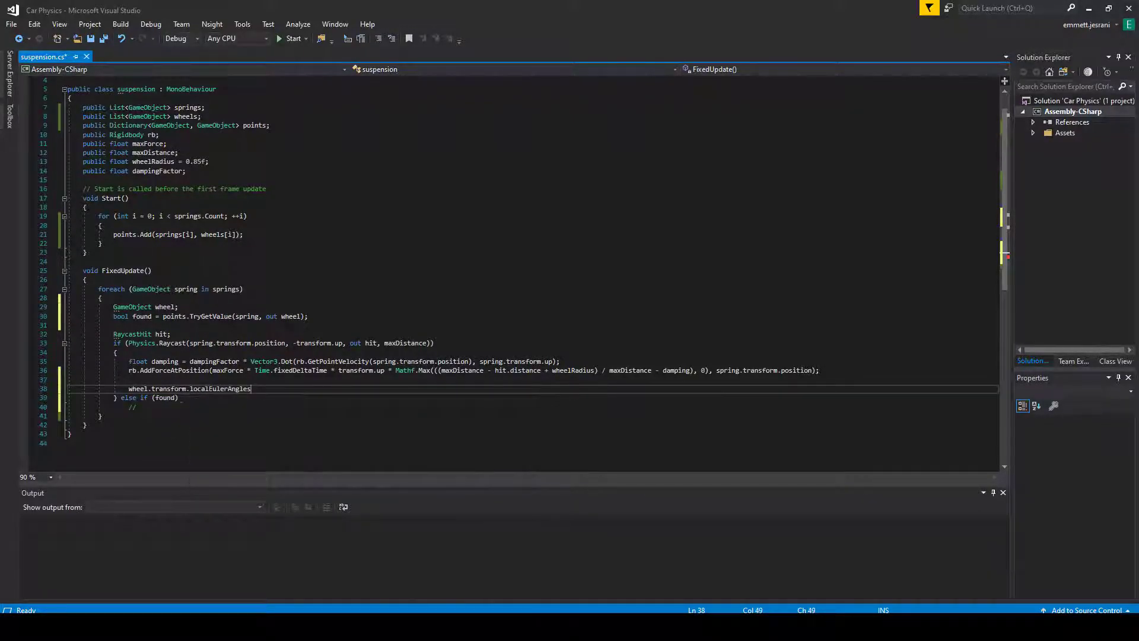
pyautogui.write('localPosition =')
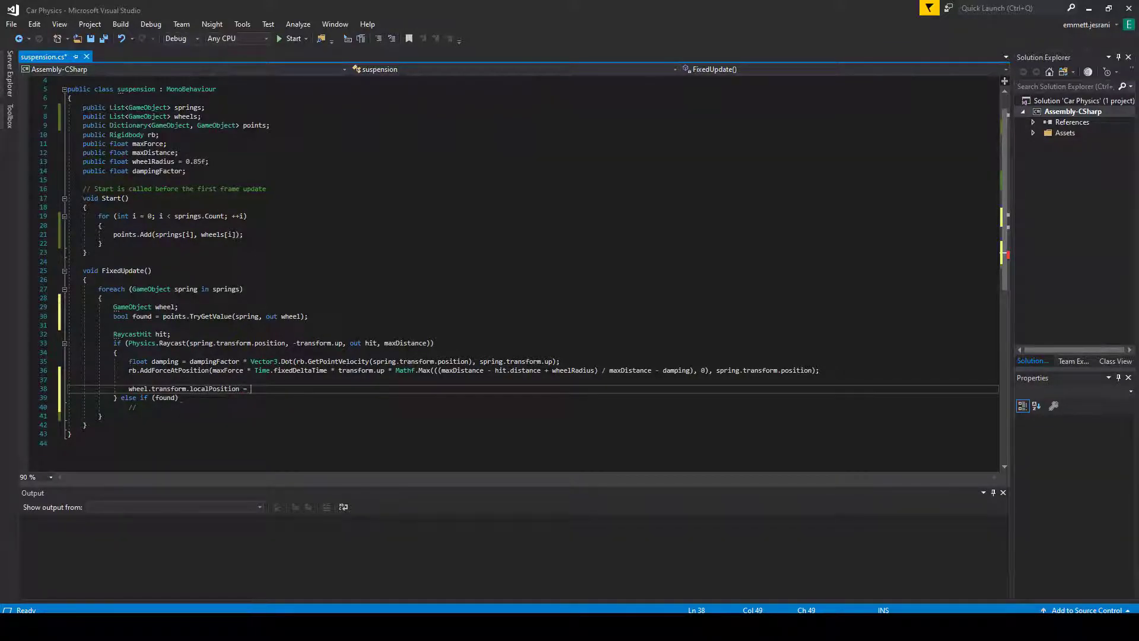
pyautogui.write('new Vector3')
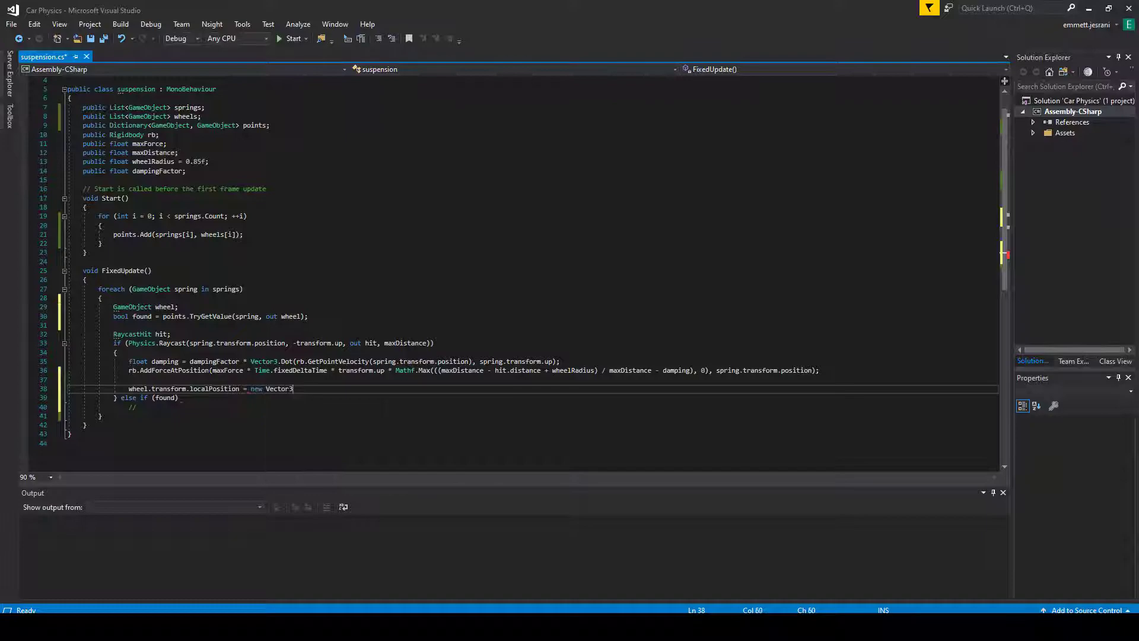
pyautogui.write('();')
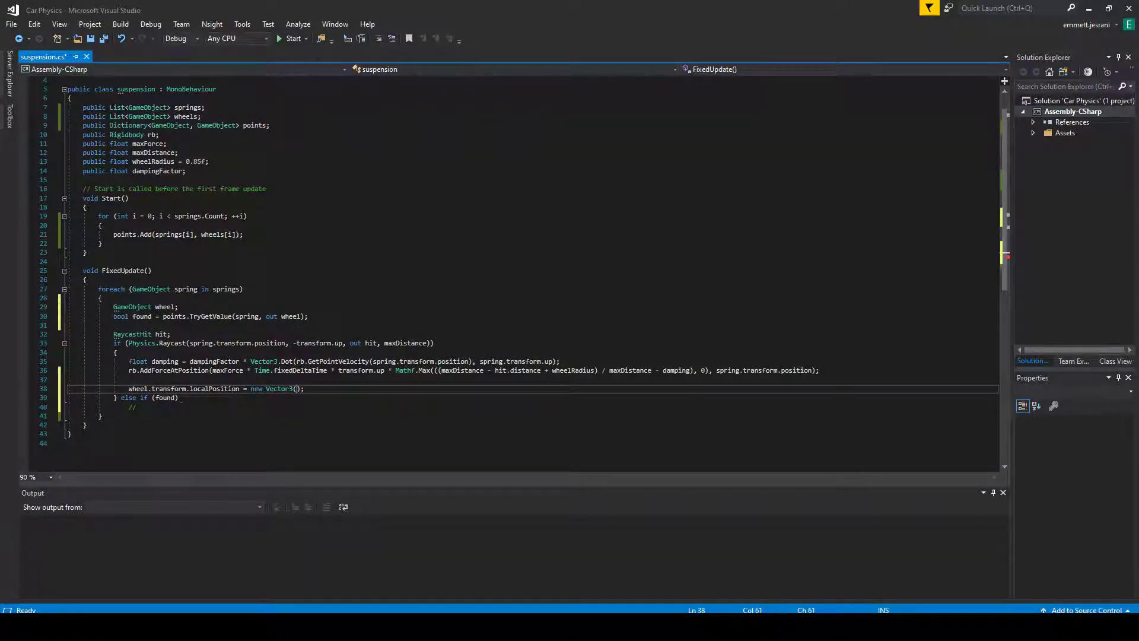
pyautogui.write('wheel.')
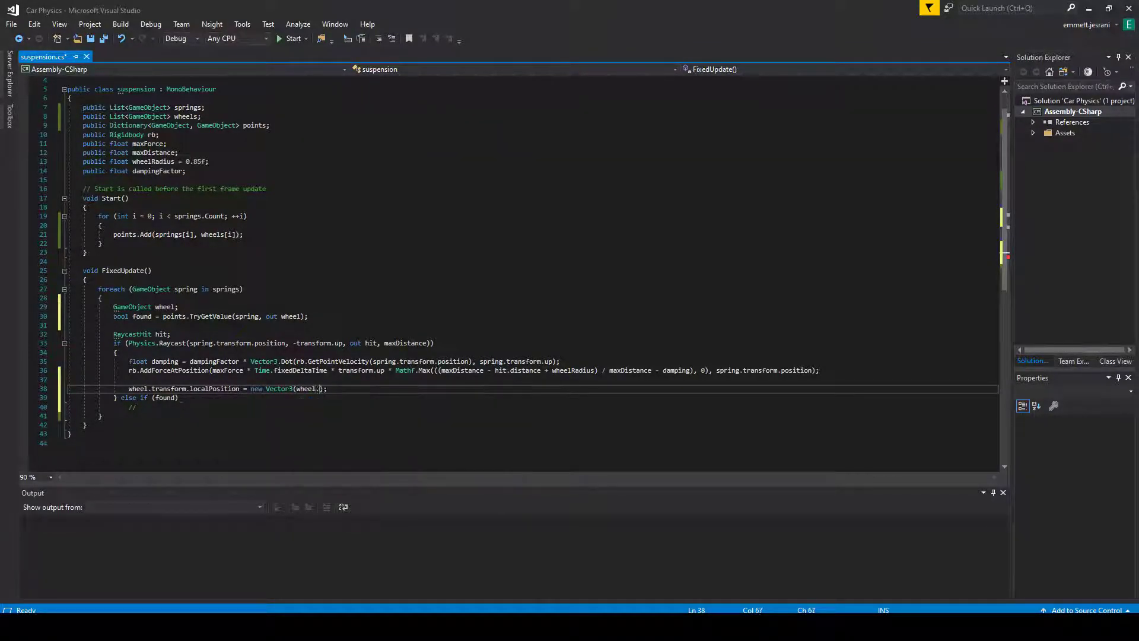
pyautogui.write('transform')
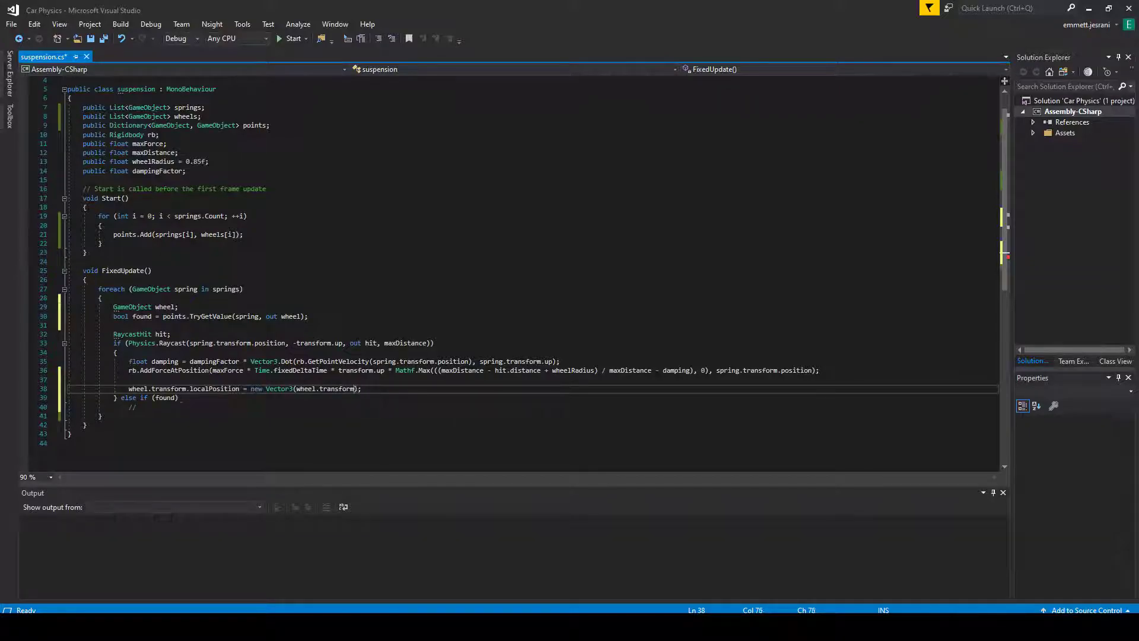
pyautogui.write('localPosition.x, ,')
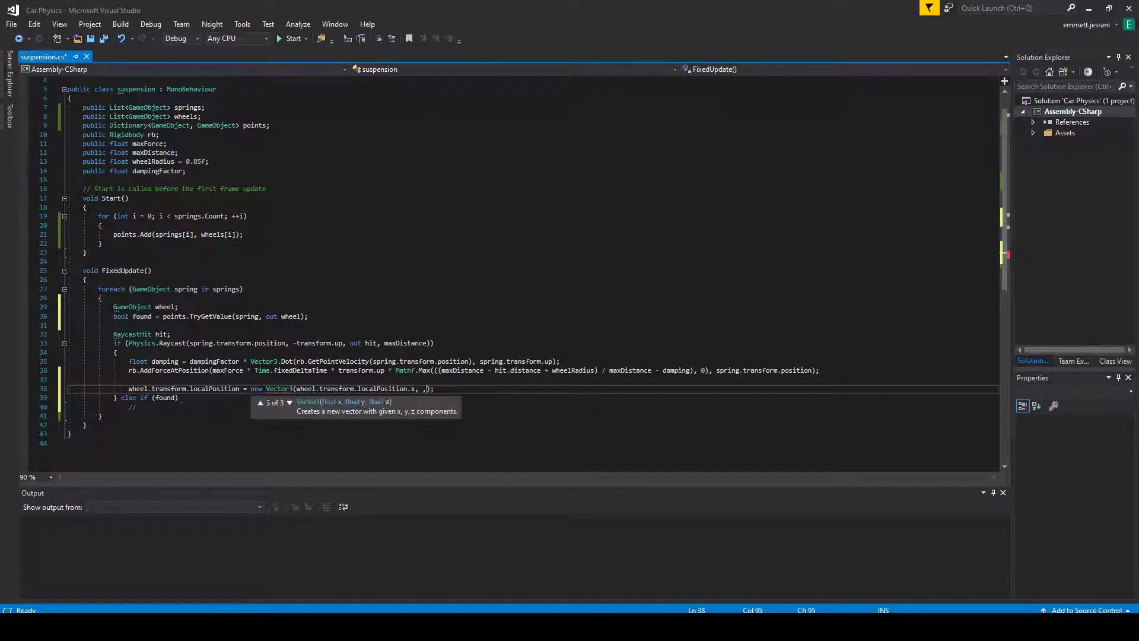
pyautogui.write('wheel.transform.localPosition.z')
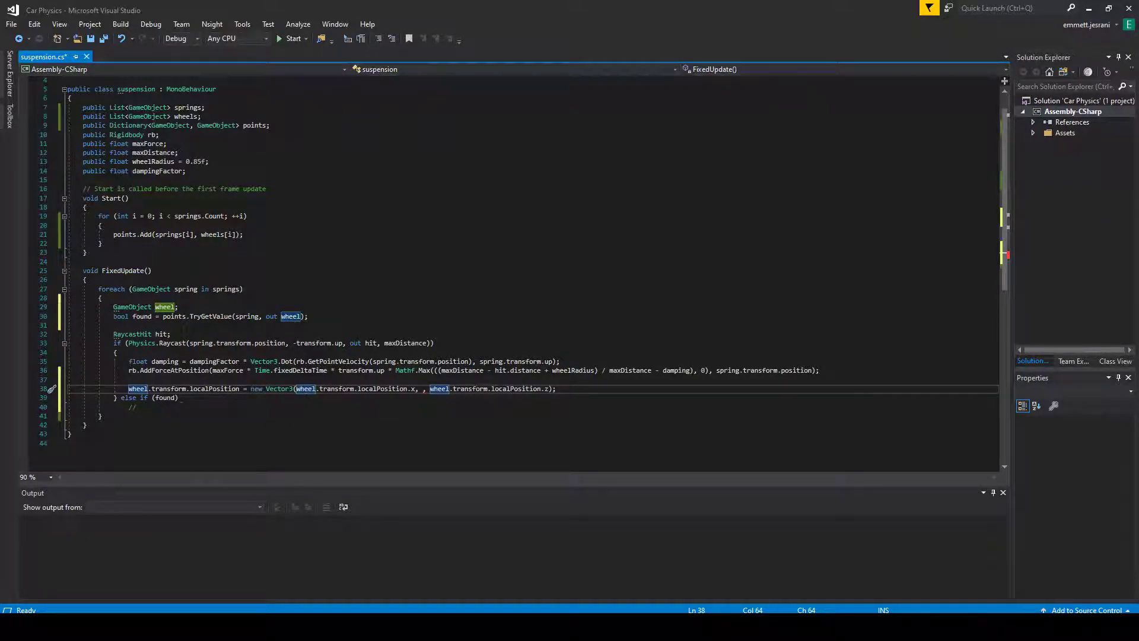
pyautogui.moveTo(424, 388)
pyautogui.write('(')
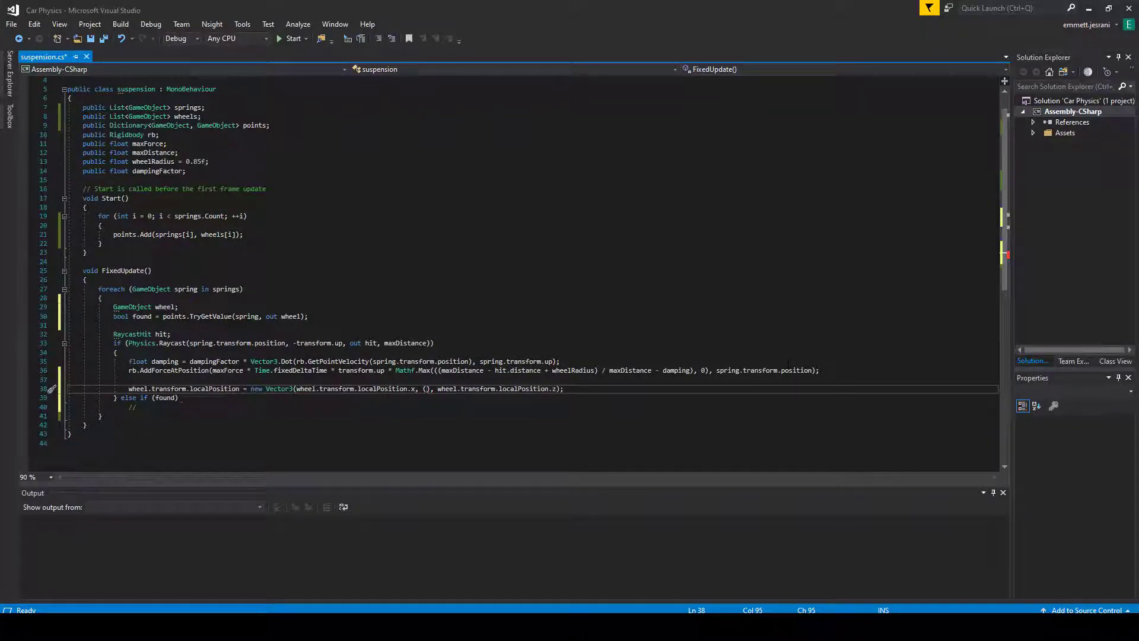
# Set the Vector3 y component to wheelRadius - hit.distance
pyautogui.write('wheelRadius')
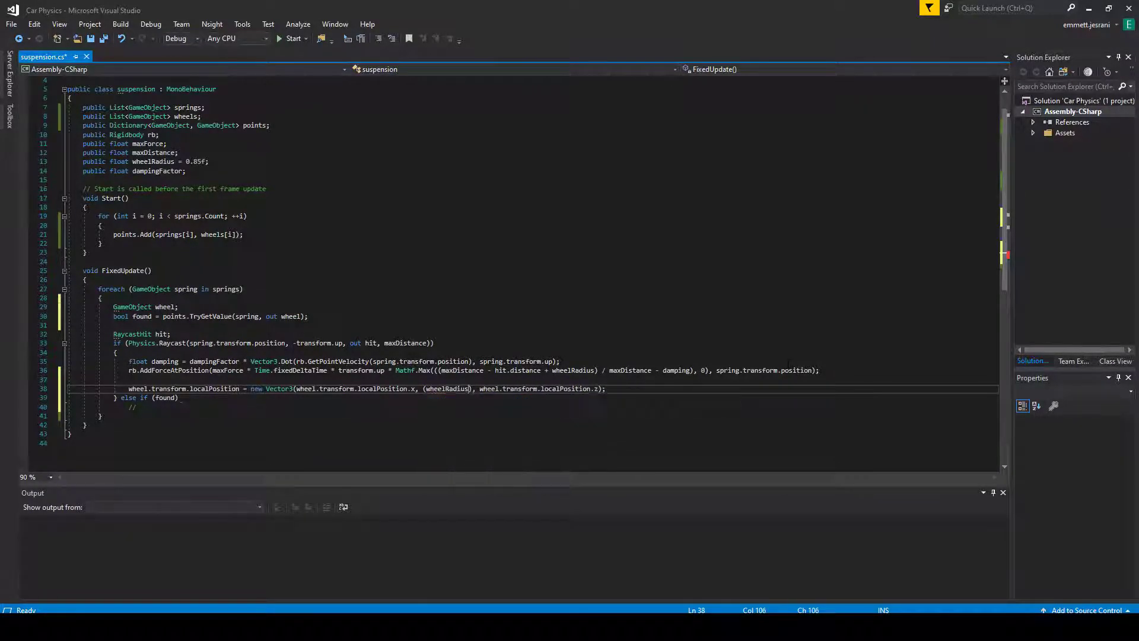
pyautogui.write('- hit.')
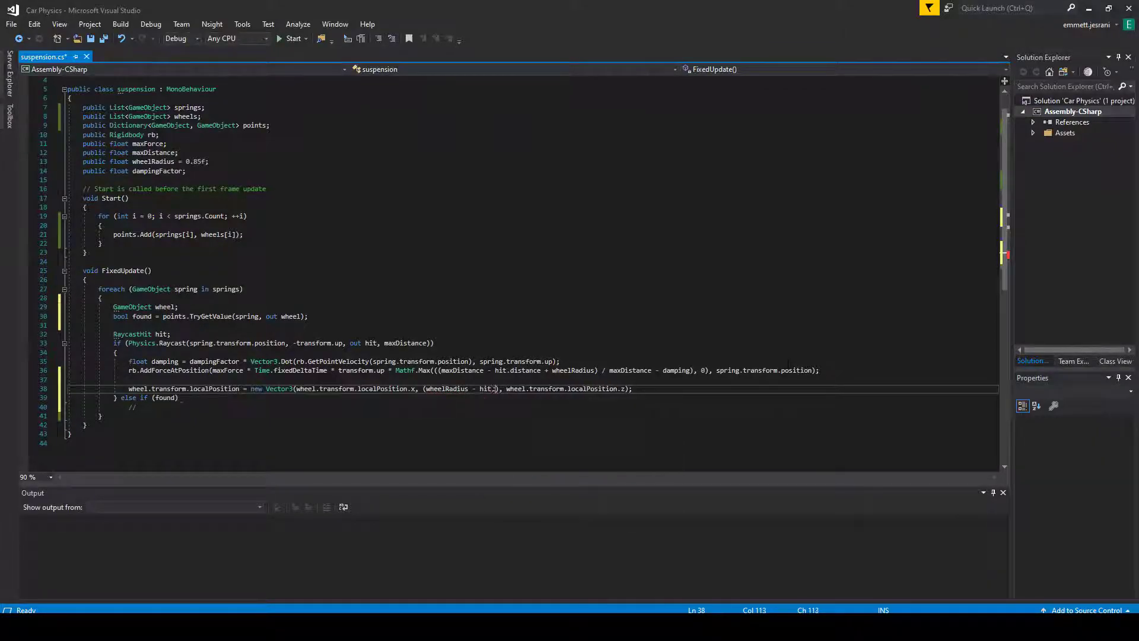
pyautogui.write('distance')
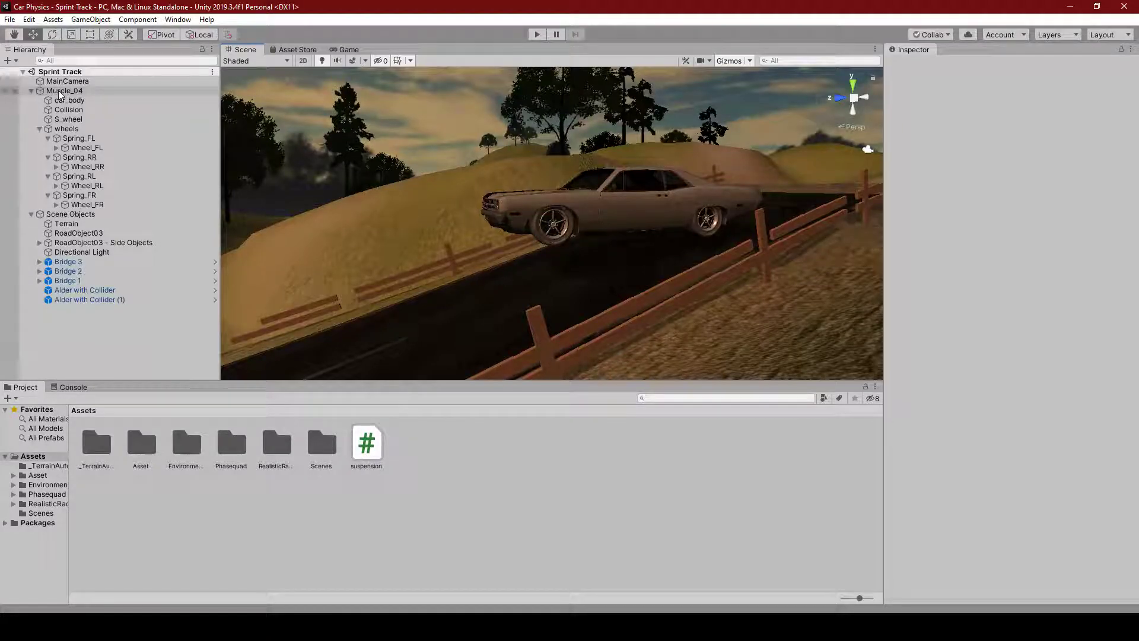
# Select the Muscle_04 car object to read its 0.2 transform scale and suspension settings
pyautogui.click(64, 90)
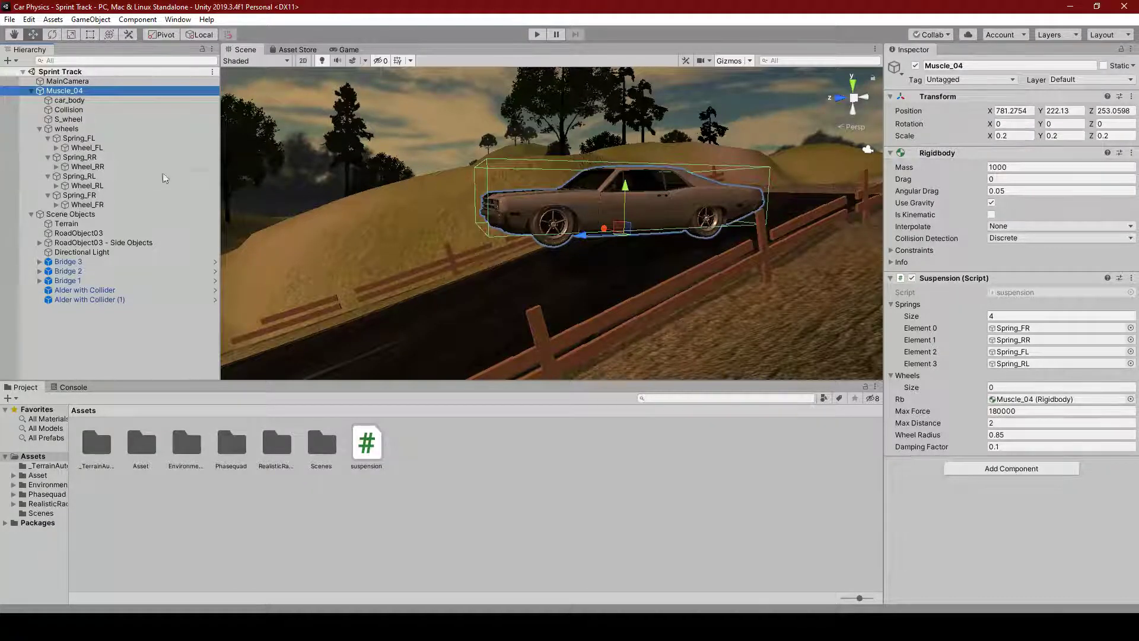
pyautogui.click(67, 99)
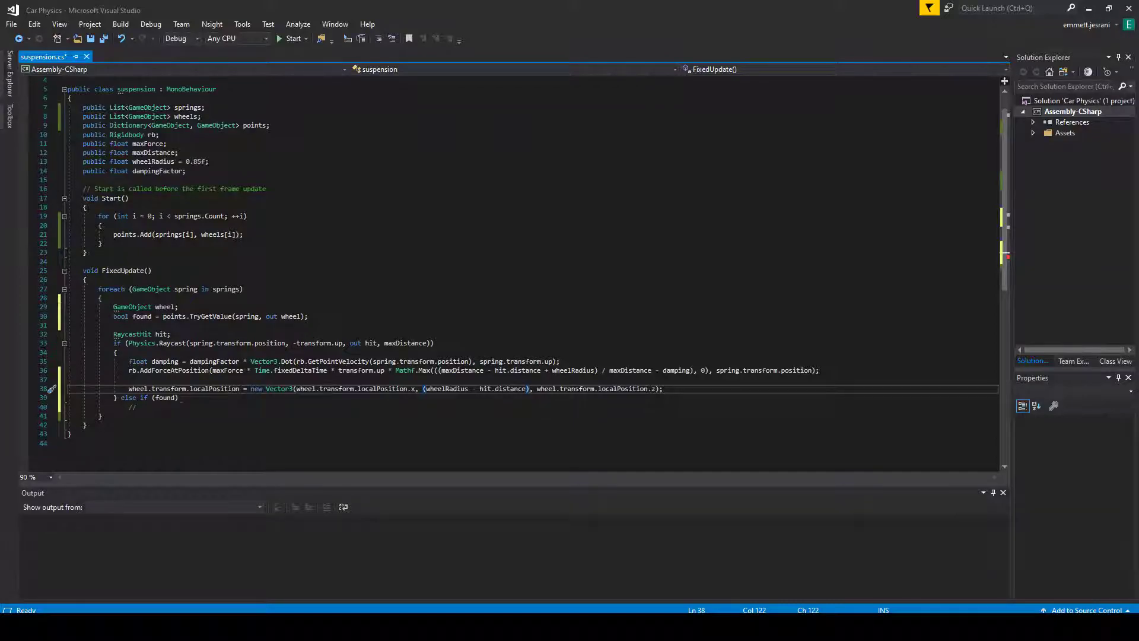
pyautogui.moveTo(631, 370)
pyautogui.write(' / ')
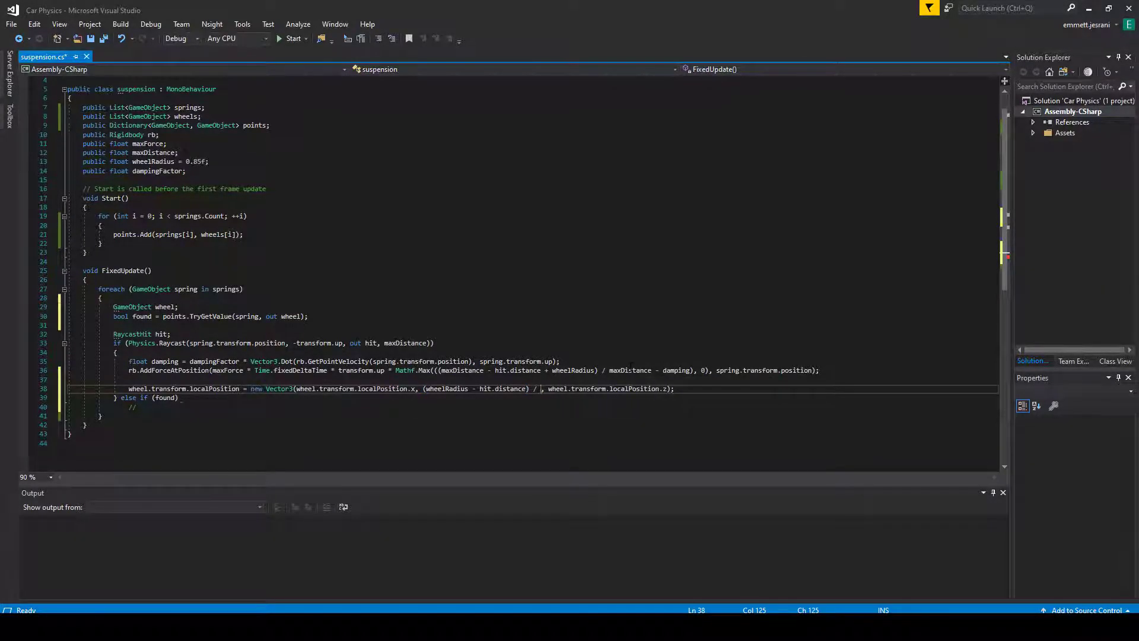
# Divide the y offset by wheel.transform.lossyScale.y and finish with wheel.transform.localPosition.z
pyautogui.write('wheel.trans')
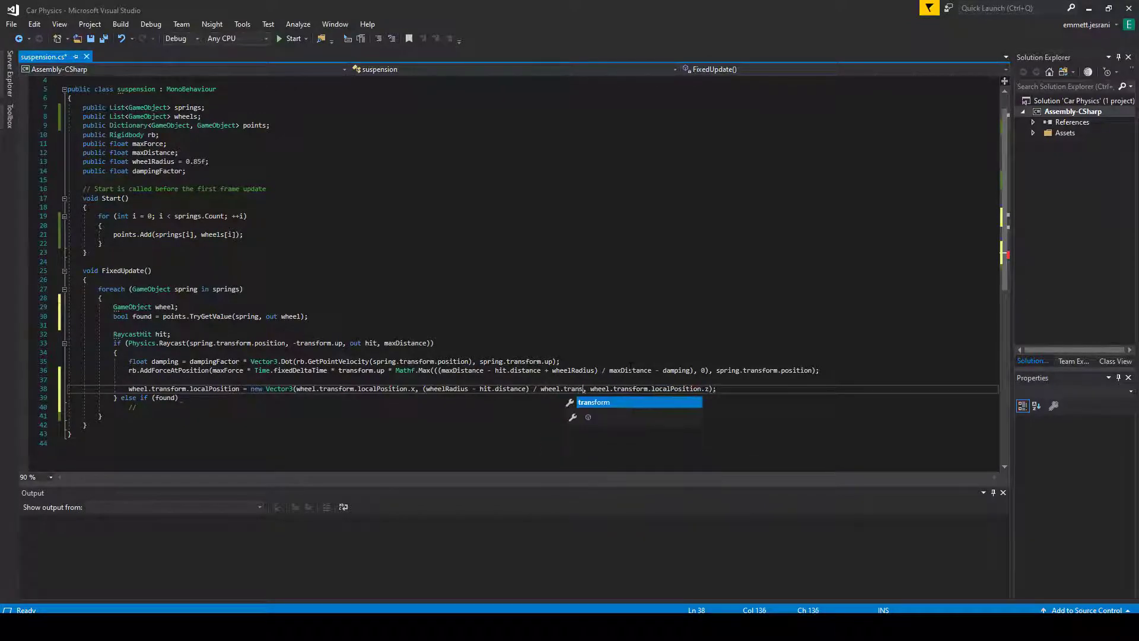
pyautogui.write('lossyScale.')
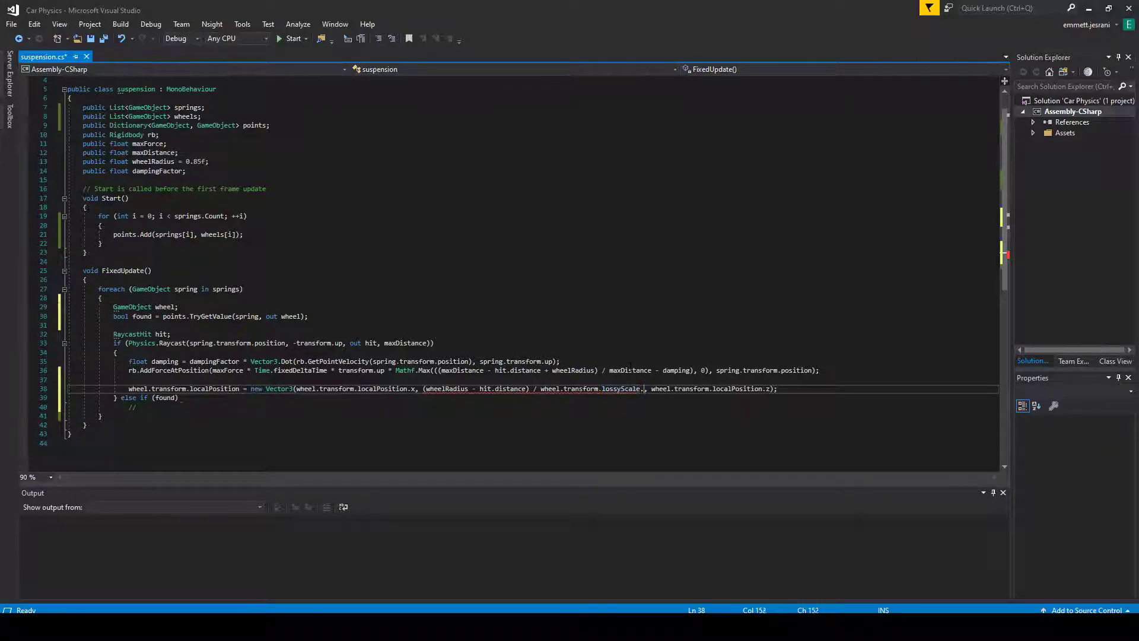
pyautogui.write('y')
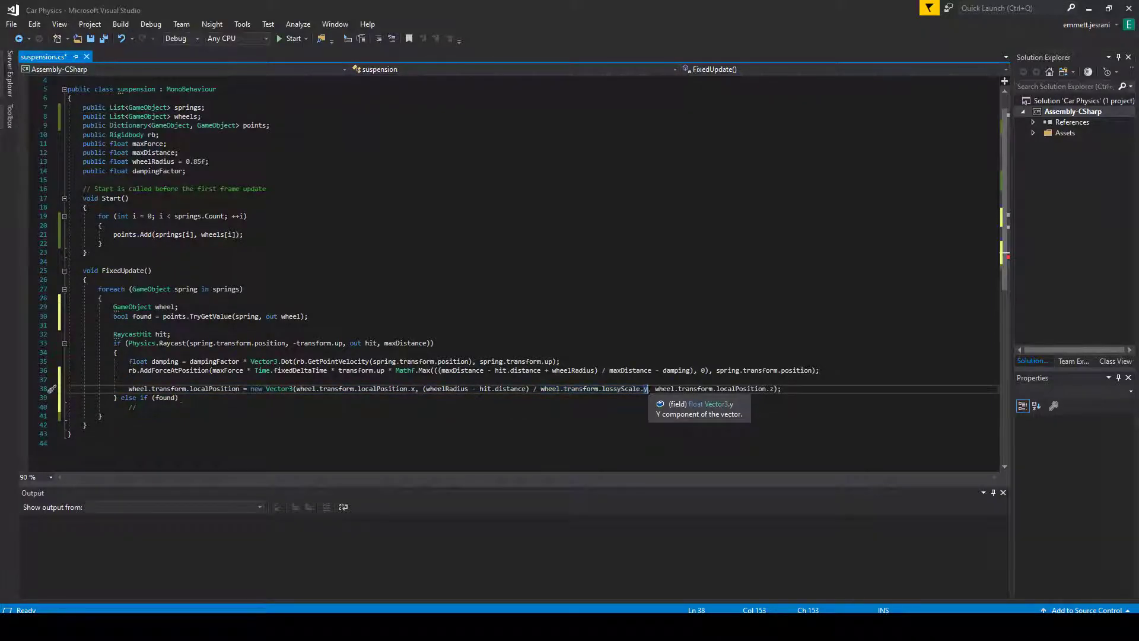
pyautogui.moveTo(623, 388)
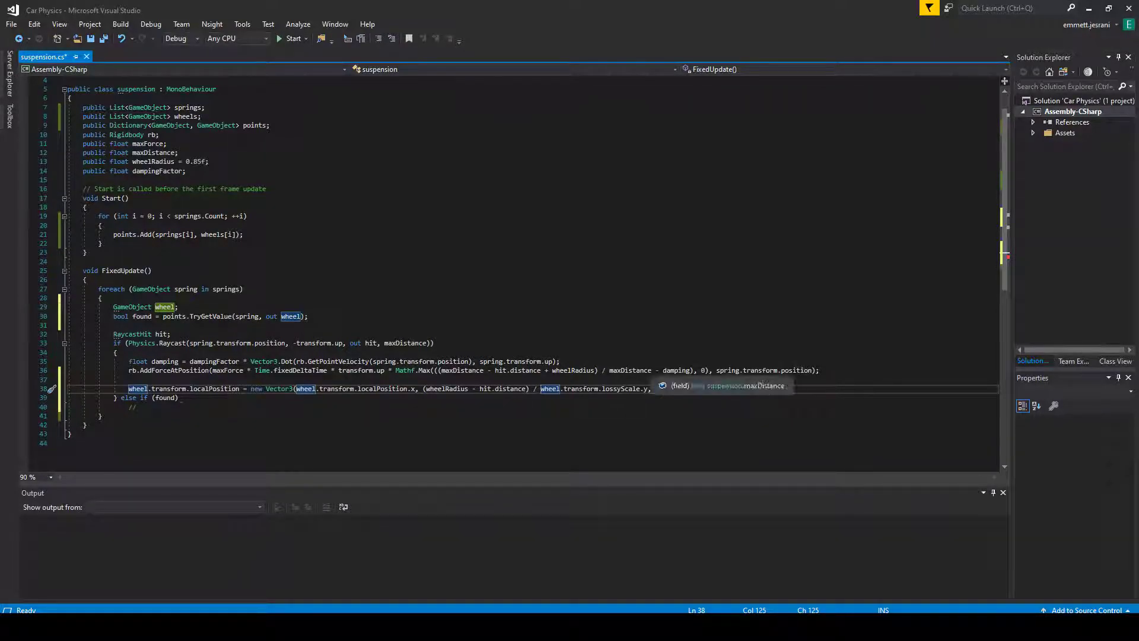
pyautogui.write('wheel.transform.localPosition.z);')
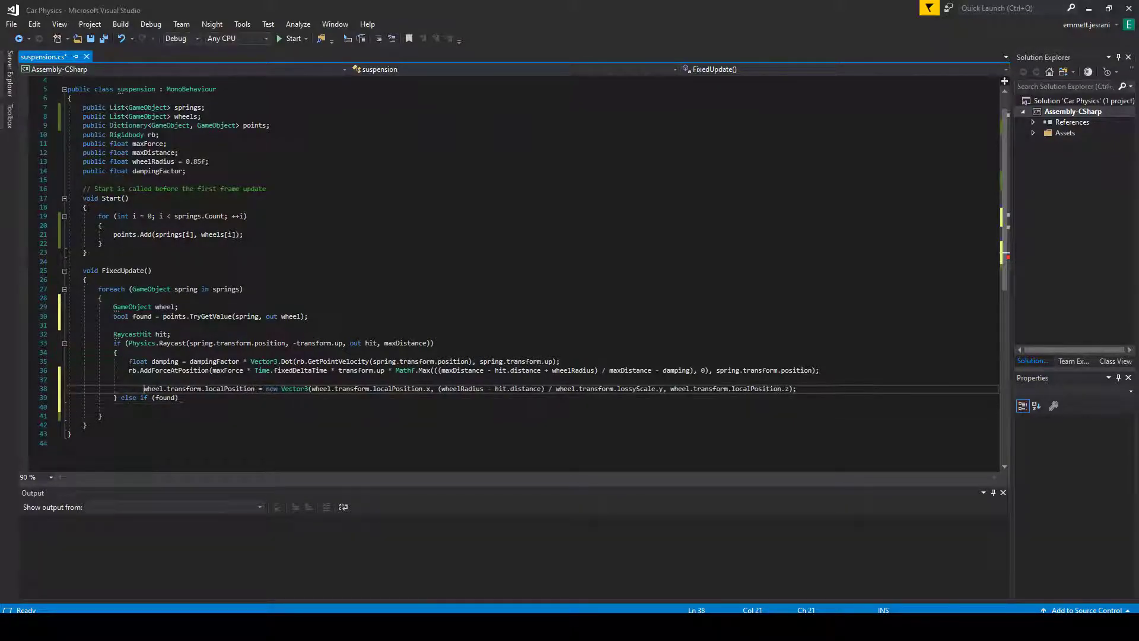
# In the else-if-found branch start 'wheel.transform.localPosition = new Vector3(x, ..., z)' with local x and z
pyautogui.write('if ()')
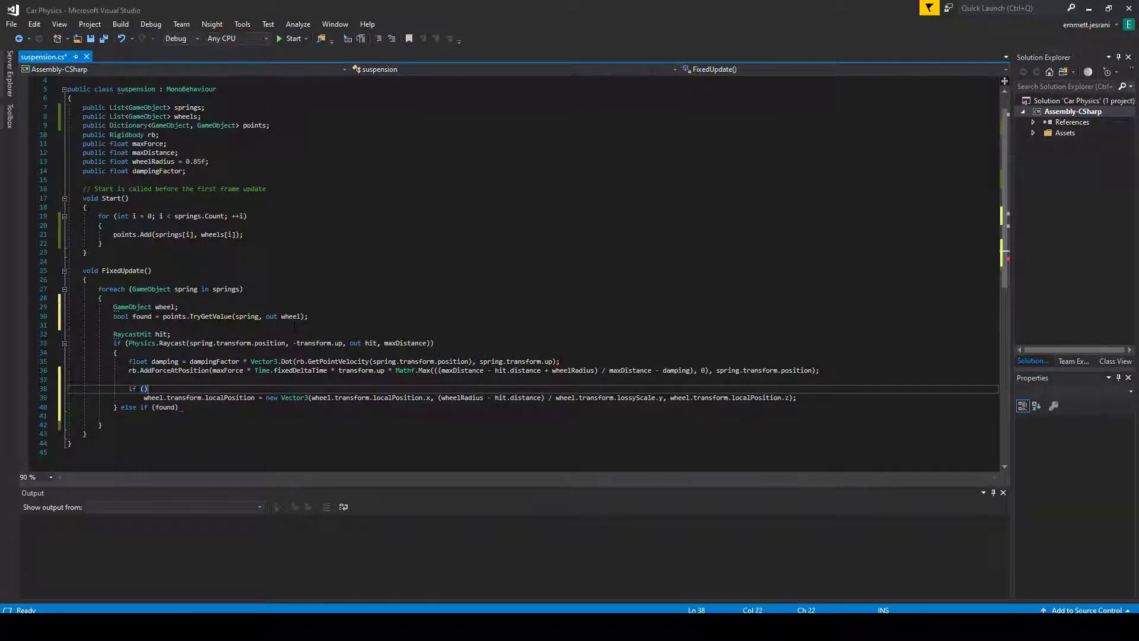
pyautogui.write('found')
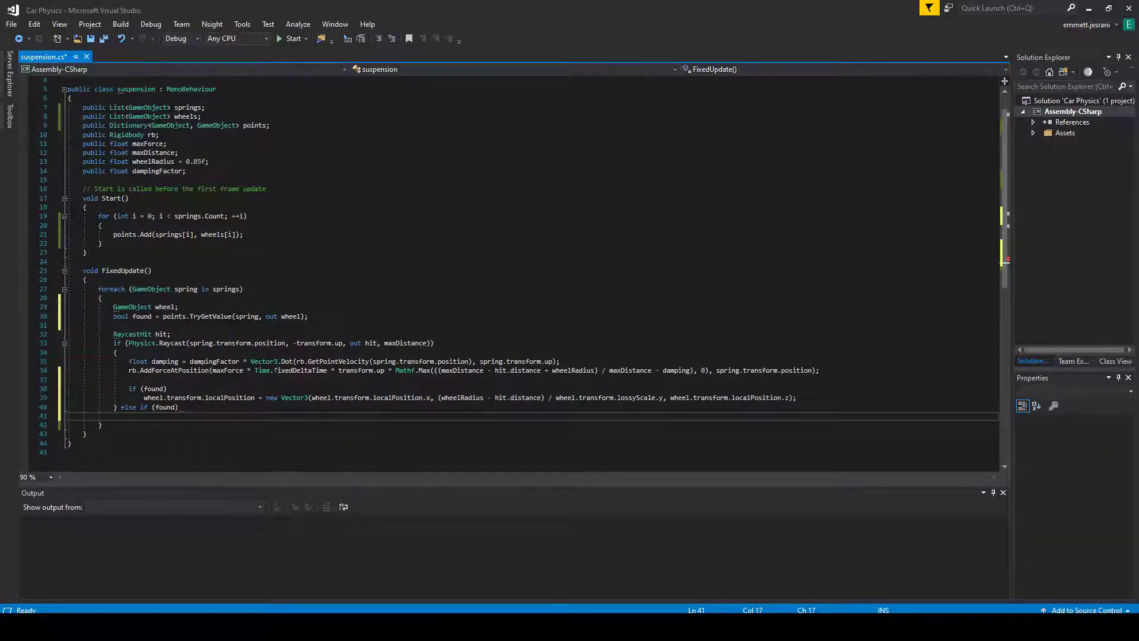
pyautogui.write('wheel.transform.loca')
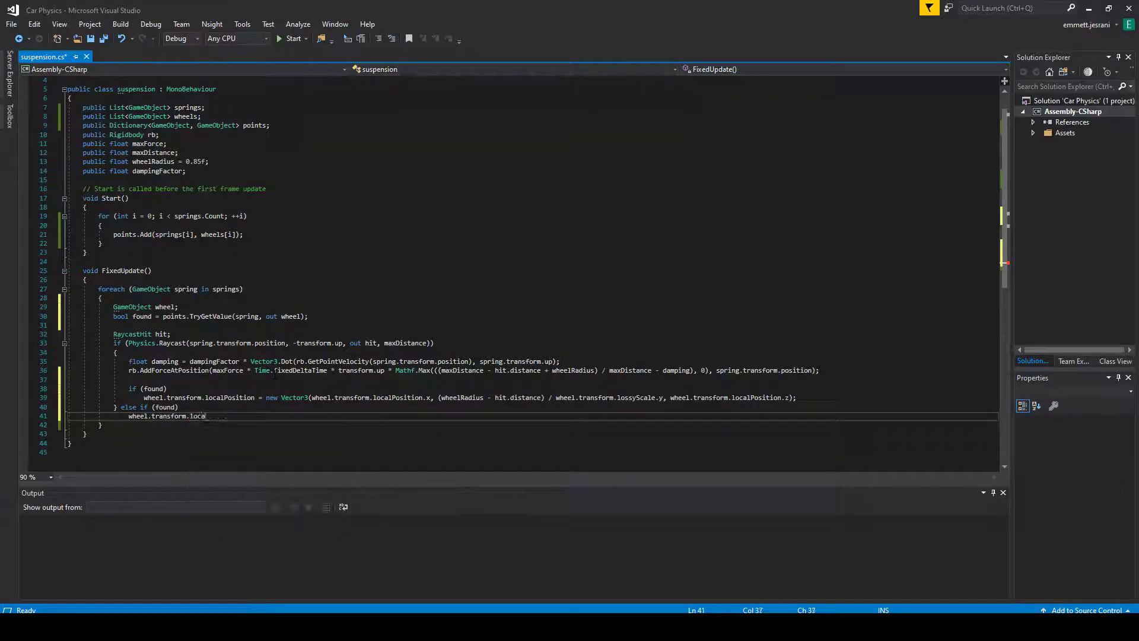
pyautogui.write('Position = n')
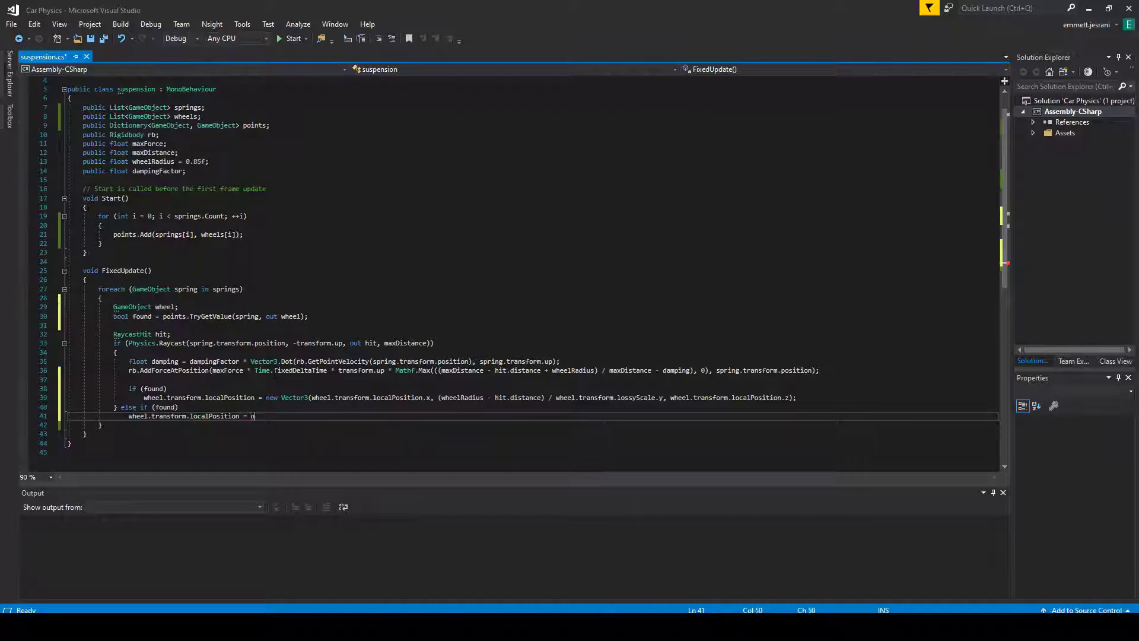
pyautogui.write('ew Vector3();')
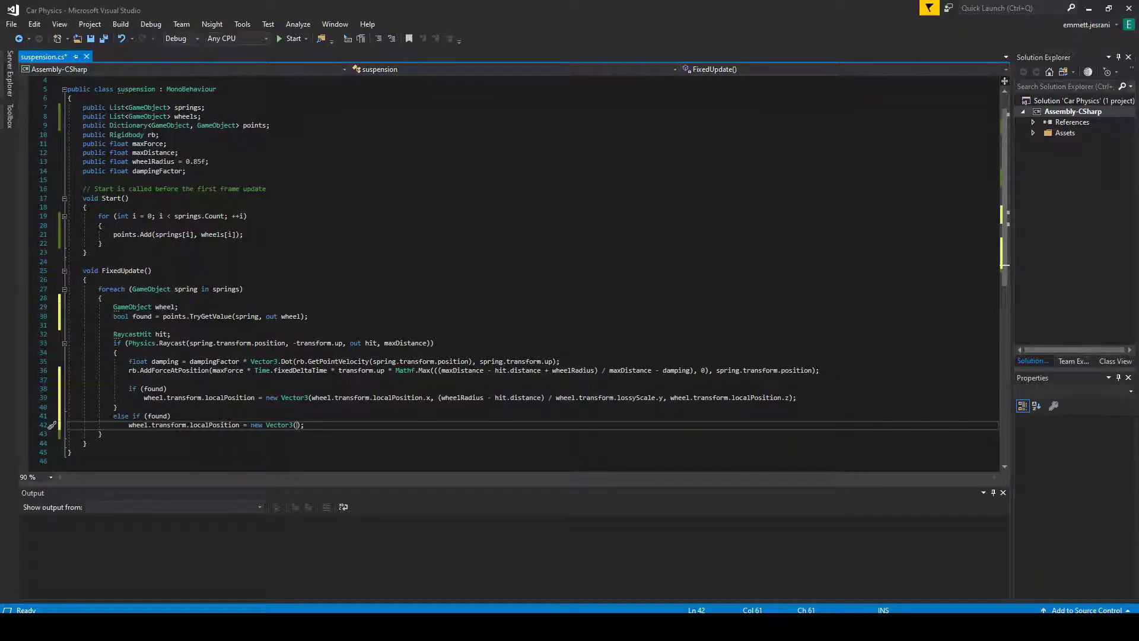
pyautogui.moveTo(211, 495)
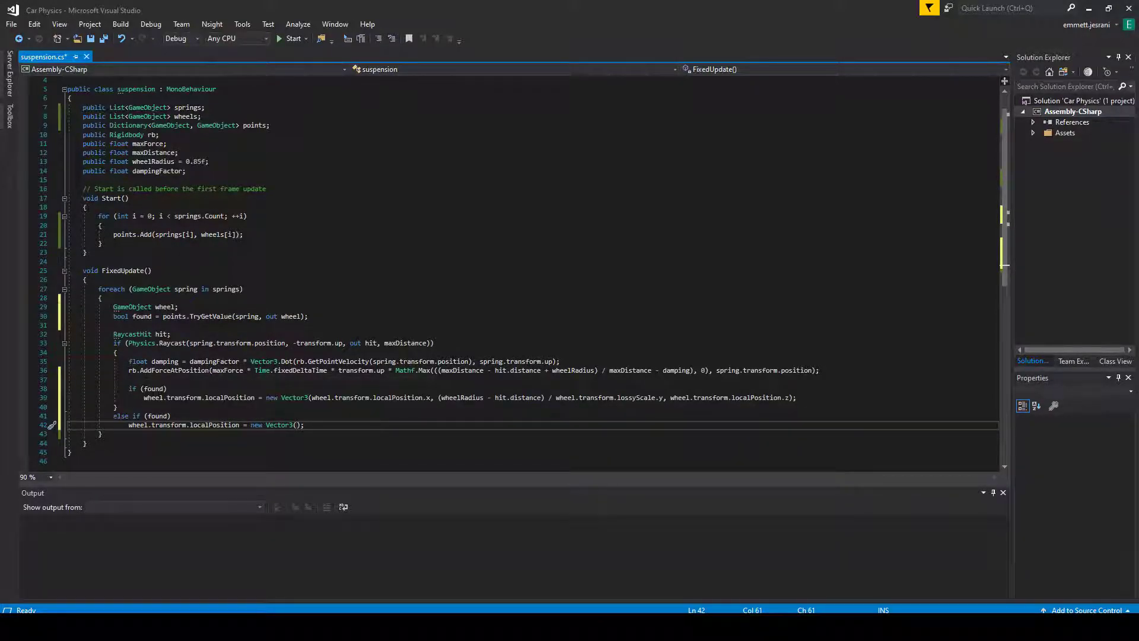
pyautogui.moveTo(349, 485)
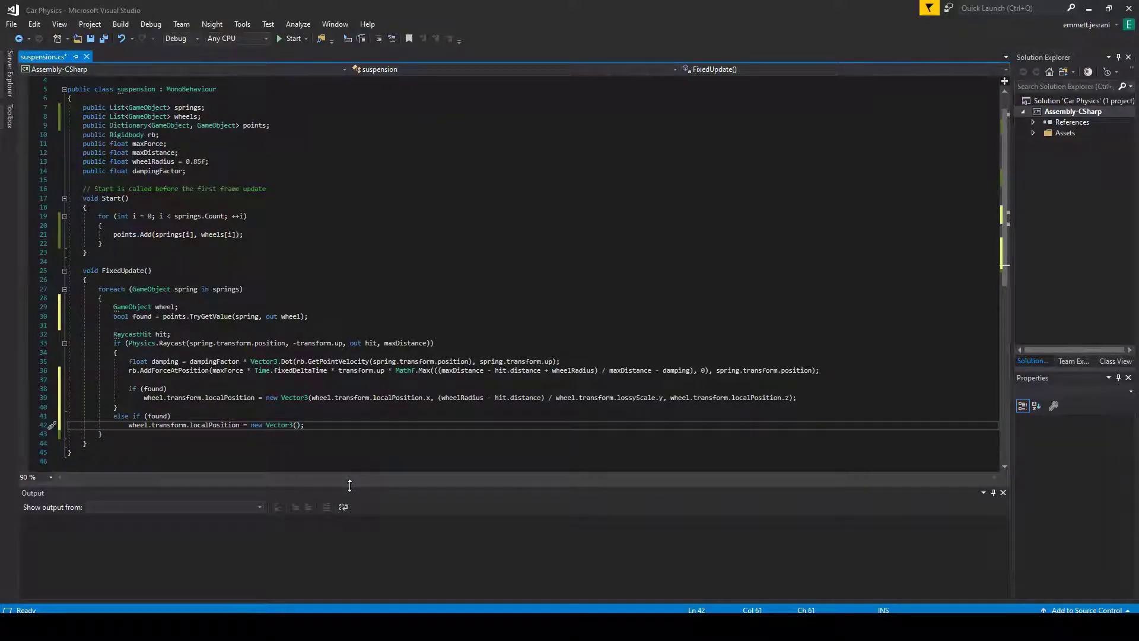
pyautogui.moveTo(509, 396)
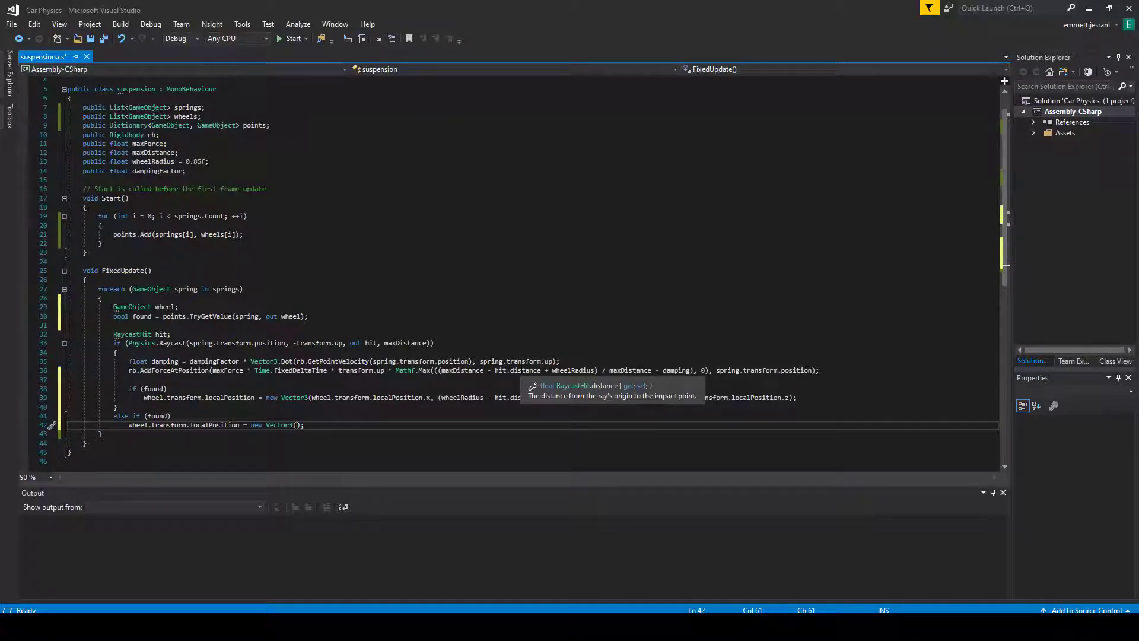
pyautogui.write('wheel.transfo')
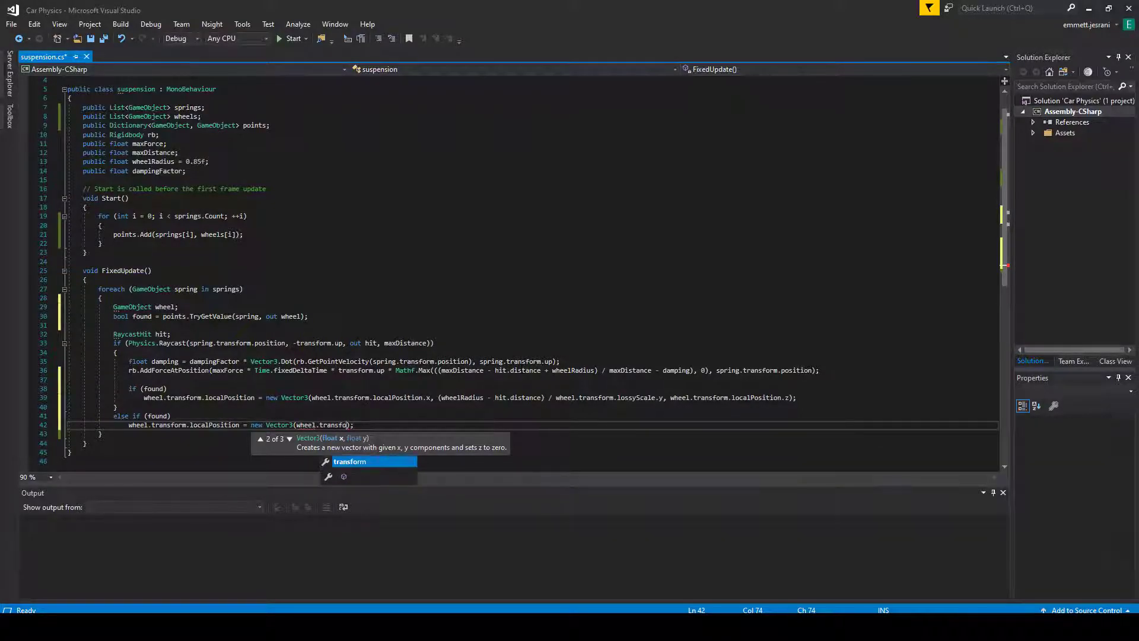
pyautogui.write('localEulerAngles')
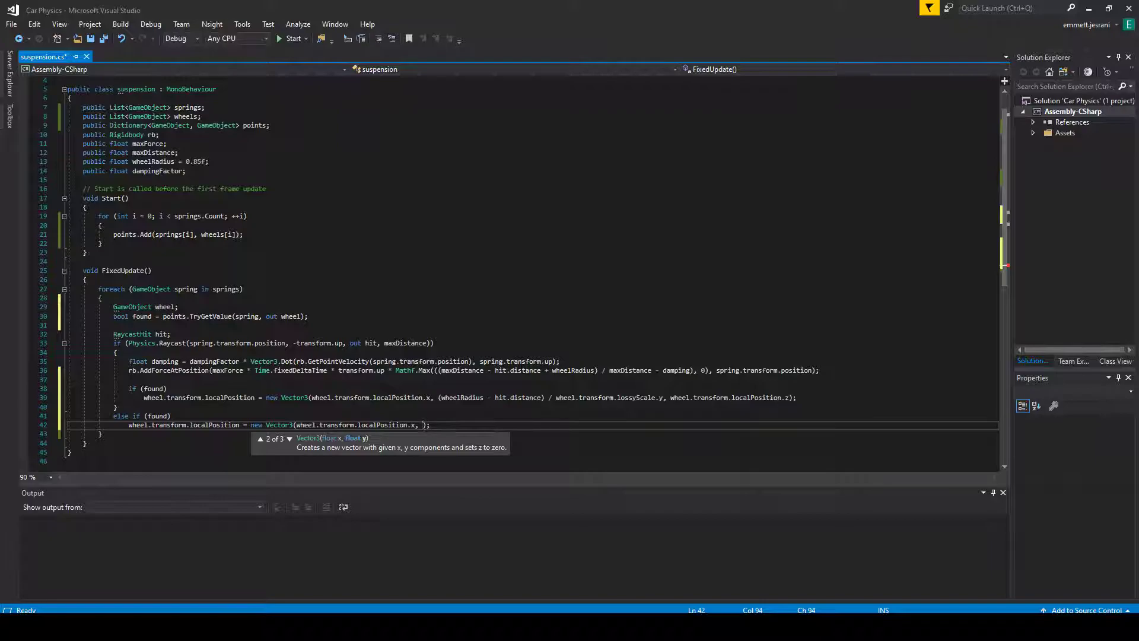
pyautogui.write('()')
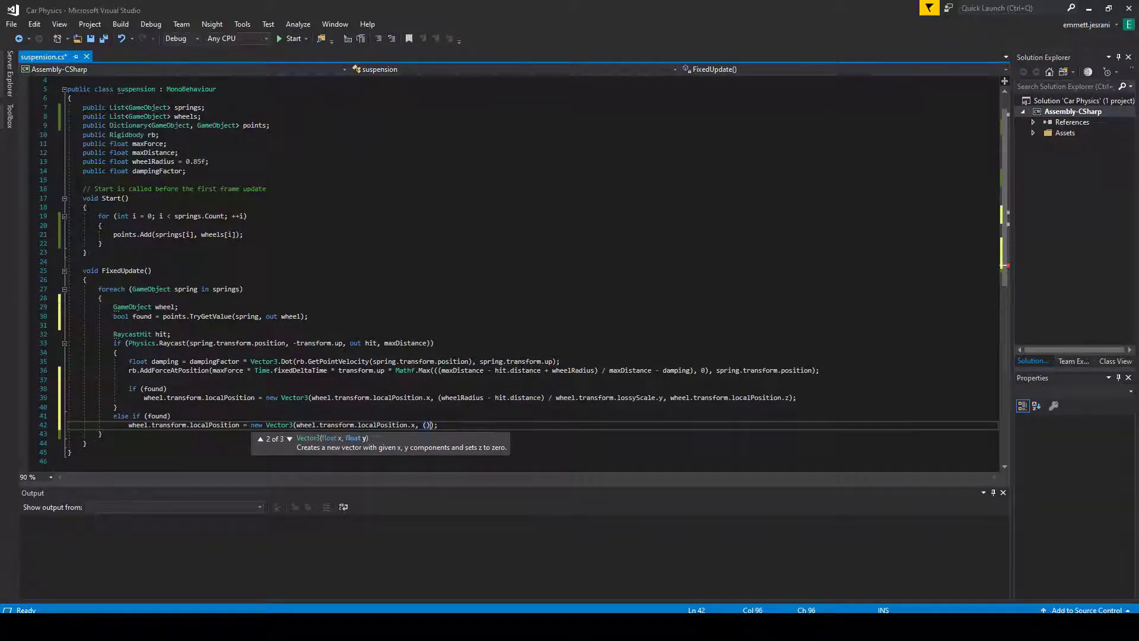
pyautogui.write(',')
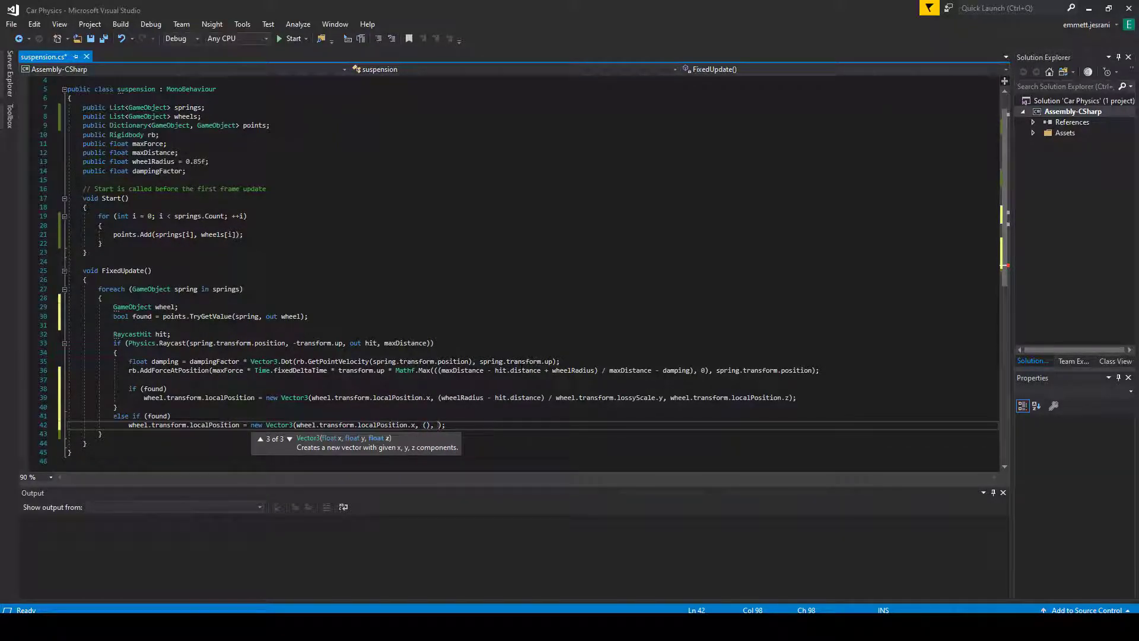
pyautogui.write('wheel.transform')
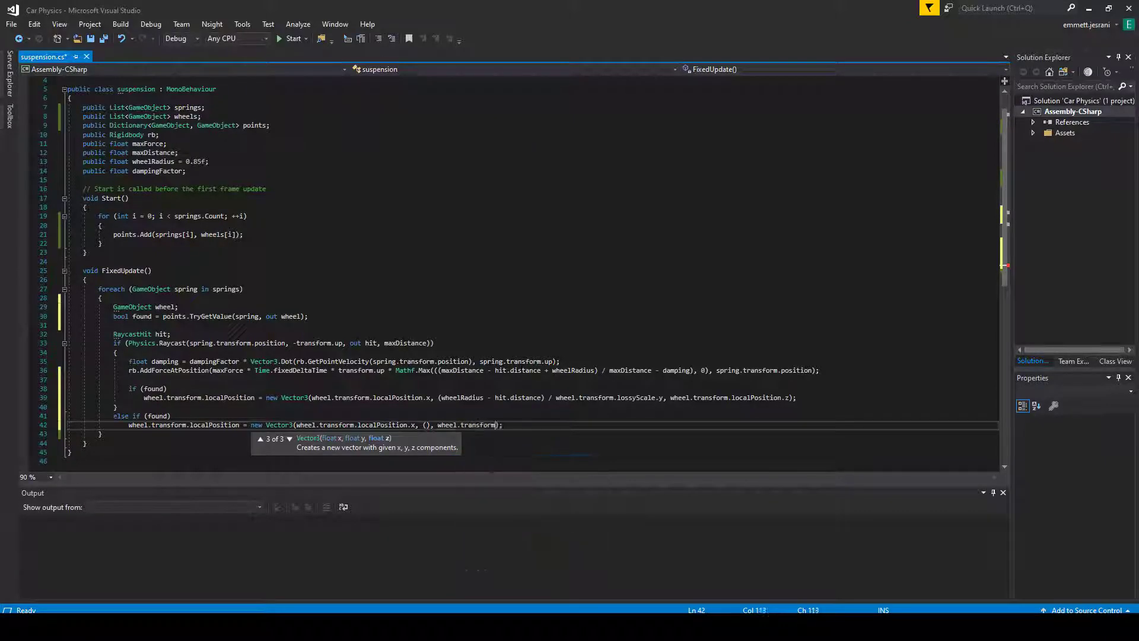
pyautogui.write('.localPosition')
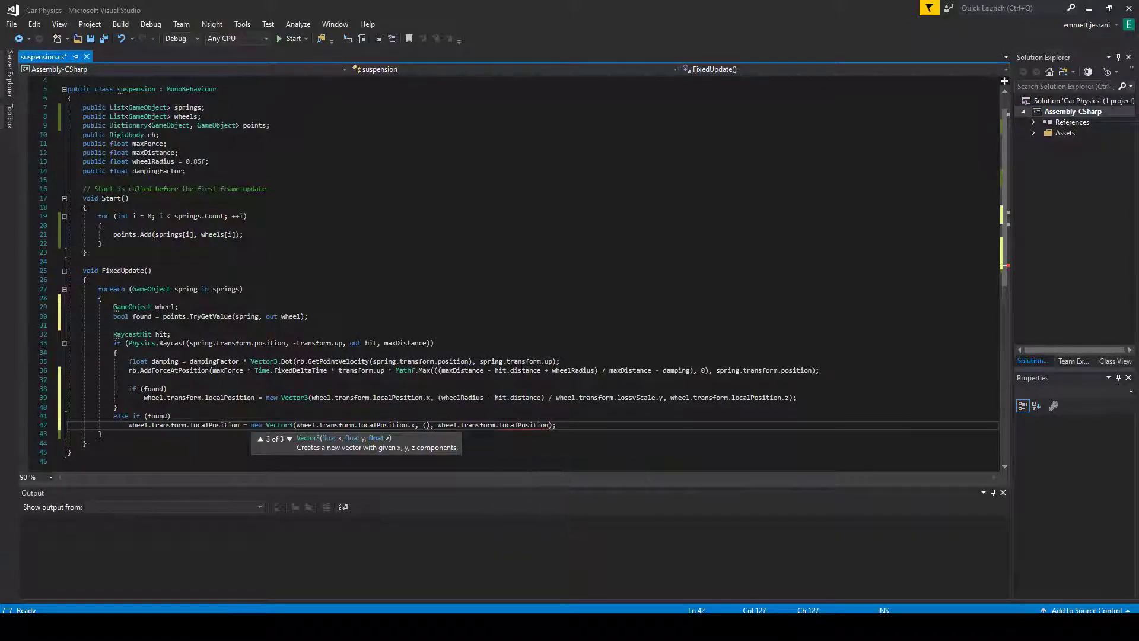
pyautogui.write('.z')
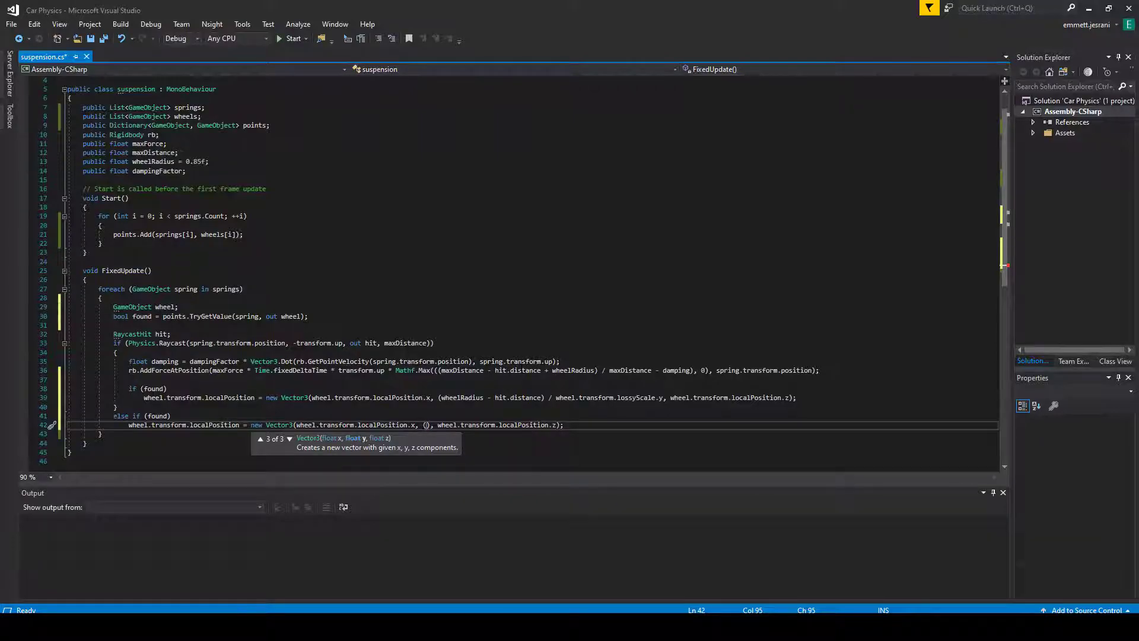
# Set the fallback y to (wheelRadius - maxDistance) / wheel.transform.lossyScale.y
pyautogui.write('wheel -')
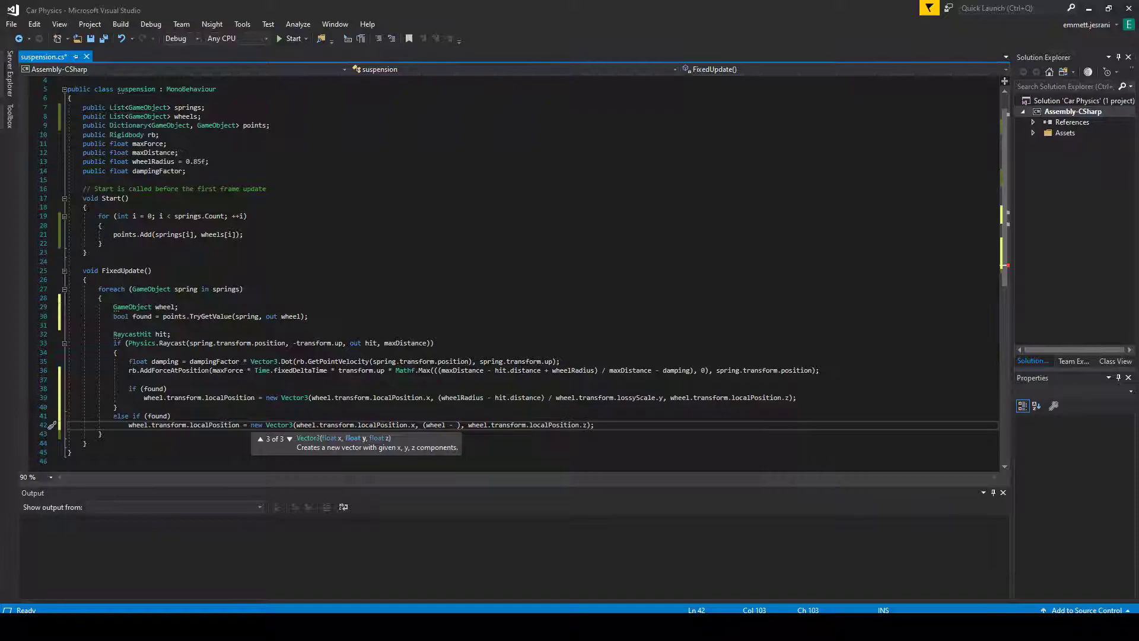
pyautogui.write('maxDistance')
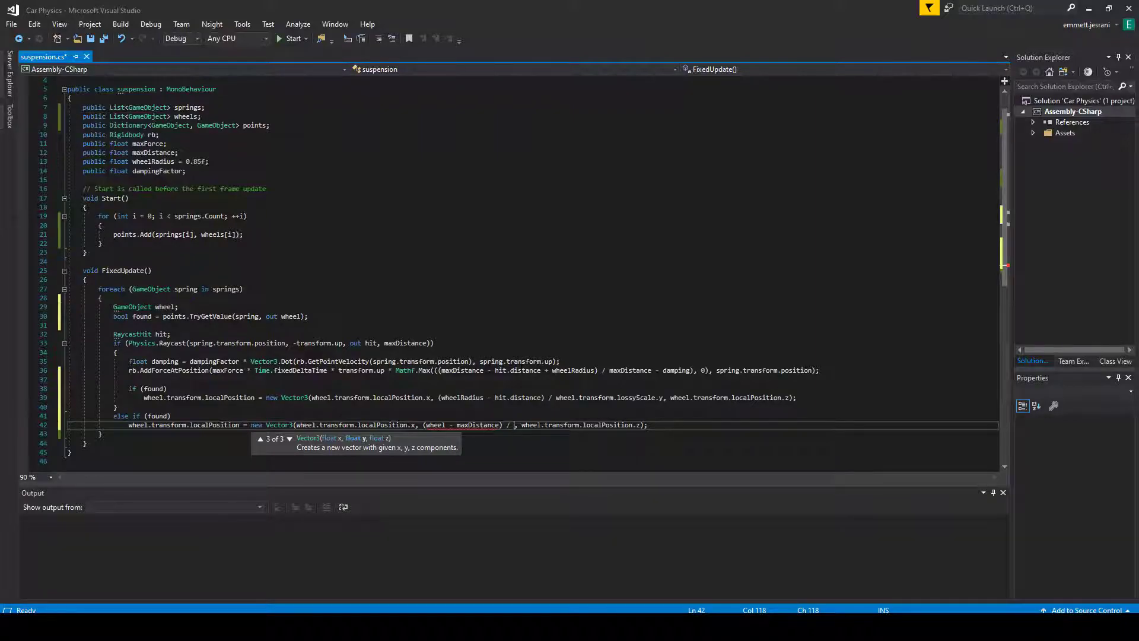
pyautogui.write('wheel.')
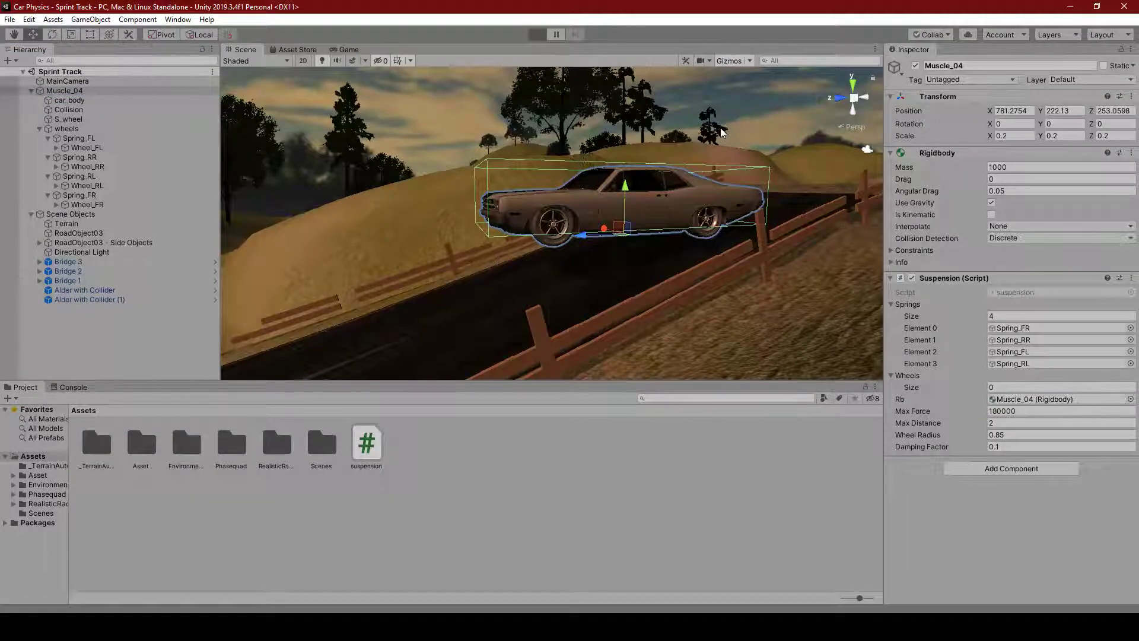
# Run the scene briefly to test the car, then stop the run
pyautogui.click(535, 33)
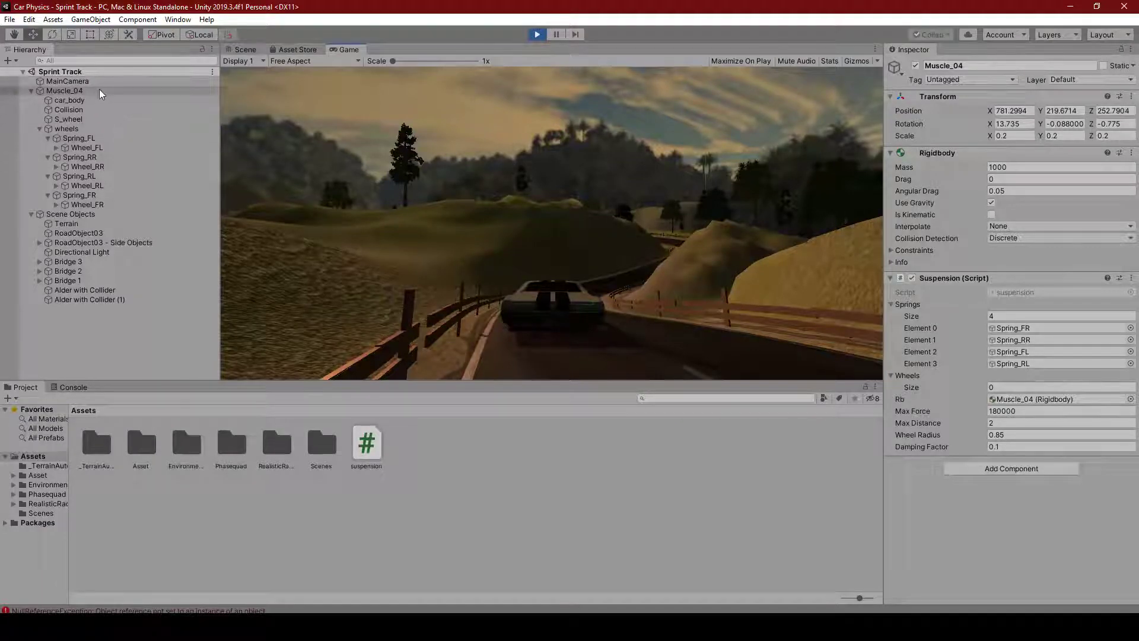
pyautogui.click(246, 49)
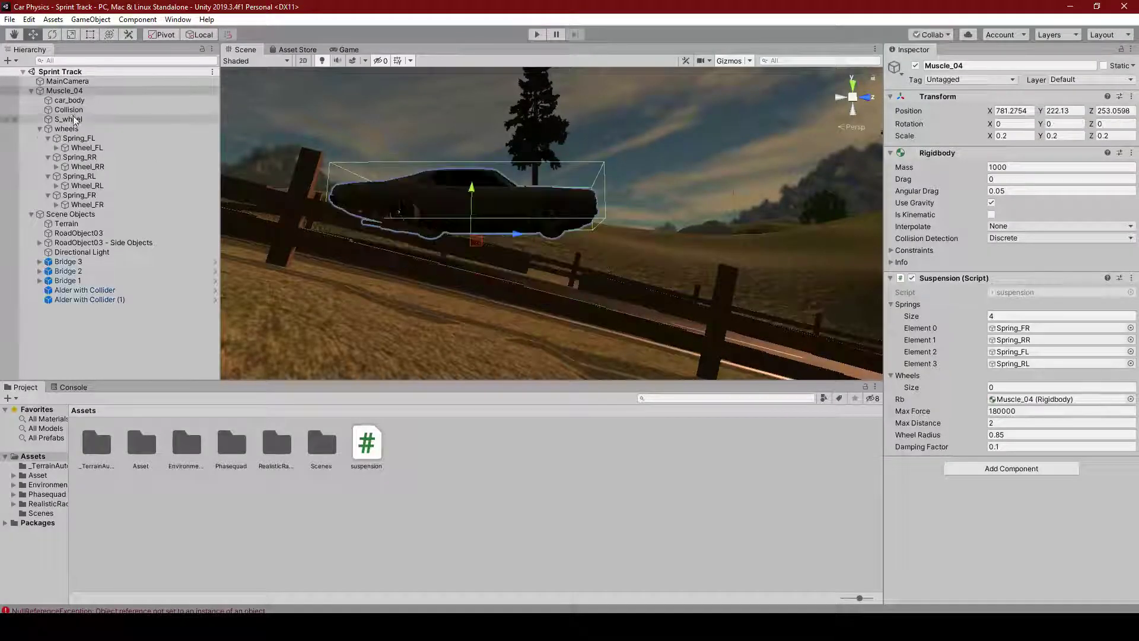
# Set the Wheels list size to 4 with the four wheel objects and run the scene again
pyautogui.click(1061, 387)
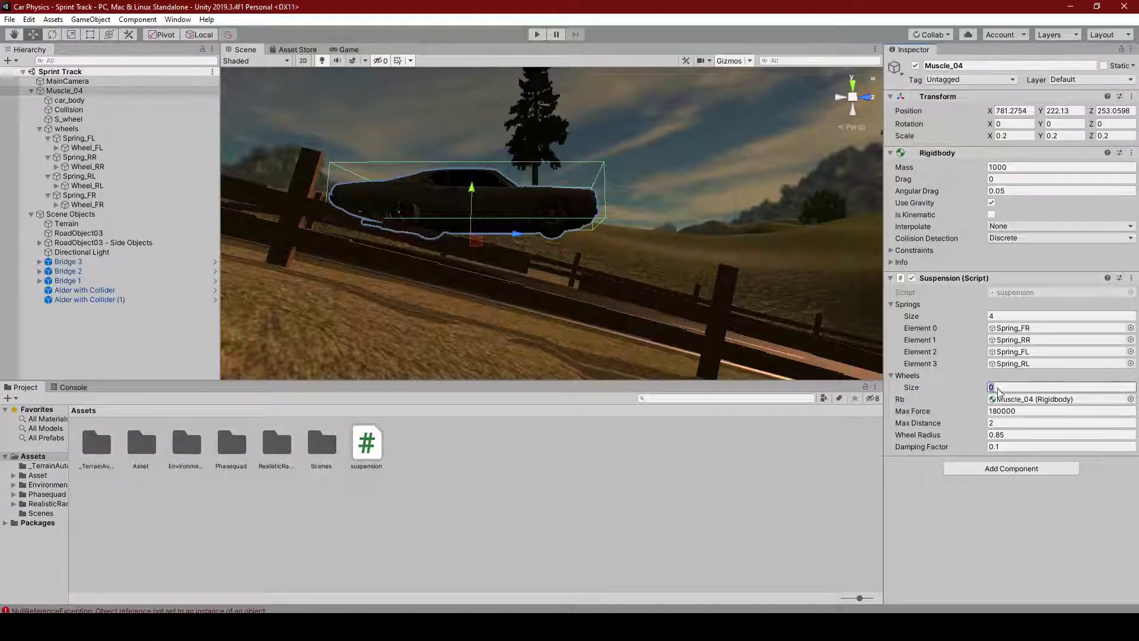
pyautogui.write('4')
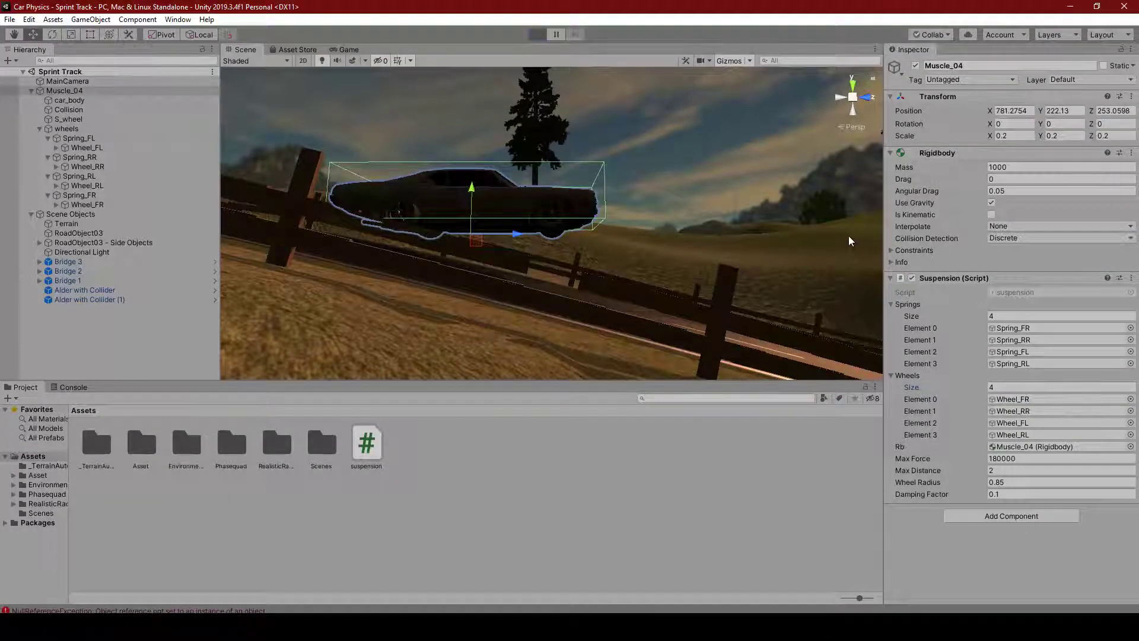
pyautogui.click(534, 33)
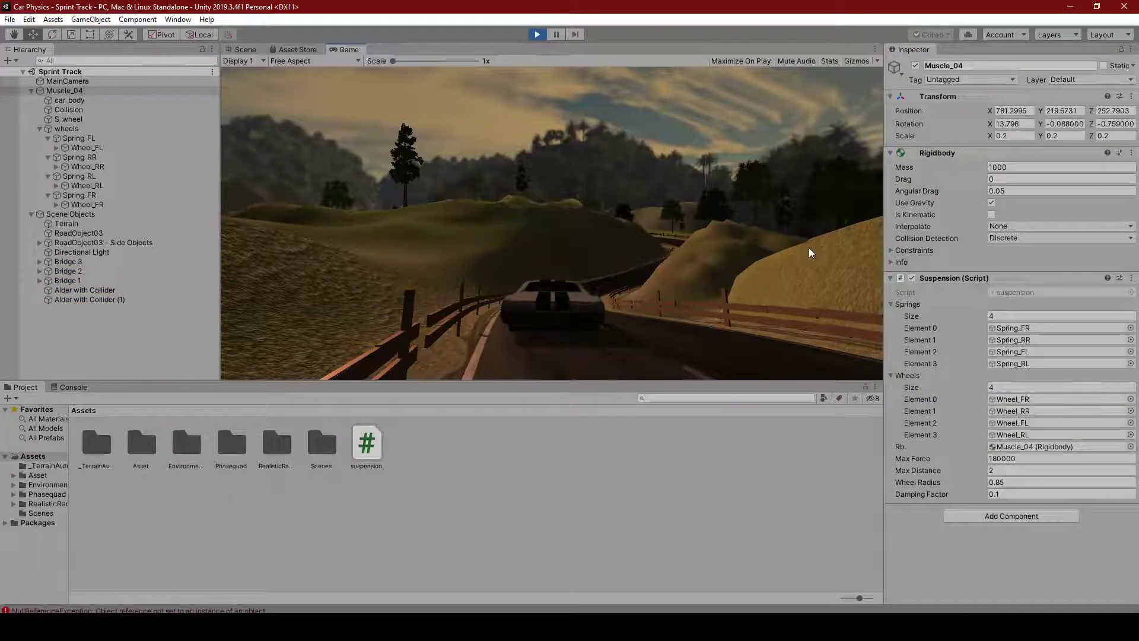
# Initialise the points field with = new Dictionary<GameObject, GameObject>(); in the suspension script
pyautogui.click(74, 387)
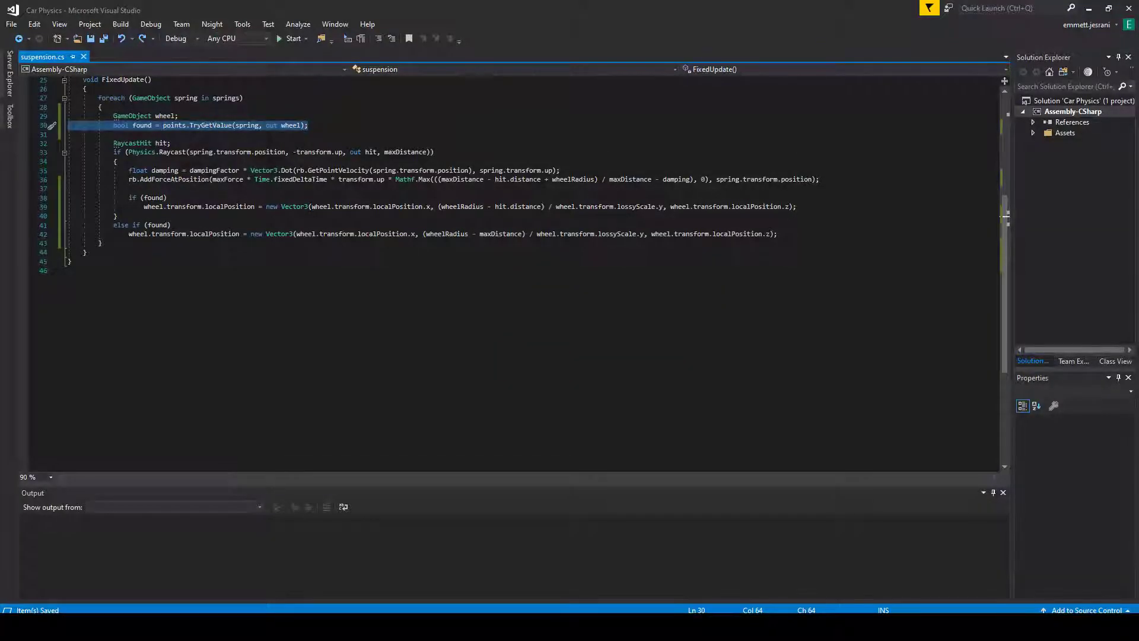
pyautogui.click(207, 126)
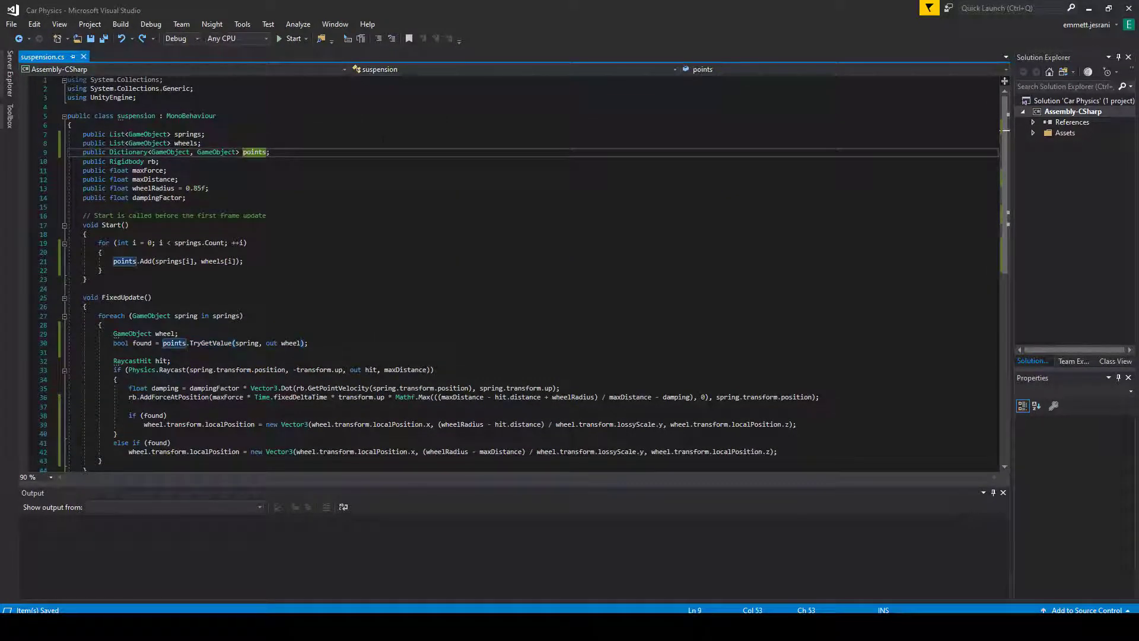
pyautogui.write('= new')
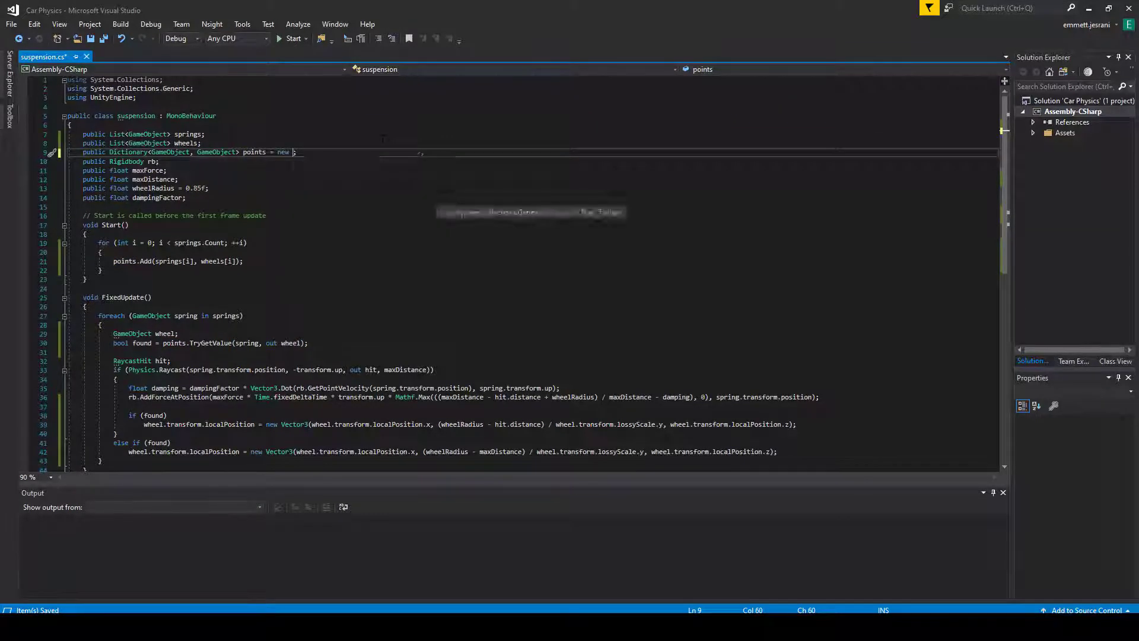
pyautogui.write('Dictionary<GameObject, GameObject>();')
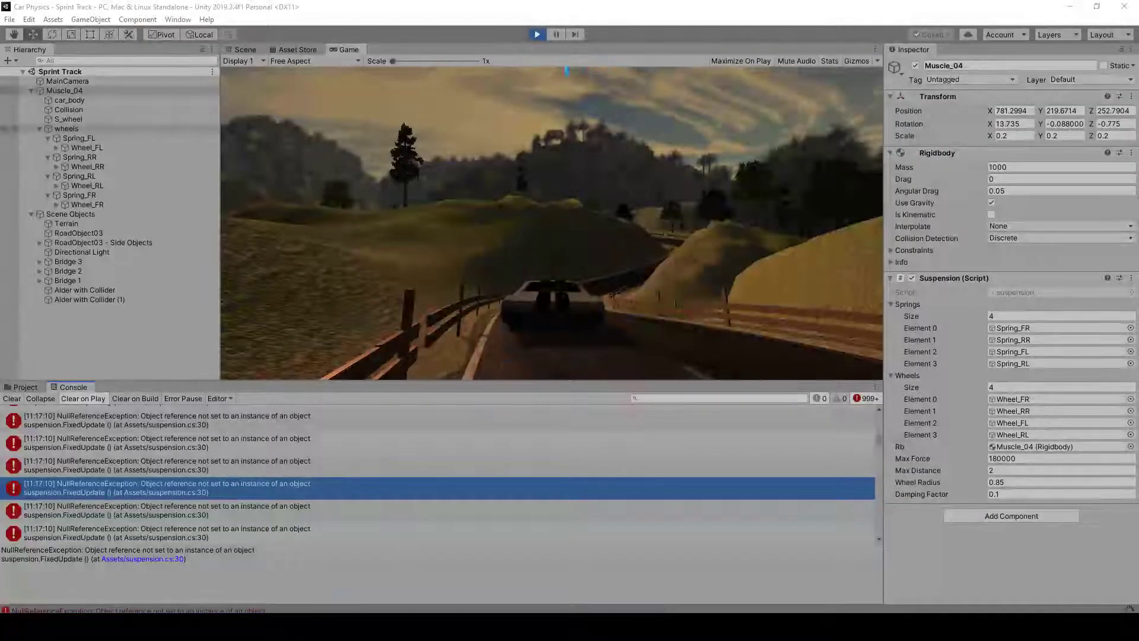
# Restart the scene with errors cleared, view it in Scene, and lower Damping Factor to 0.05
pyautogui.click(535, 33)
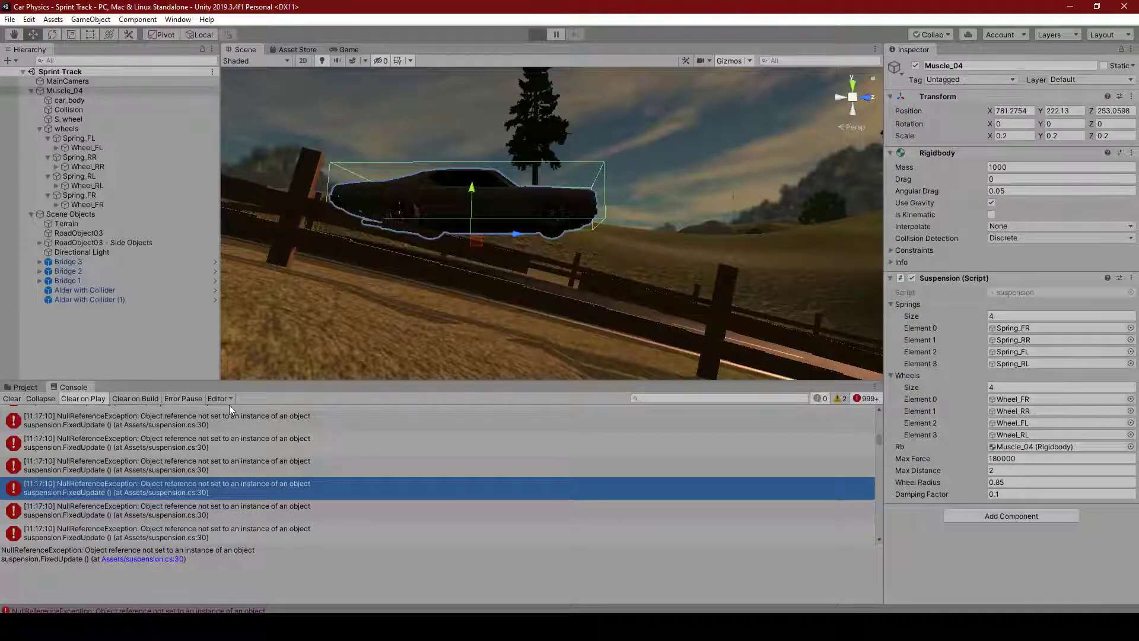
pyautogui.click(556, 33)
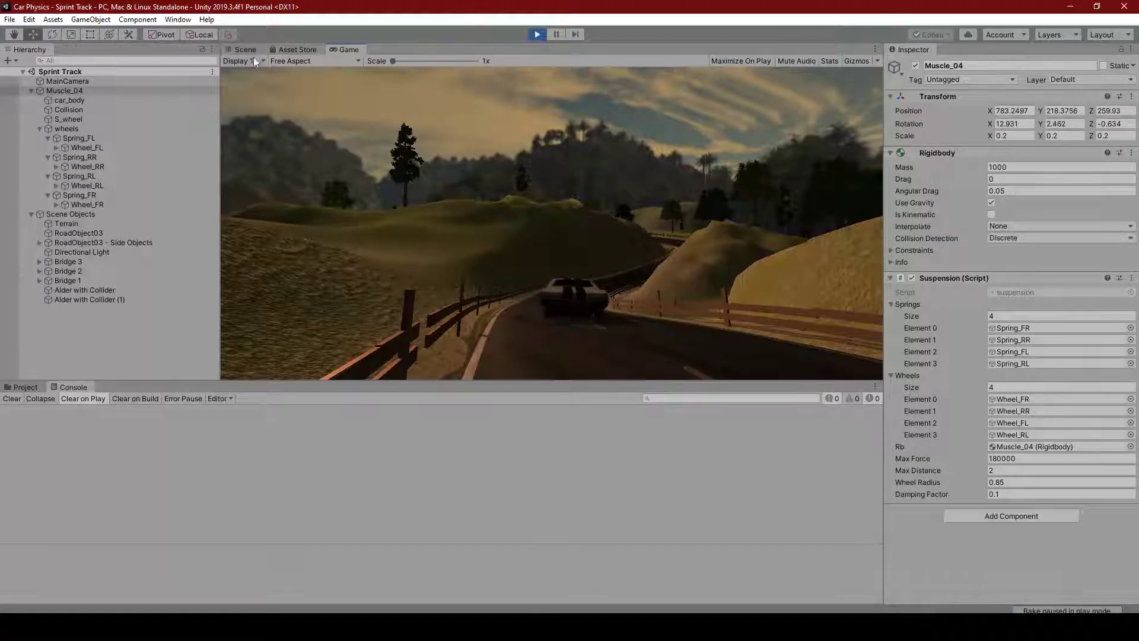
pyautogui.click(246, 50)
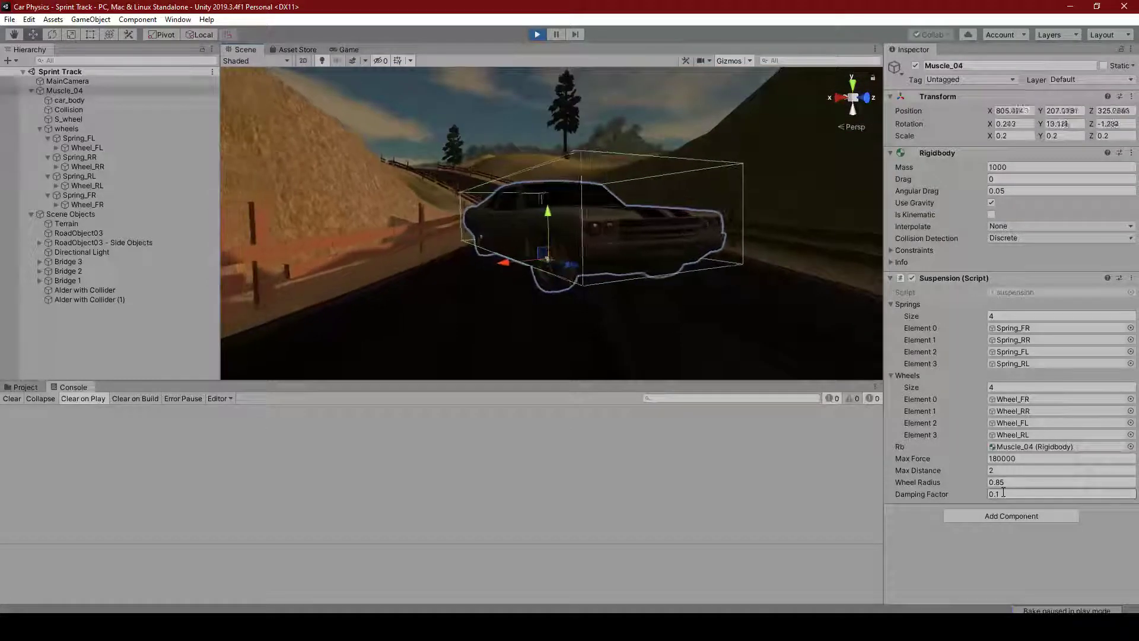
pyautogui.write('0.05')
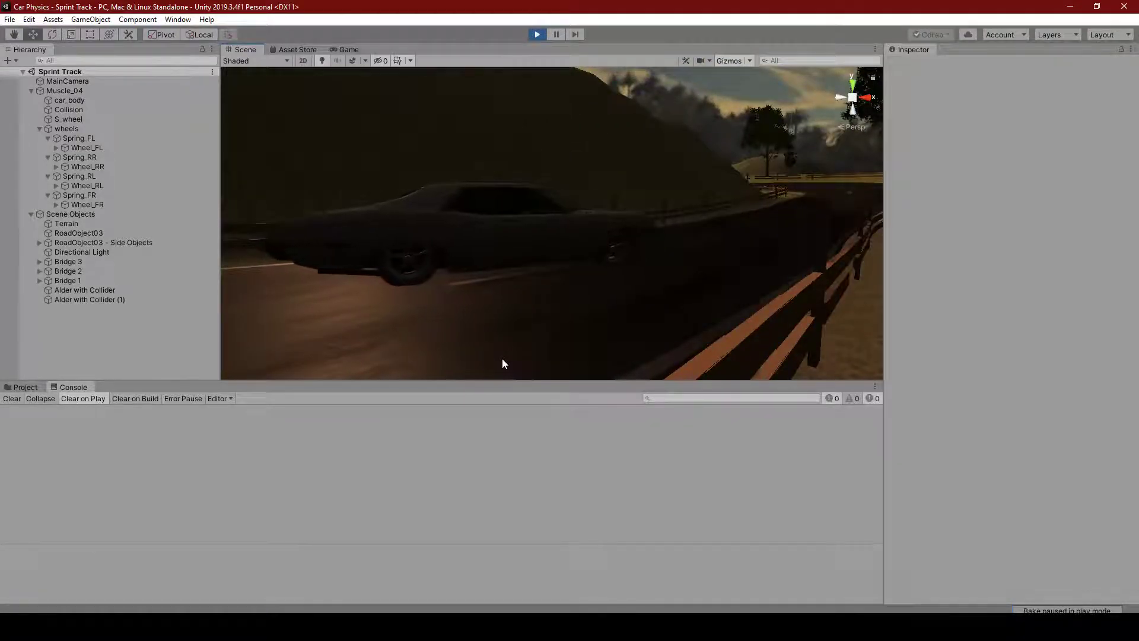
# On Muscle_04, scrub Max Distance to about 3.36, then 2.5, leaving it at 2.3
pyautogui.click(66, 128)
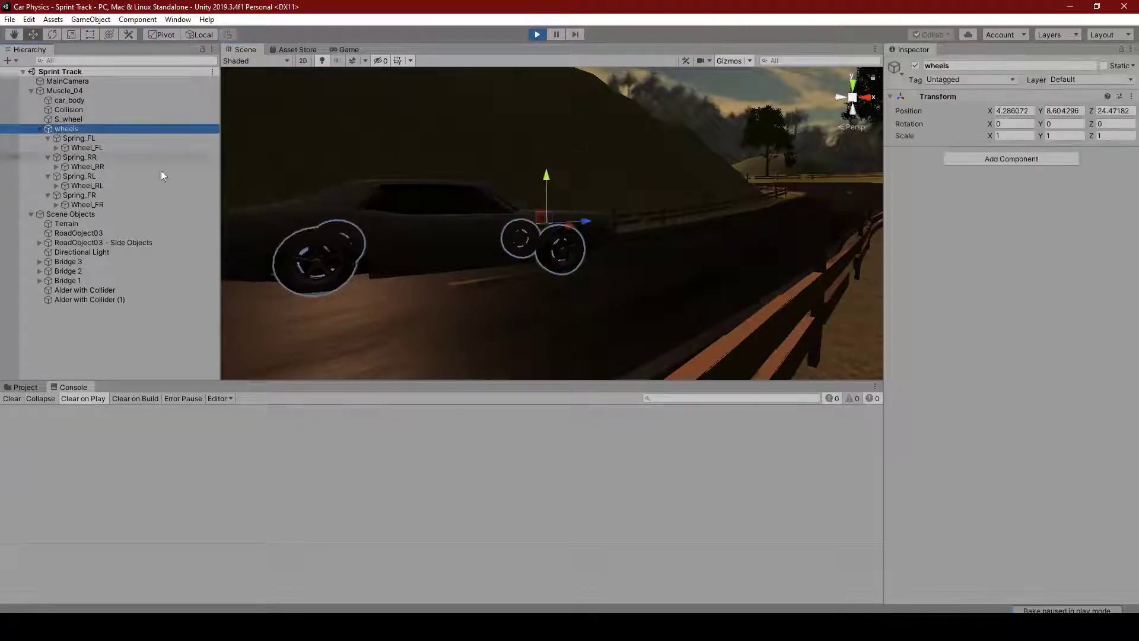
pyautogui.click(64, 90)
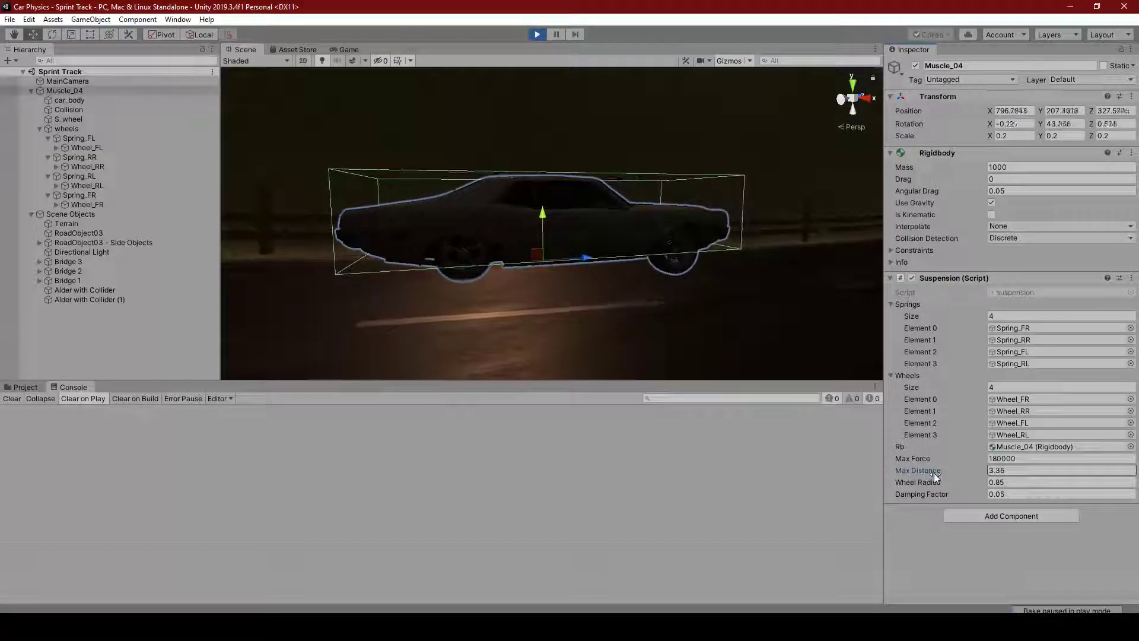
pyautogui.moveTo(917, 469); pyautogui.dragTo(911, 470)
pyautogui.write('2')
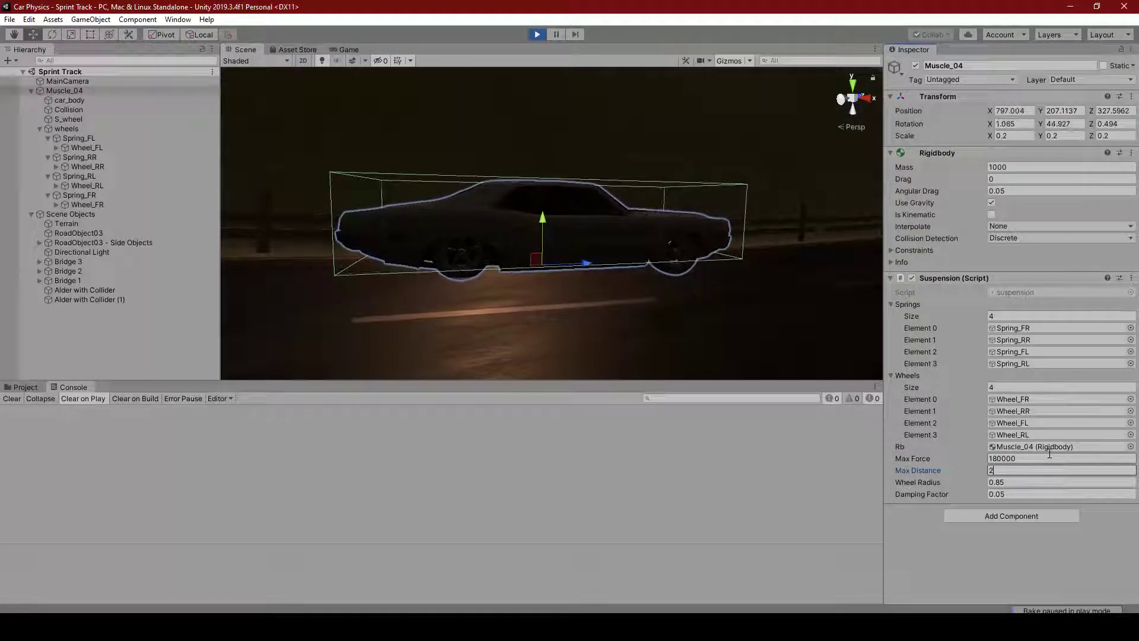
pyautogui.write('.5')
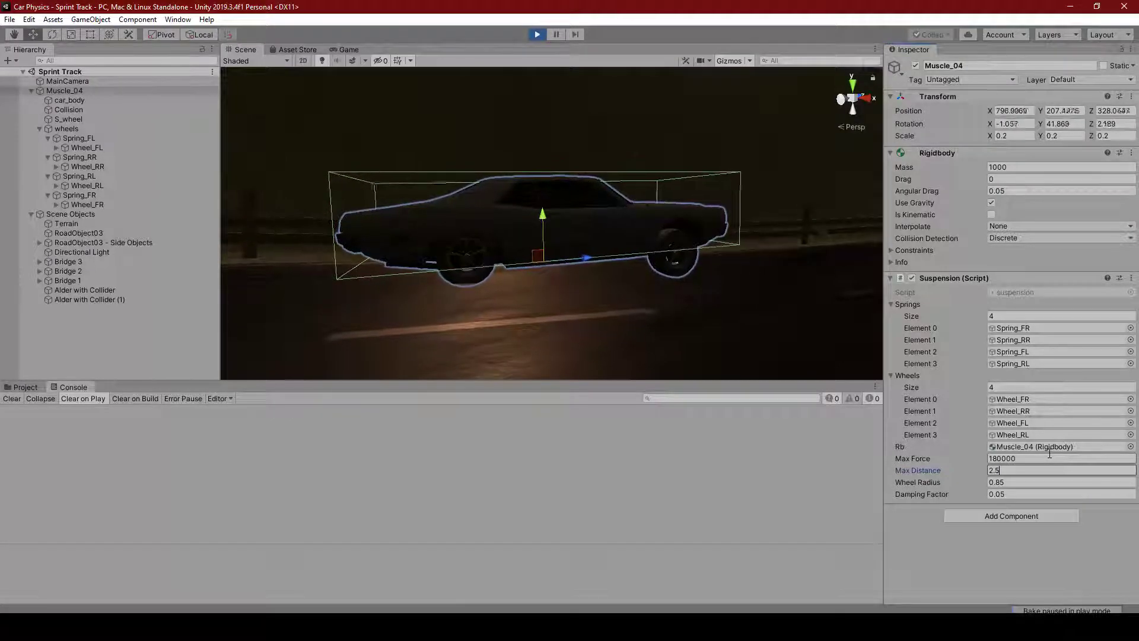
pyautogui.write('2.3')
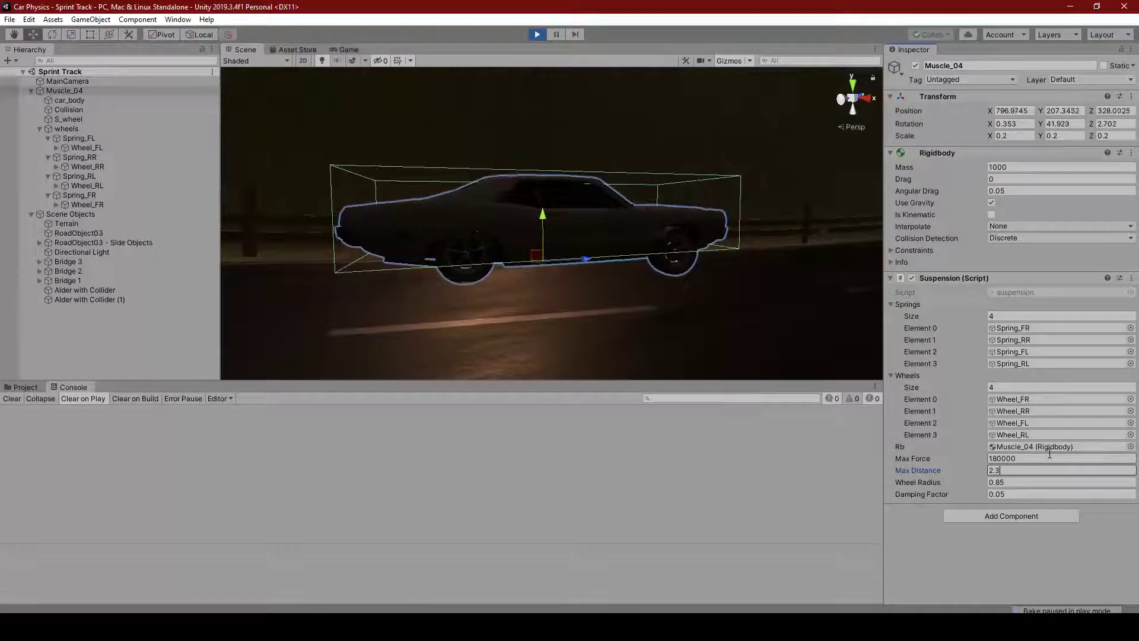